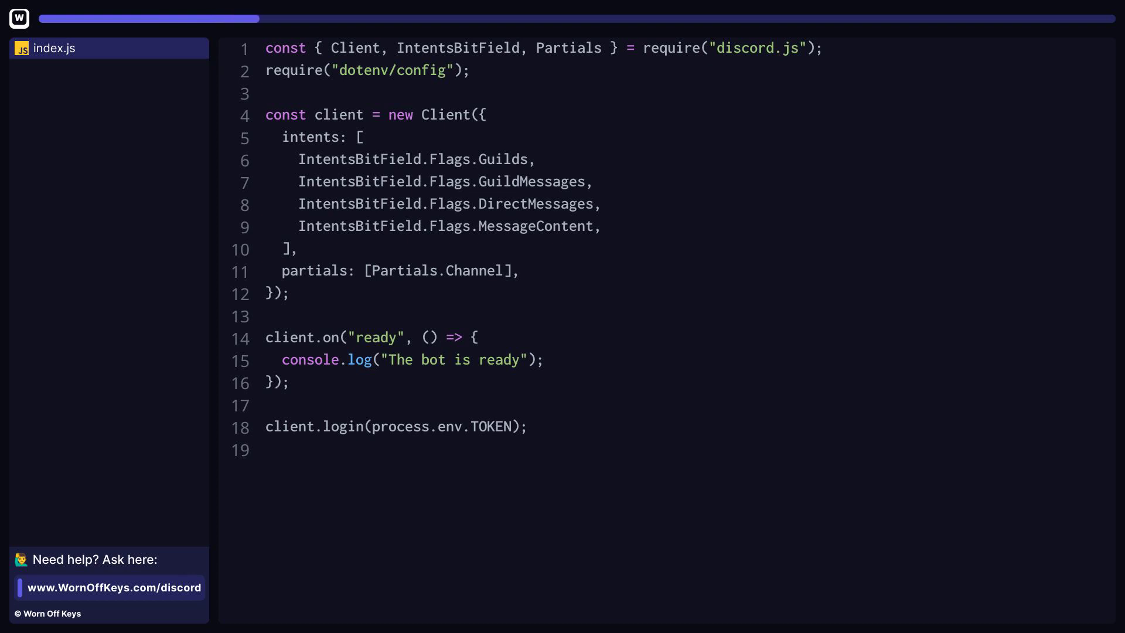
Step: Run npm i wokcommands in the terminal to install the package
text(np)
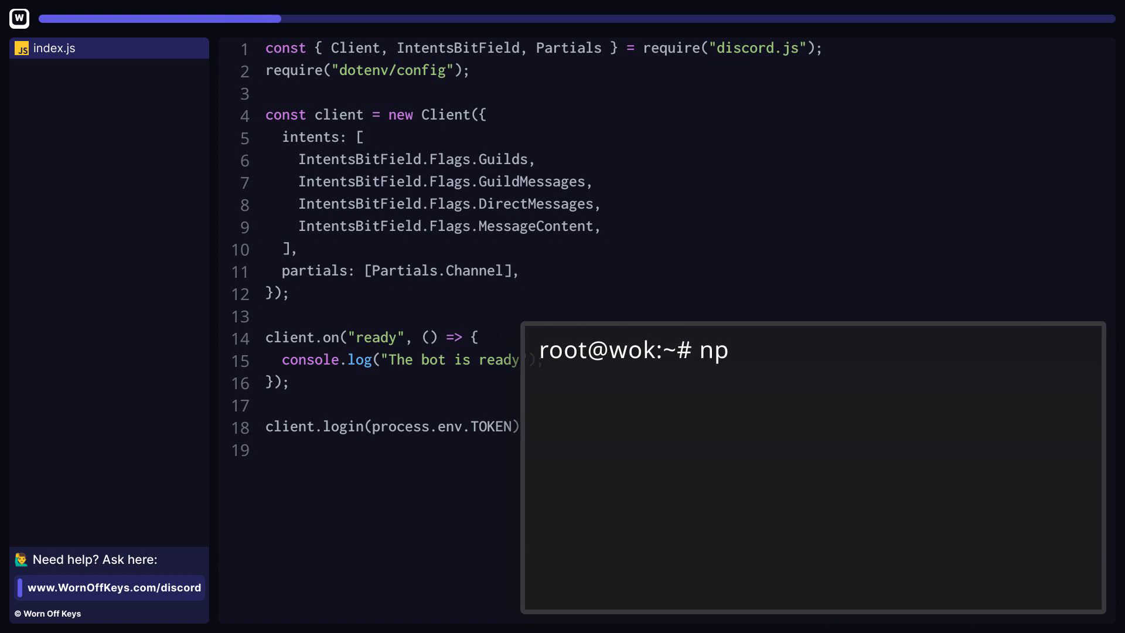
text(m i wokcom)
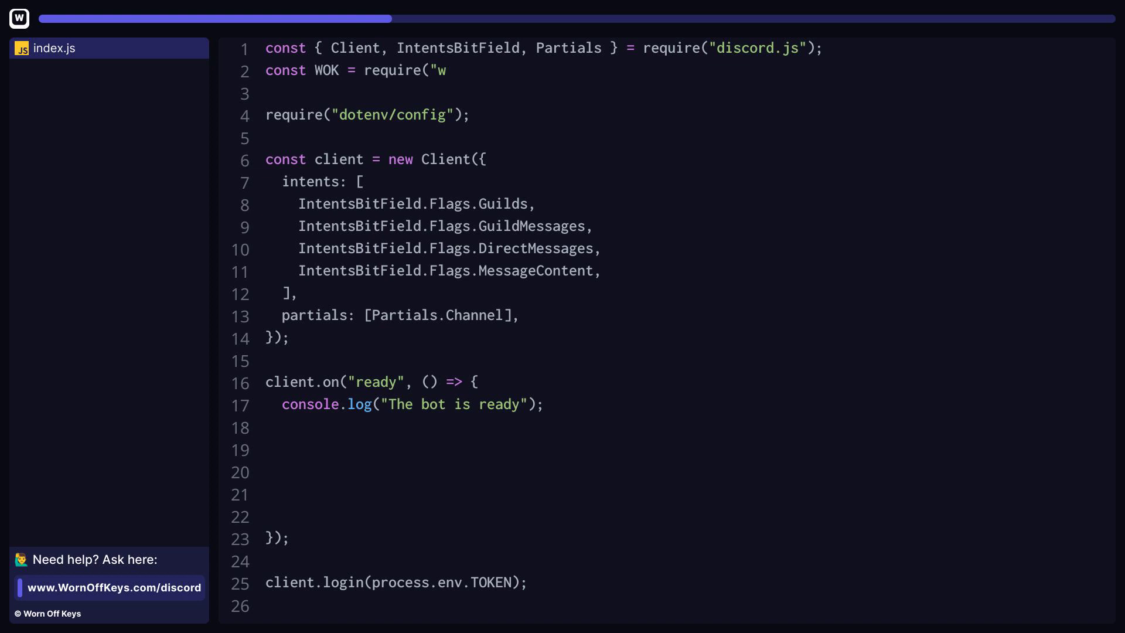
Step: Require wokcommands and create new WOK({ client, commandsDir }) using path in the ready handler
text(okcommands");)
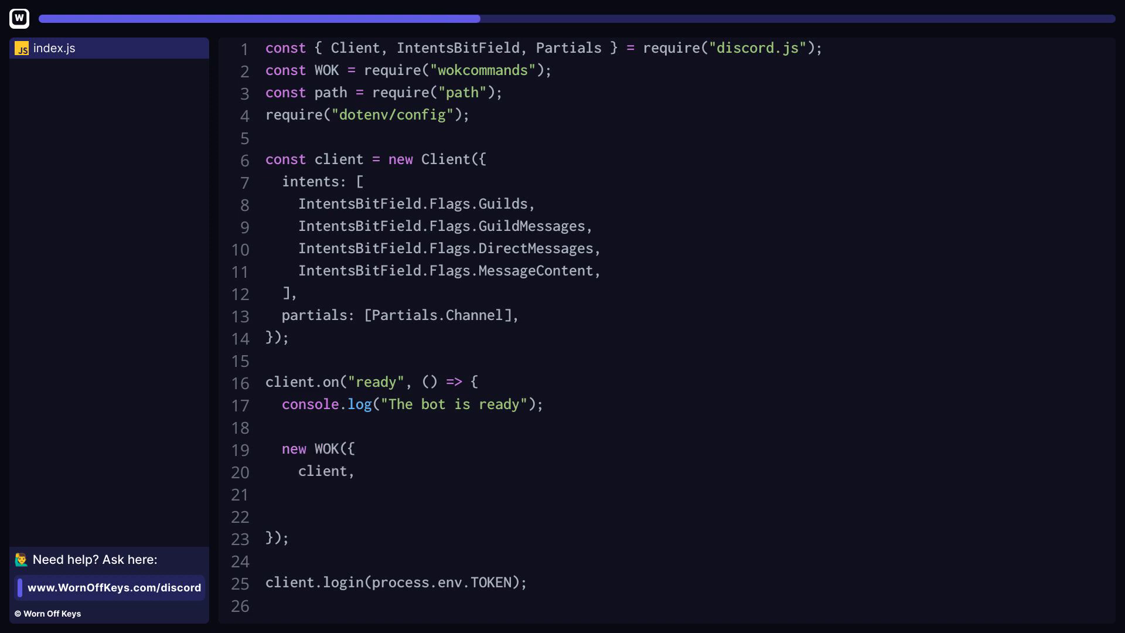
text(commandsDir: pat)
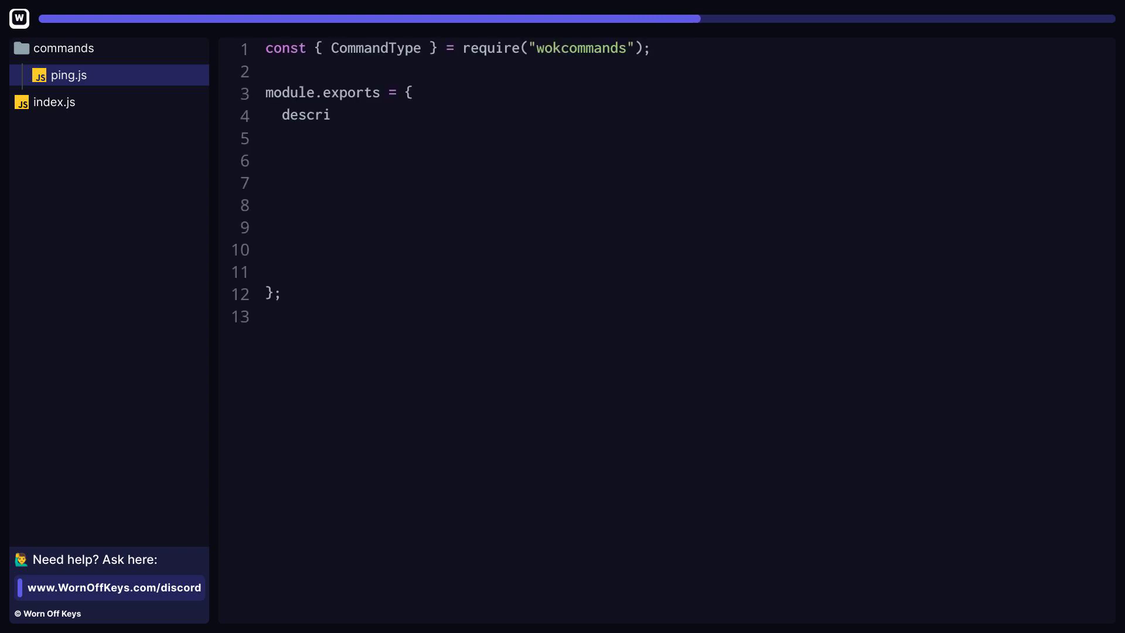
Step: Give ping.js description "Ping pong command", type CommandType.BOTH and a callback returning content "Pong!"
text(ption: "Ping pong)
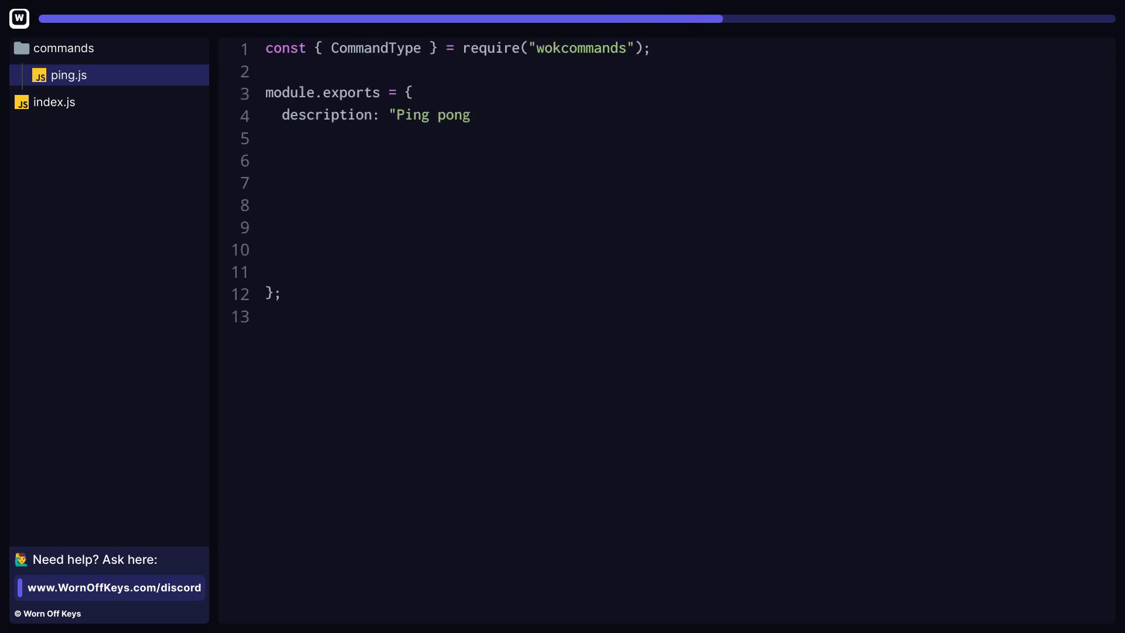
text(command",)
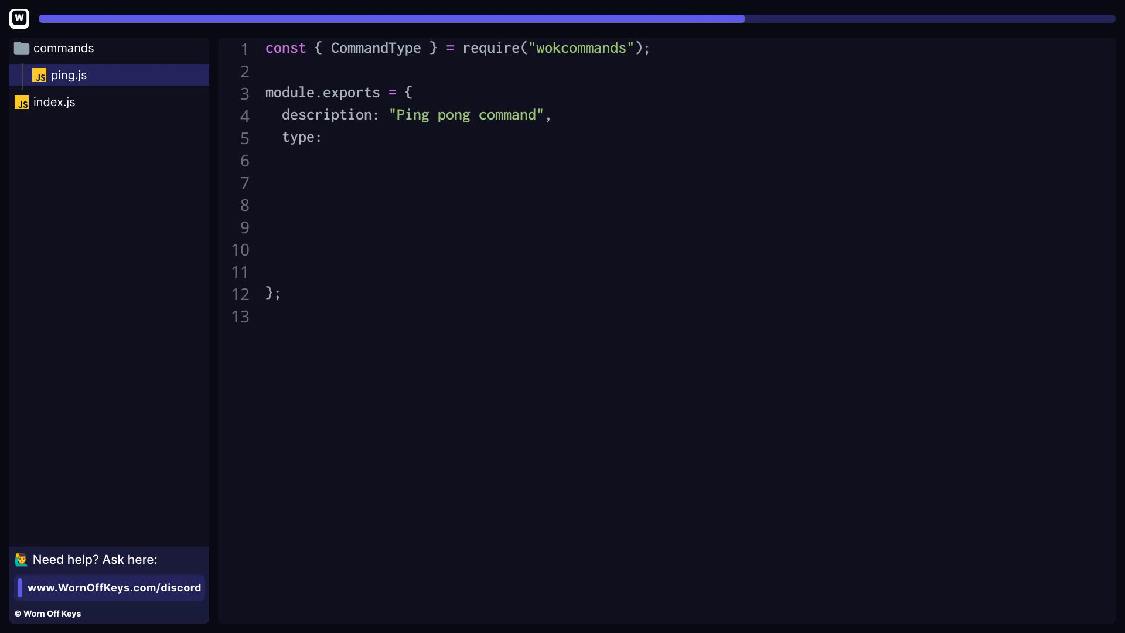
text(CommandType.BOTH)
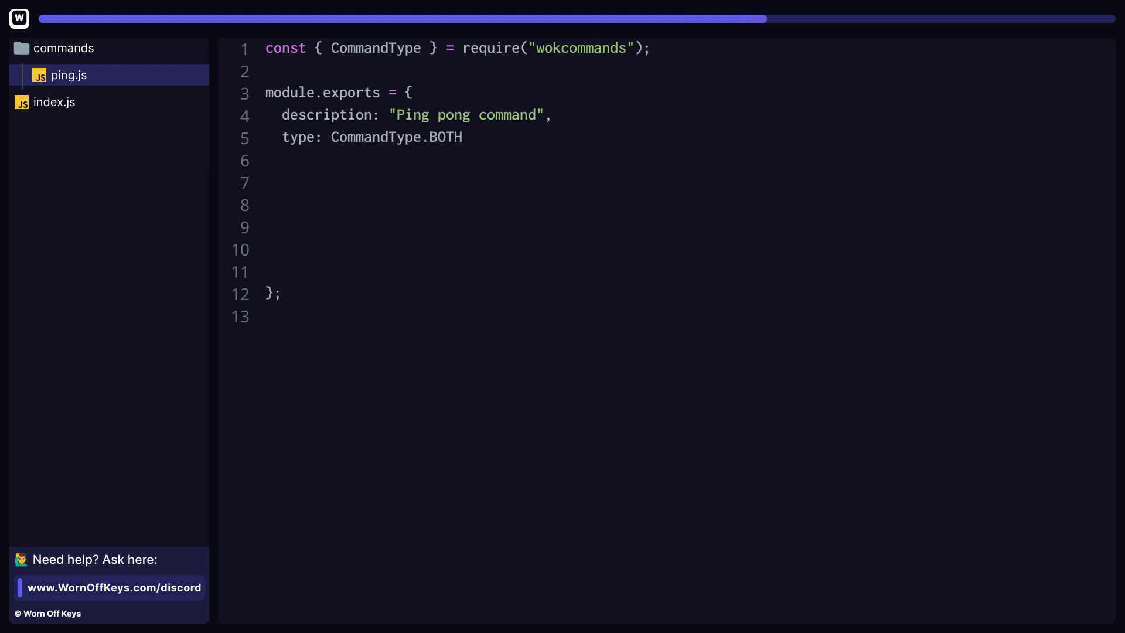
text(callback: () =)
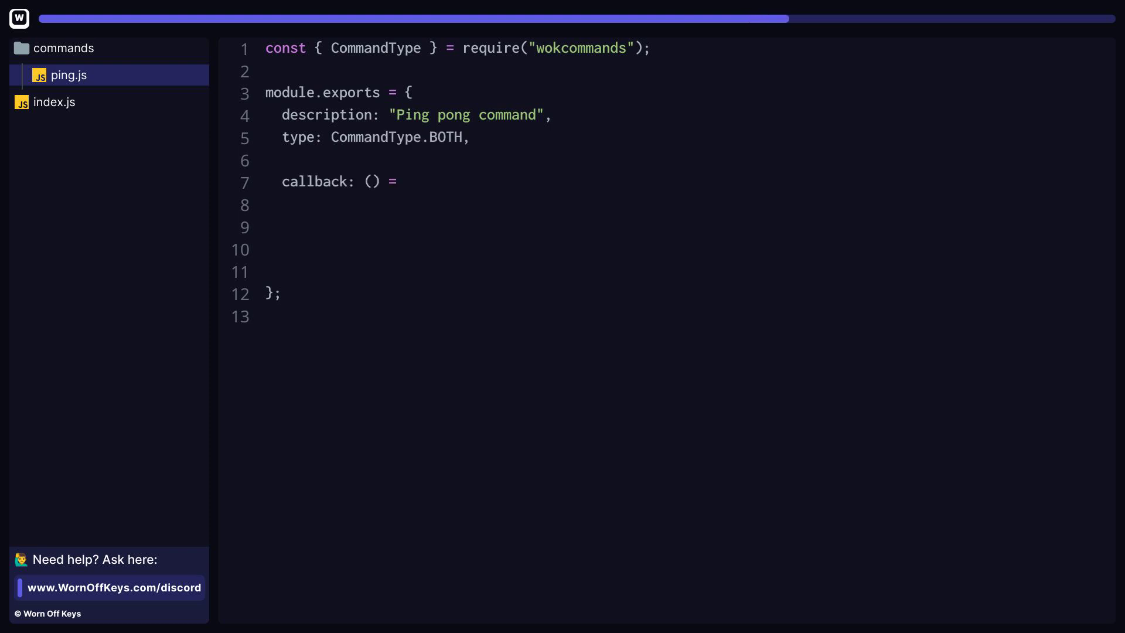
text(> {)
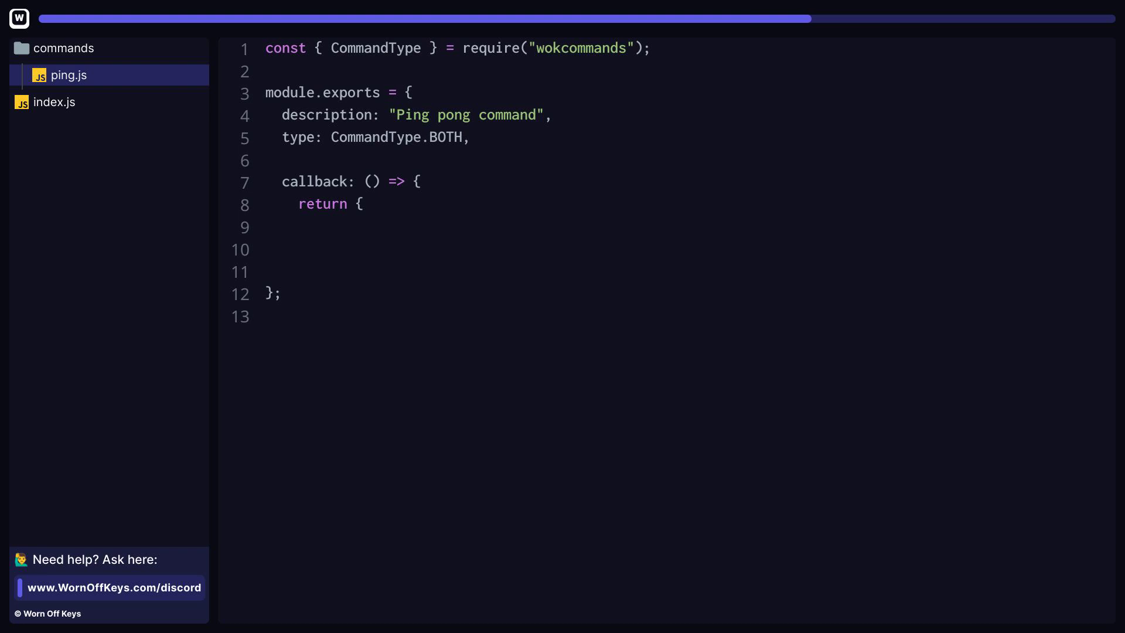
text(content: "Pong!)
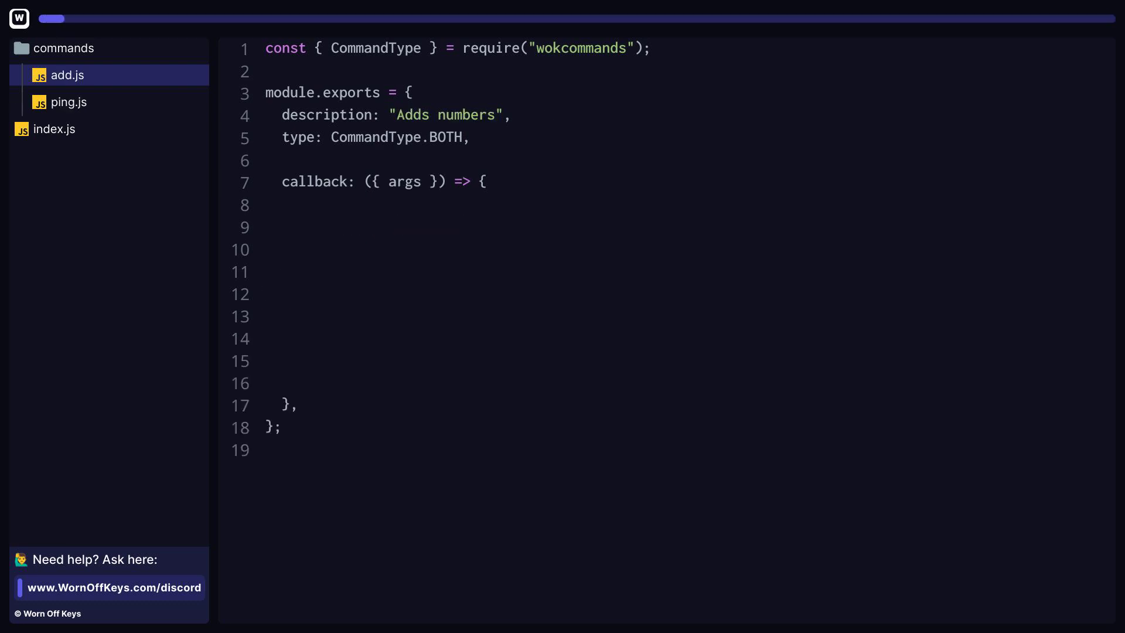
Step: In add.js, loop over args into sum and return content `The sum is ${sum}`
text(let sum = 0;)
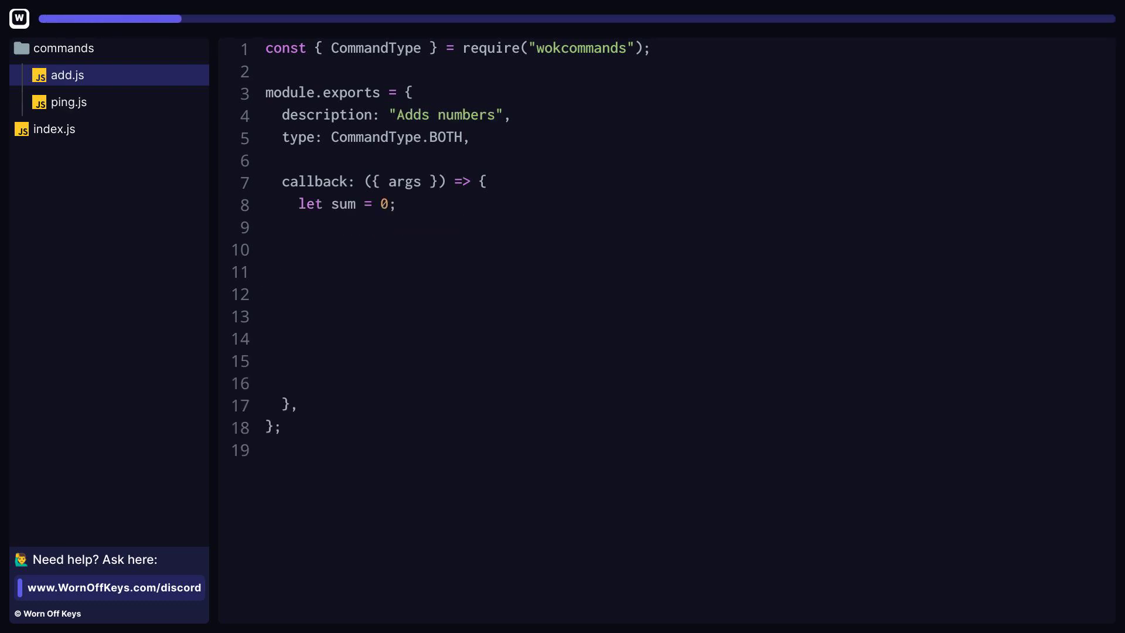
text(for (let arg of)
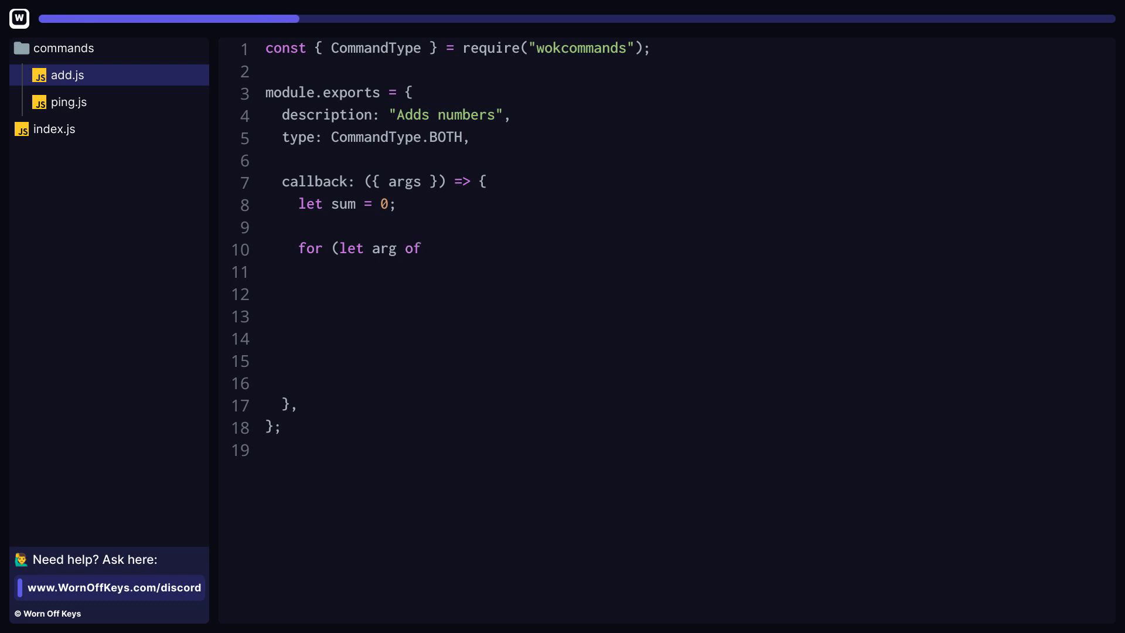
scroll(up, 3)
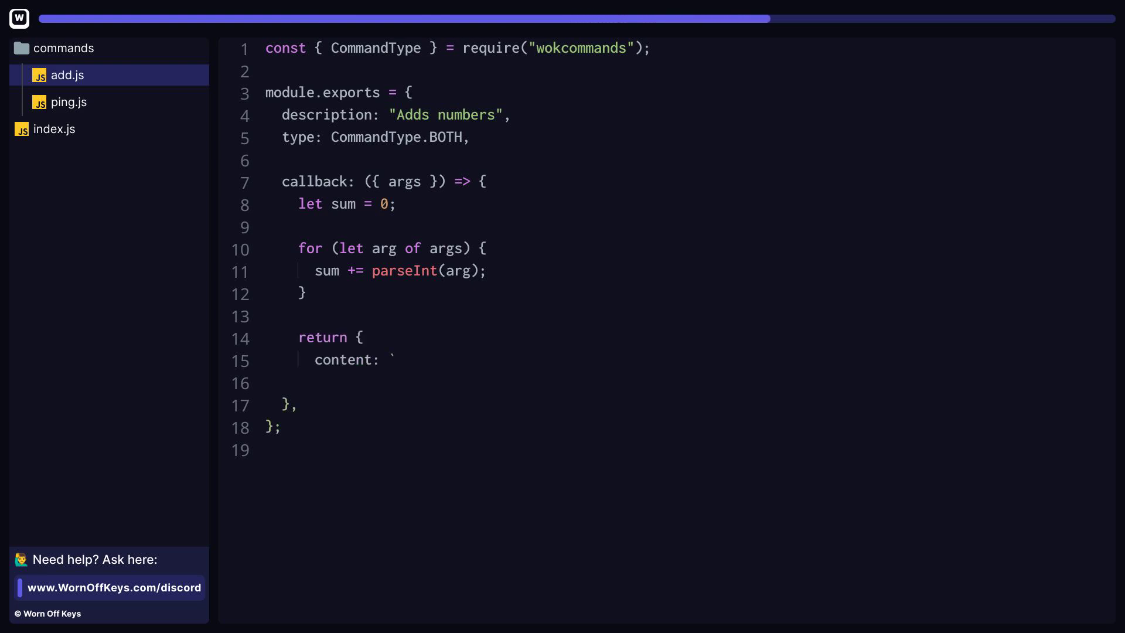
text(The sum is ${sum}`)
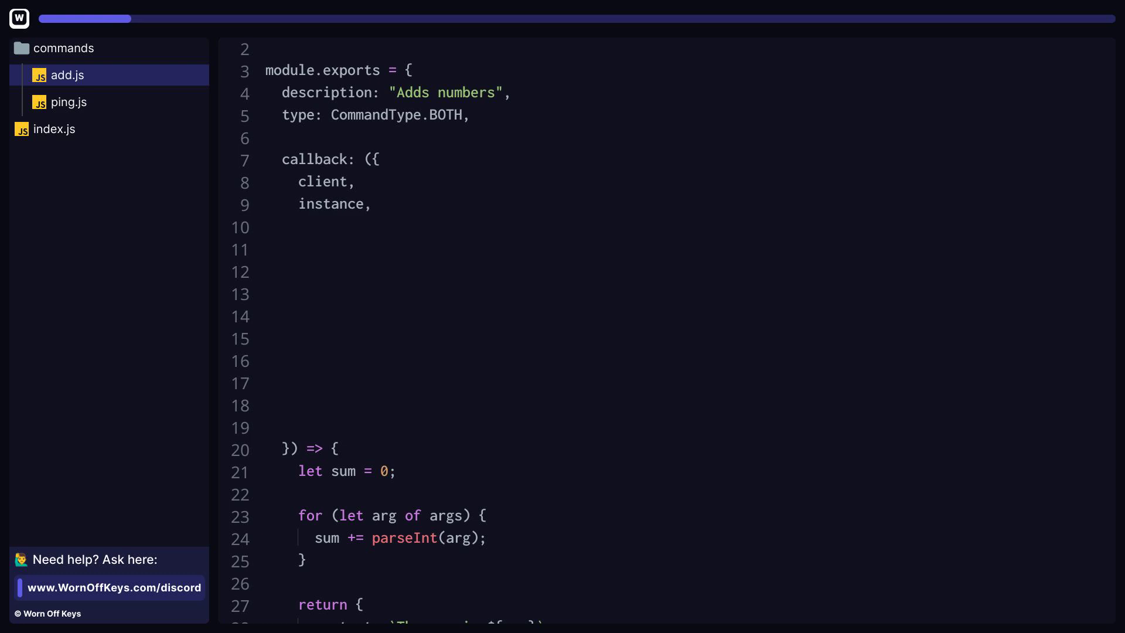
Step: Destructure message, interaction, text, guild, user, cancelCooldown and updateCooldown in the add callback
text(message,)
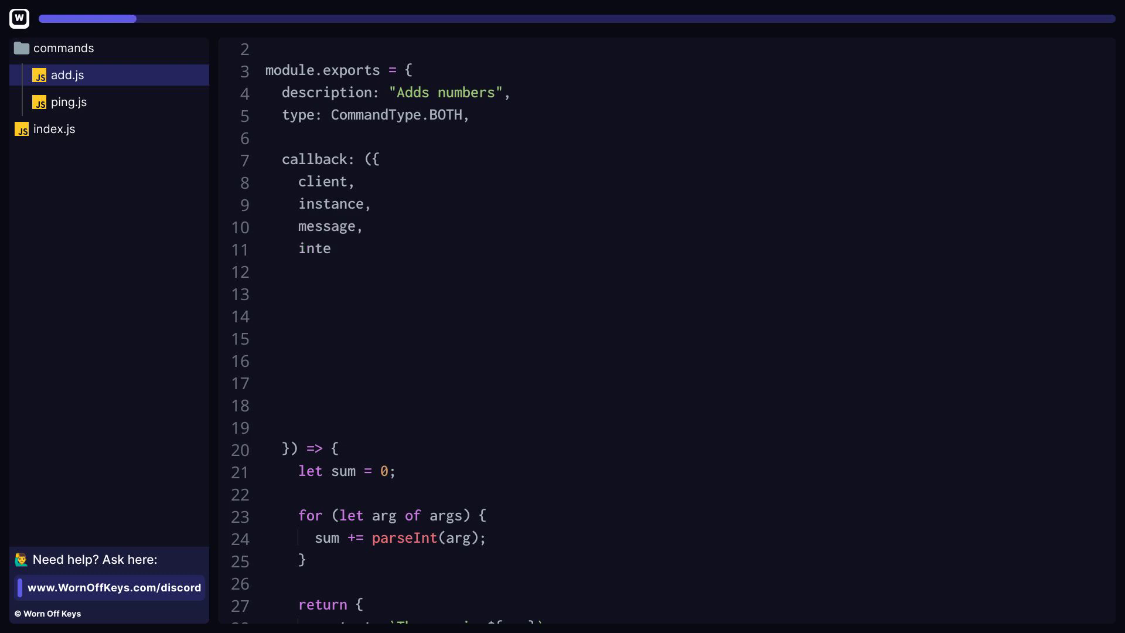
text(raction,)
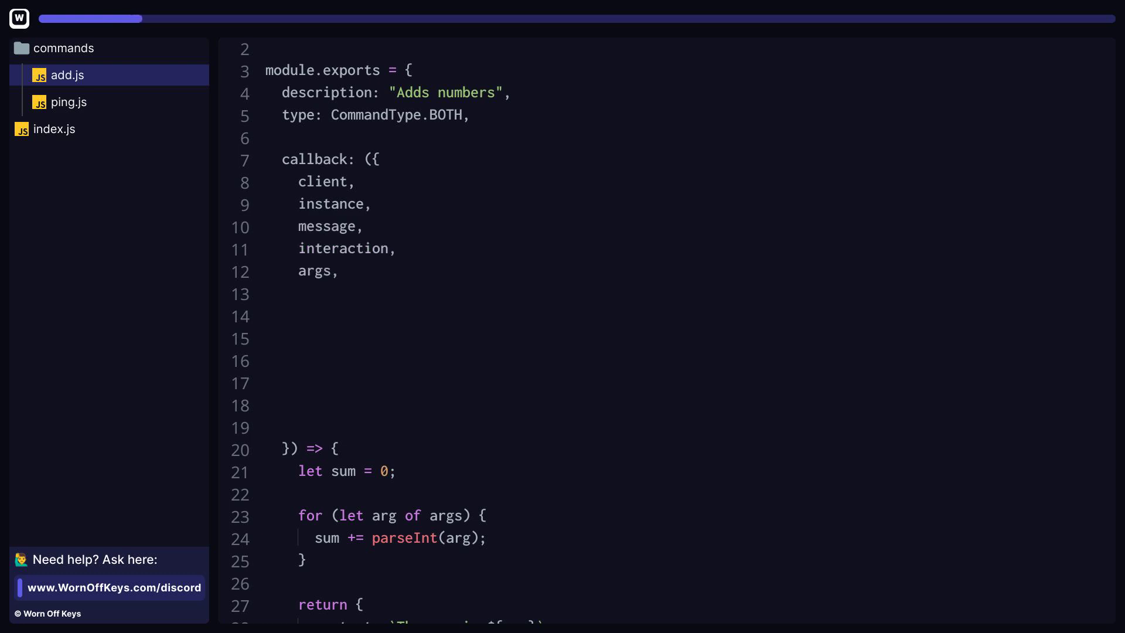
text(text,)
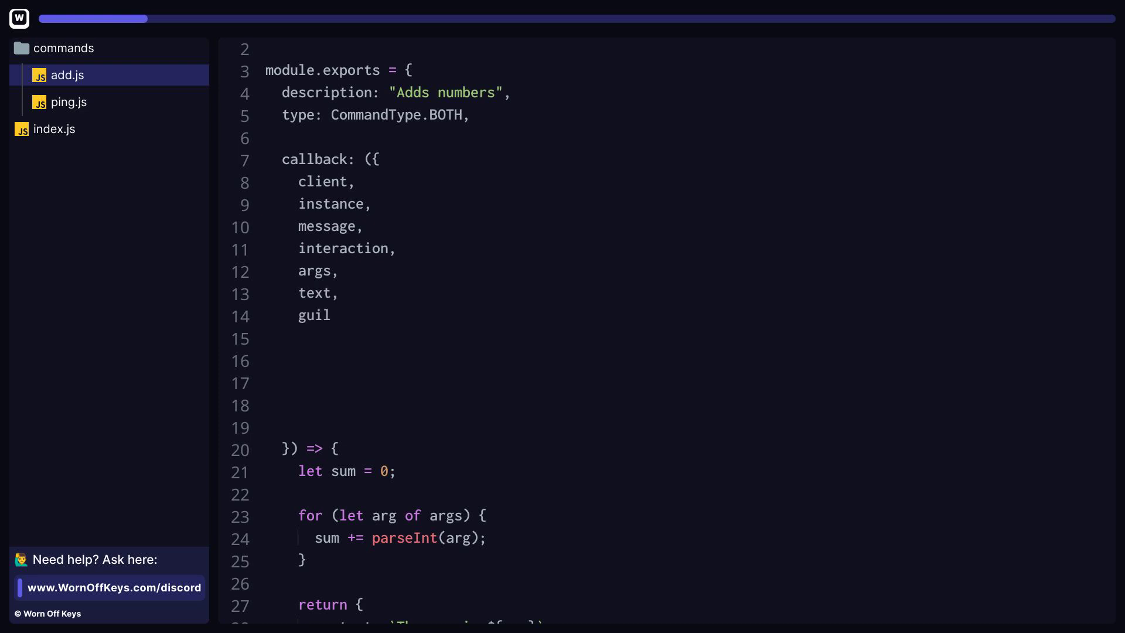
text(d,)
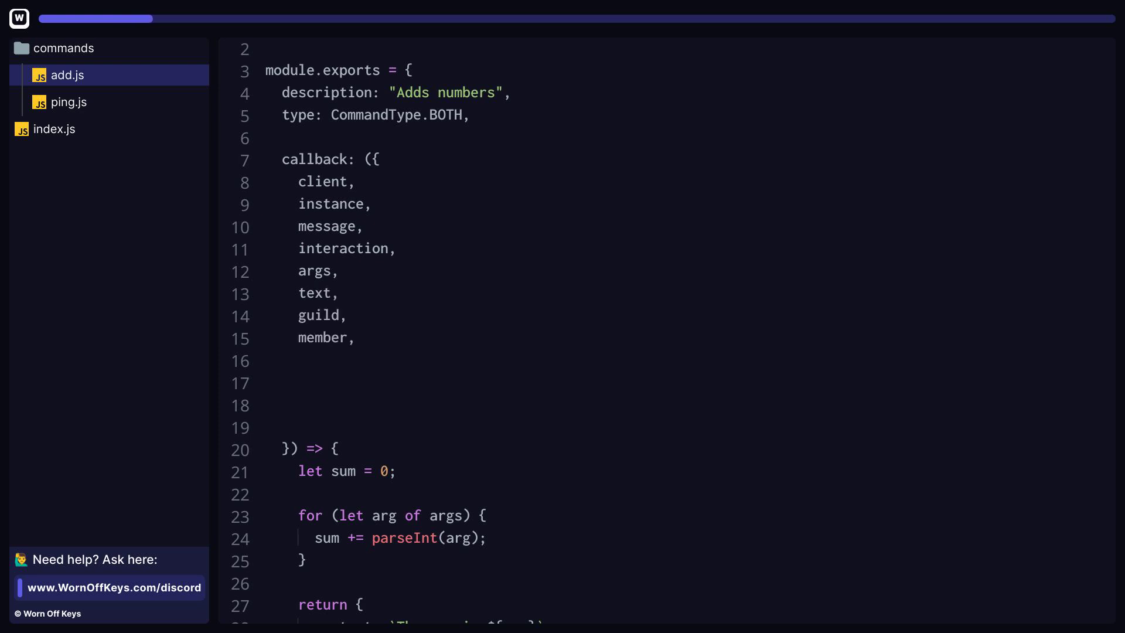
text(user,)
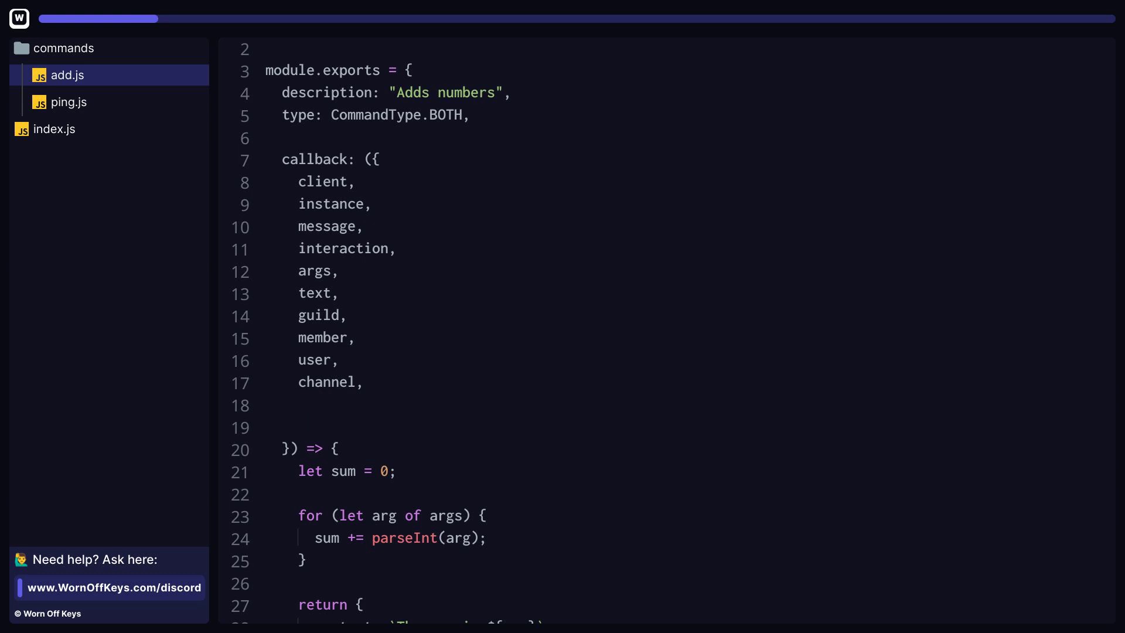
text(cancelCooldown,)
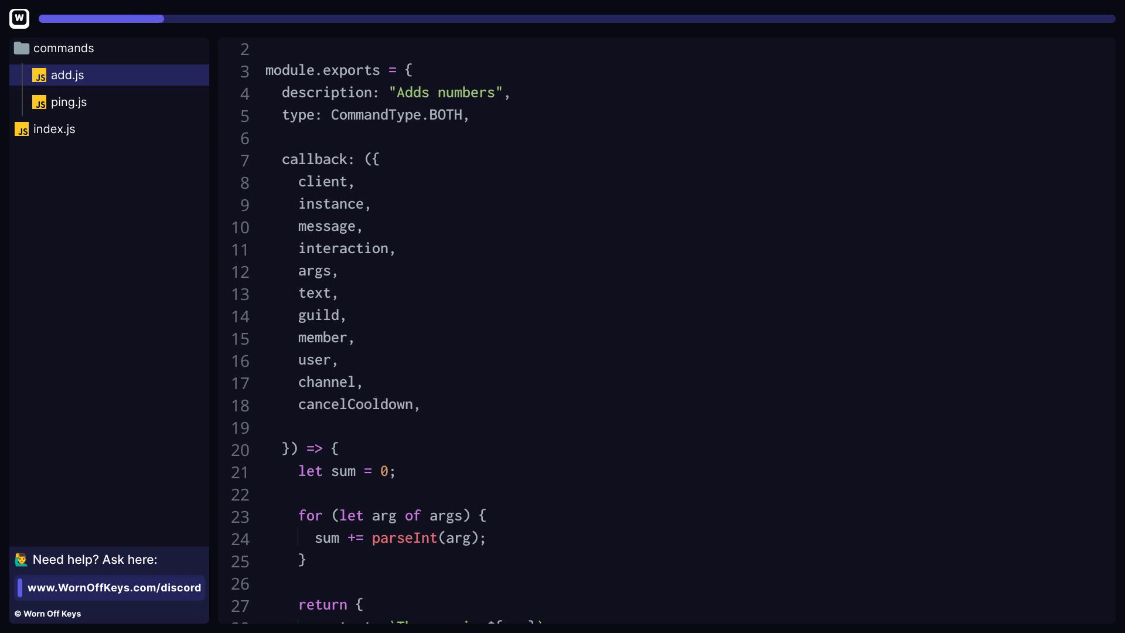
text(updateCooldo)
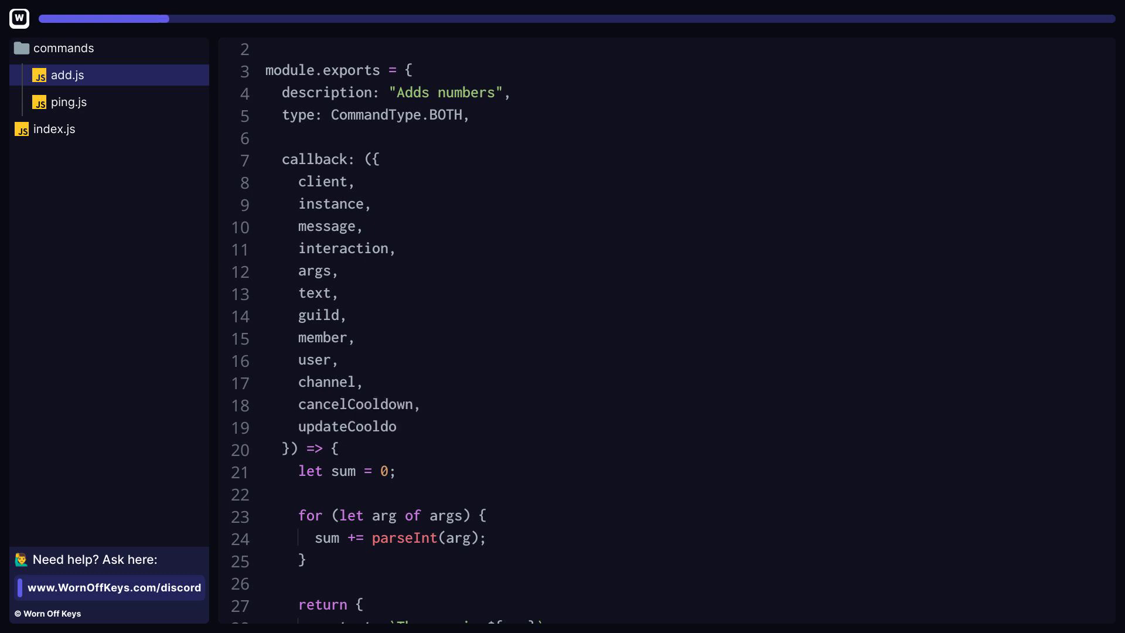
text(wn,)
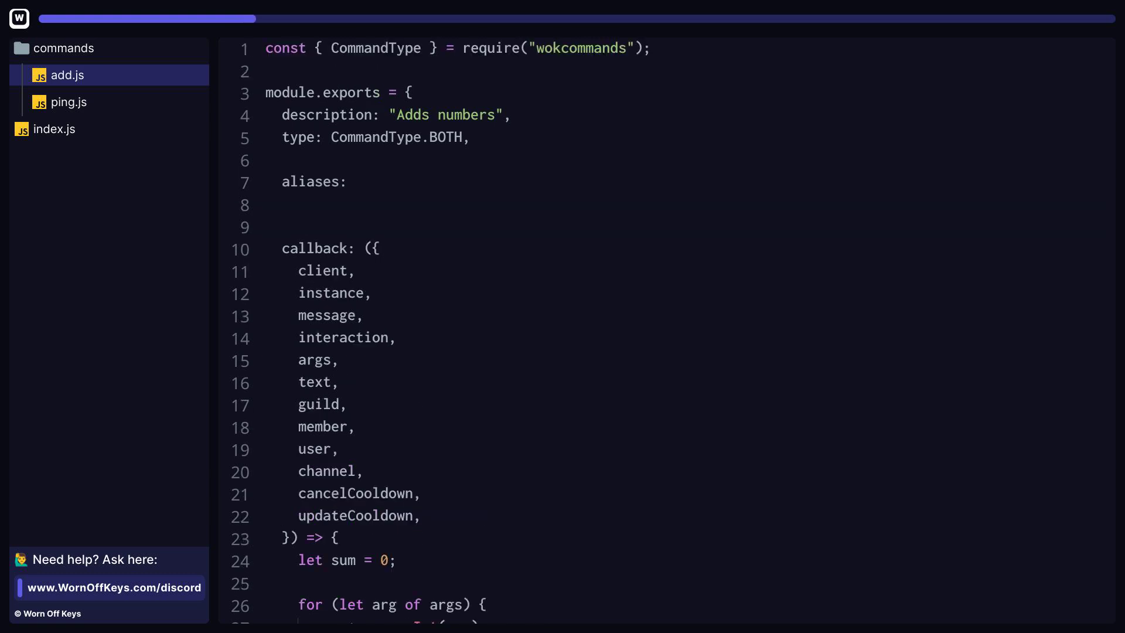
Step: Set aliases ['a'], reply false, and testOnly, guildOnly, ownerOnly true in add.js
text(['a'],)
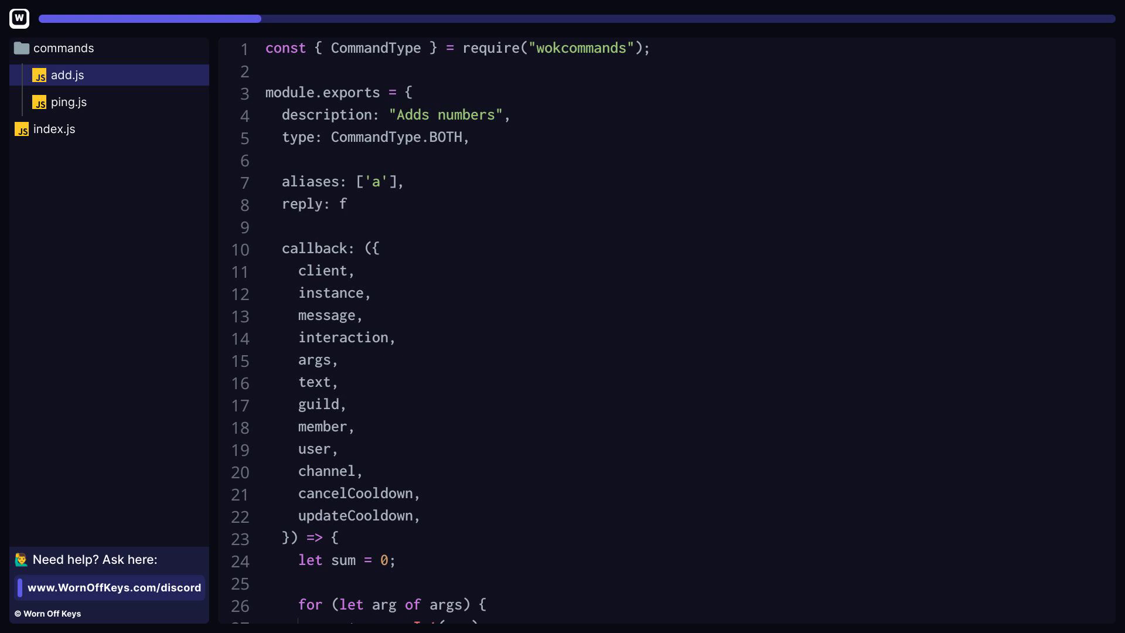
text(alse,)
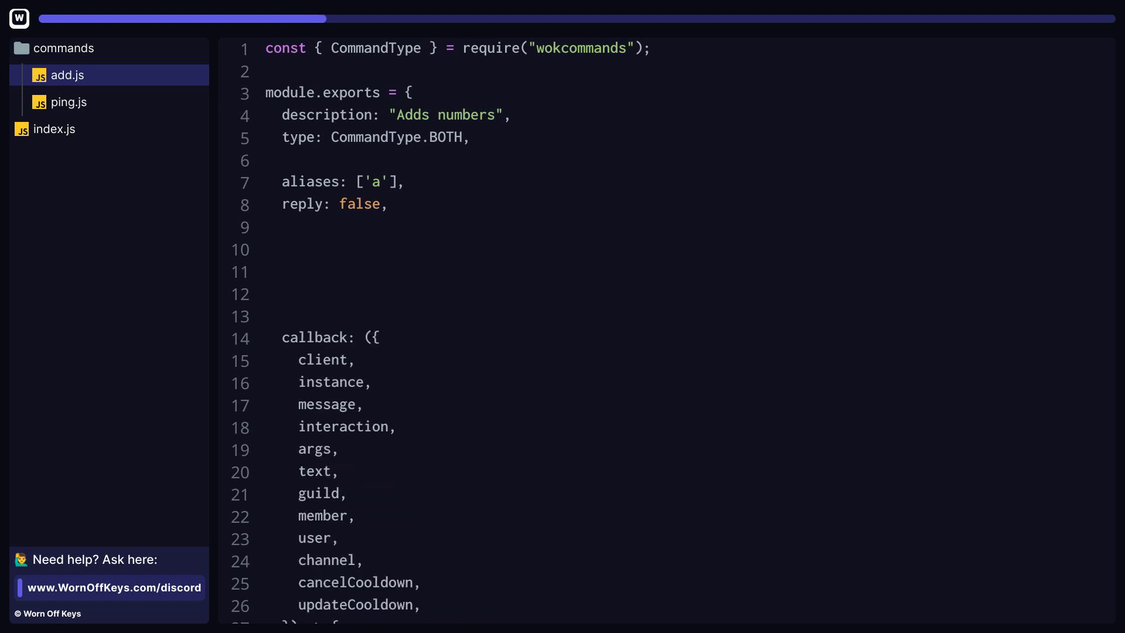
text(testOnly: true,)
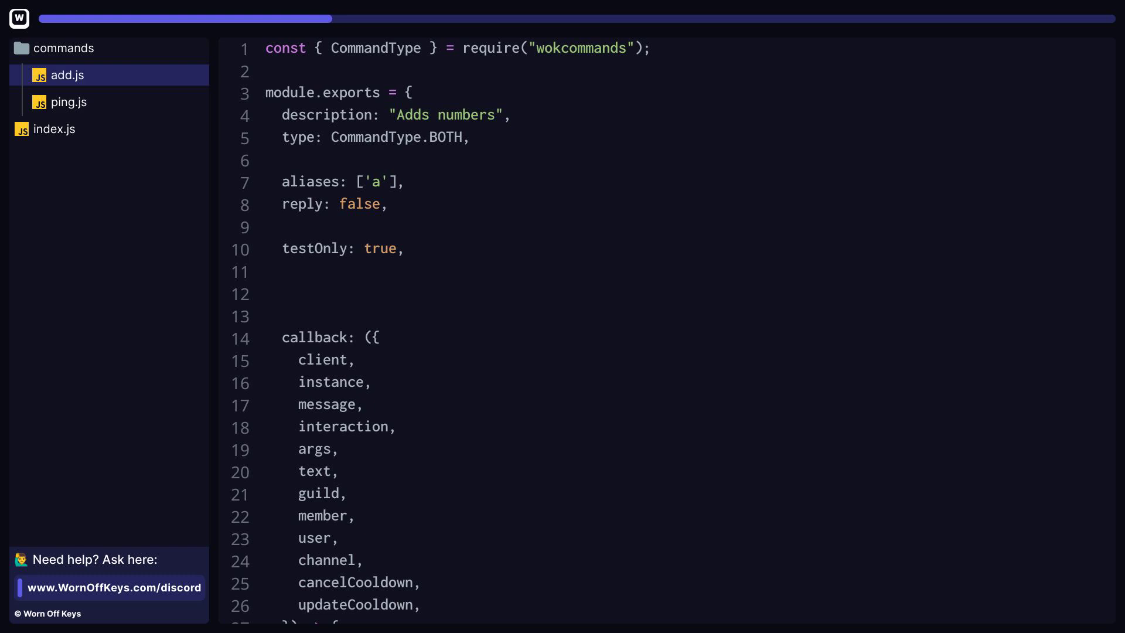
text(guildOnly: true,)
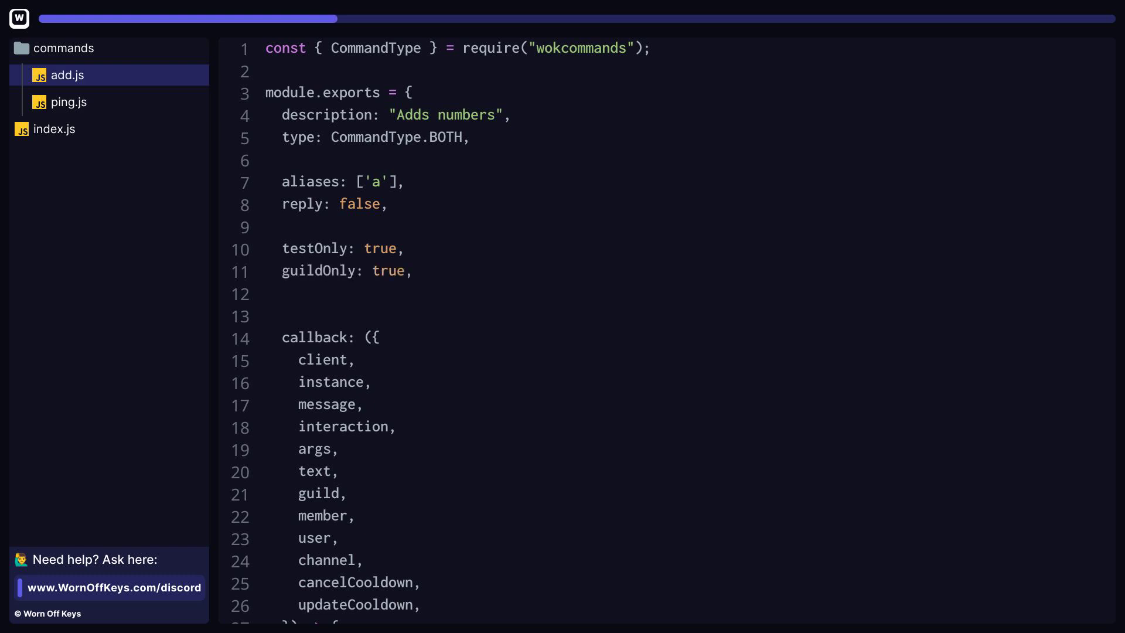
text(ownerOnly: true,)
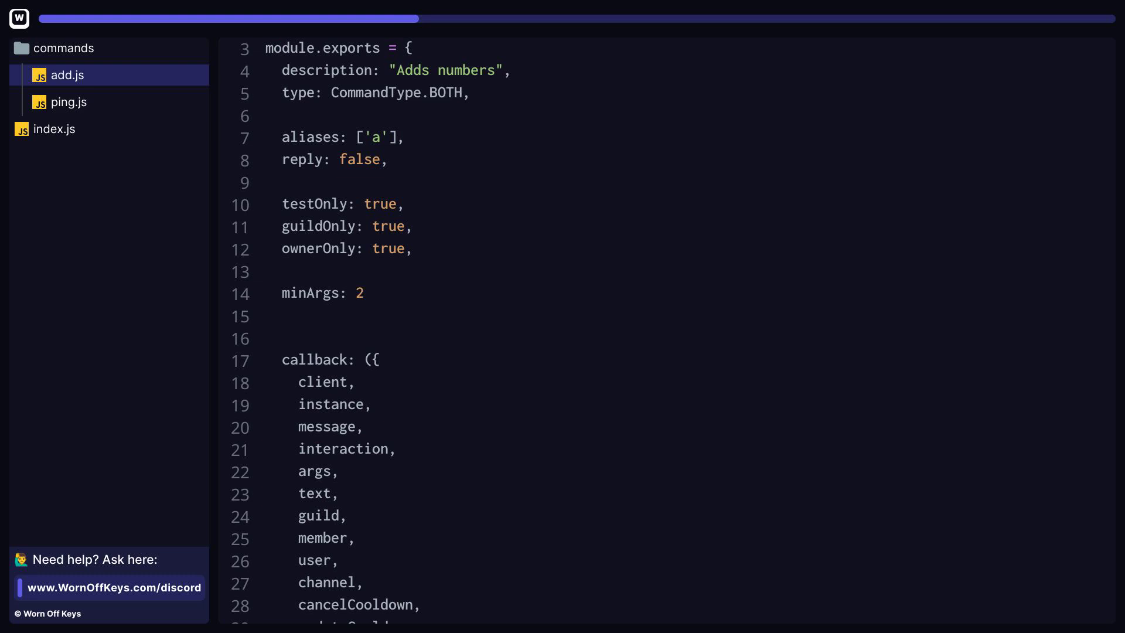
Step: Add default = 0 and limit comments and maxArgs: 2 to the add command
text(, // default = 0)
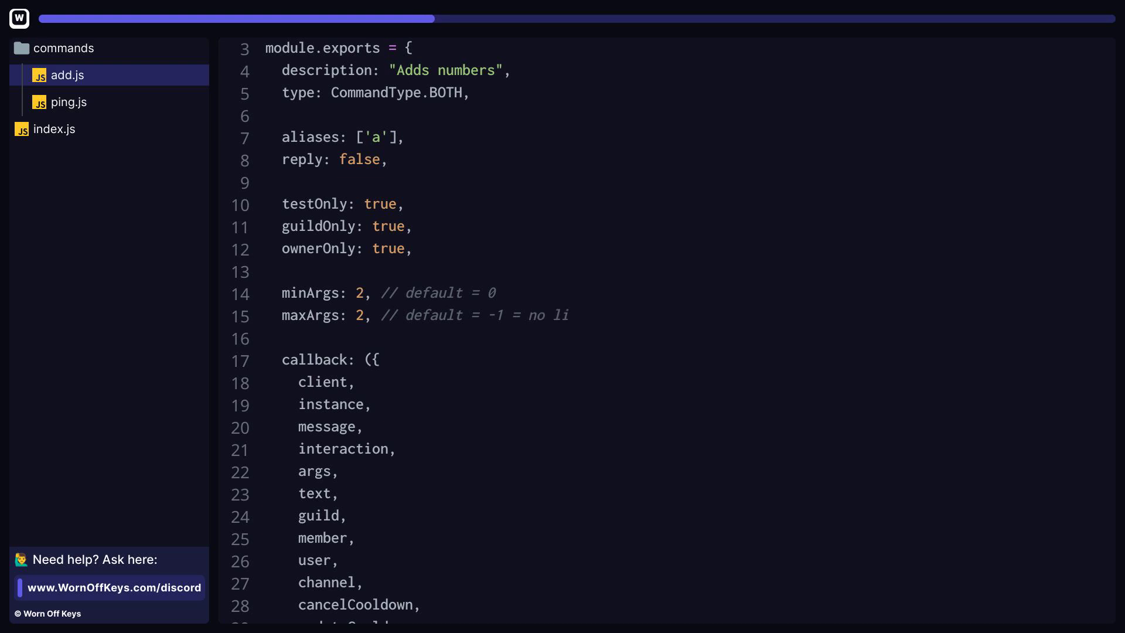
text(mit)
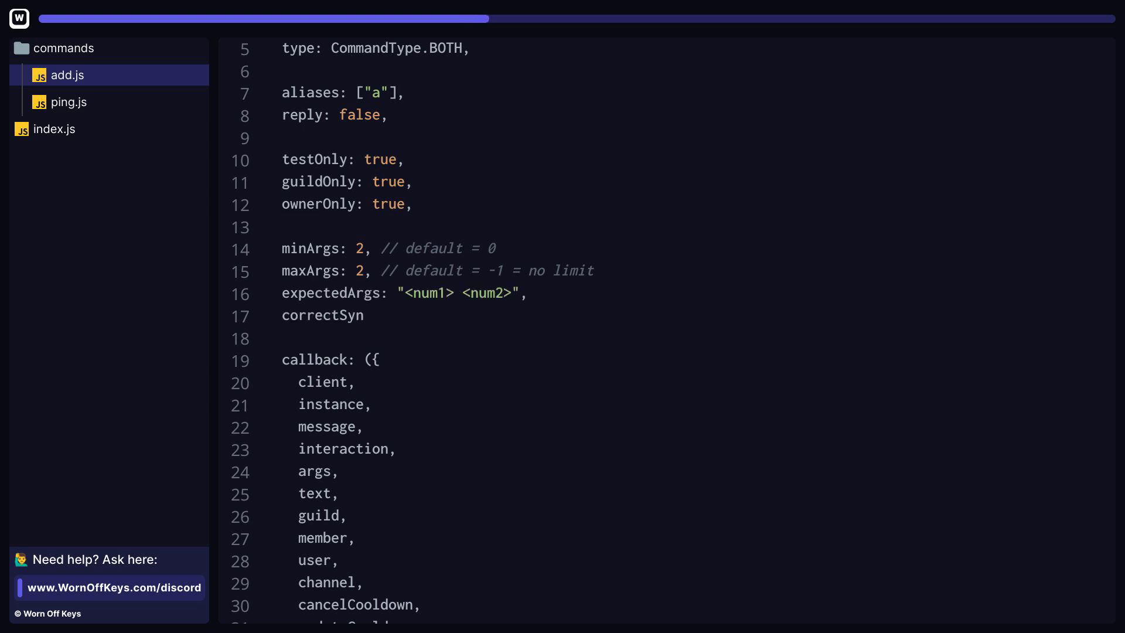
Step: Define correctSyntax "Correct usage: {PREFIX}{COMMAND} {ARGS}" with a !add <num1> <num2> example comment
text(tax: "Correct us)
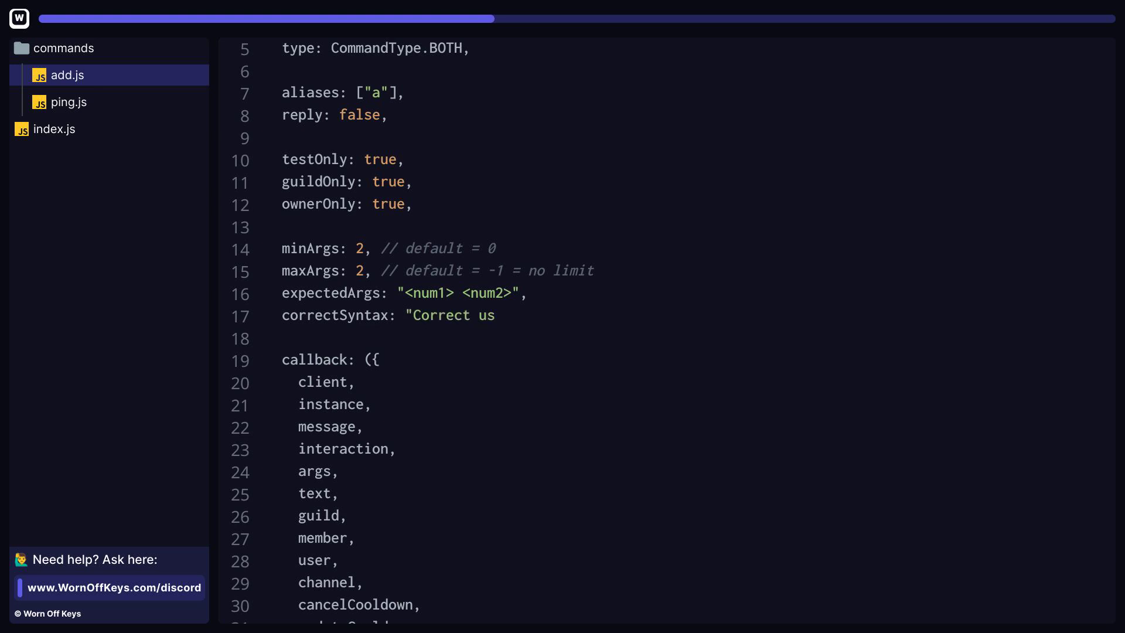
text(age: {PREFIX}{COMM)
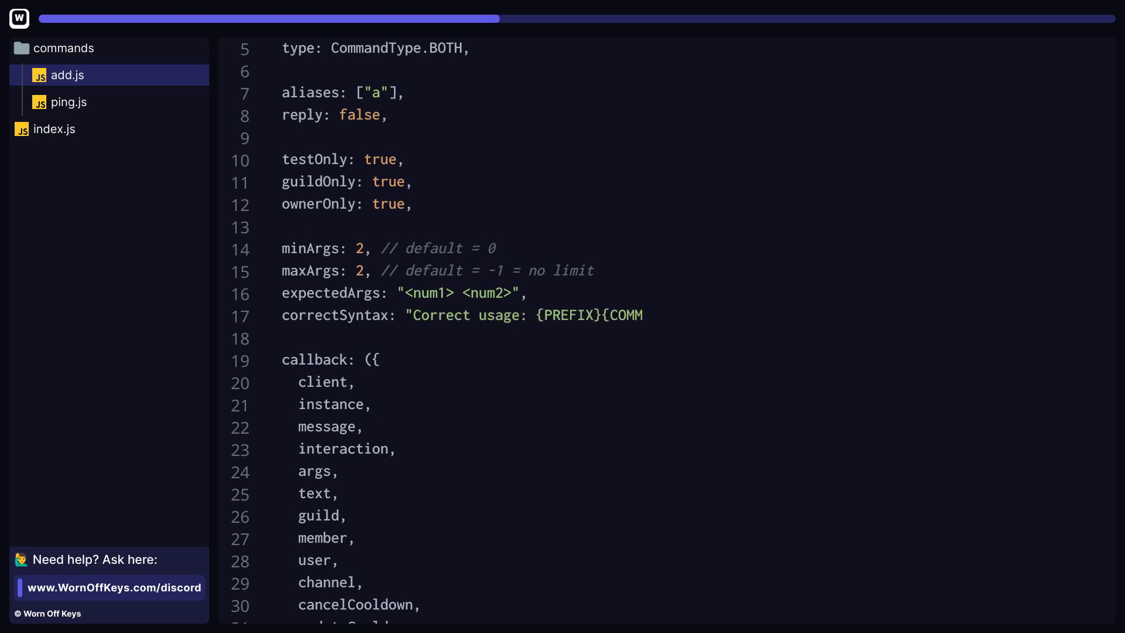
text(AND} {ARGS}", // !add)
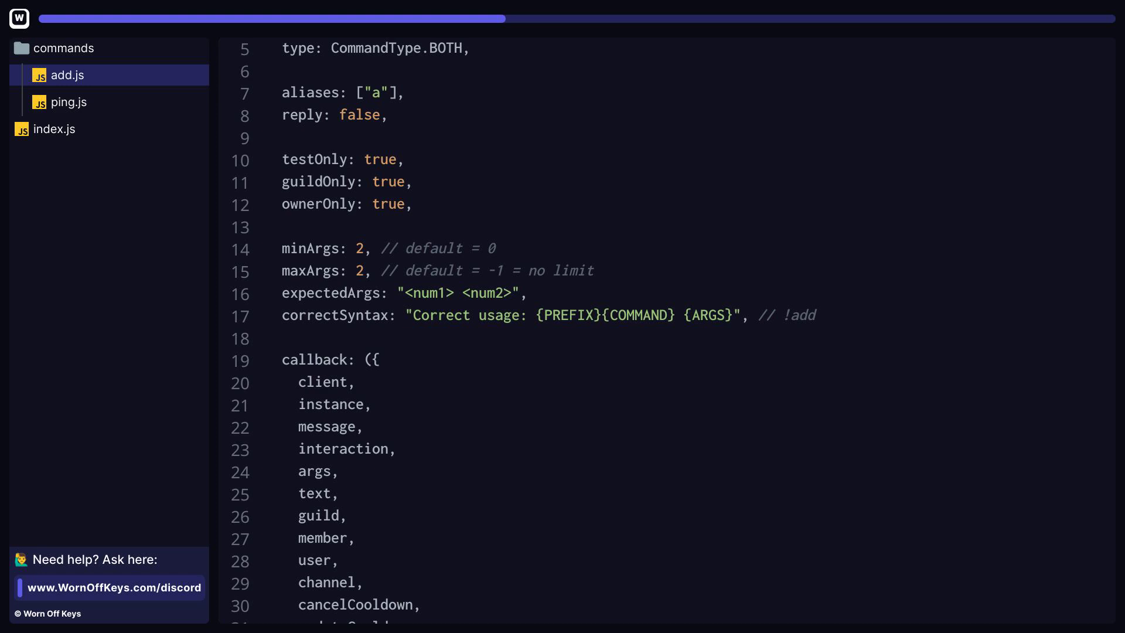
text(<num1> <num2>)
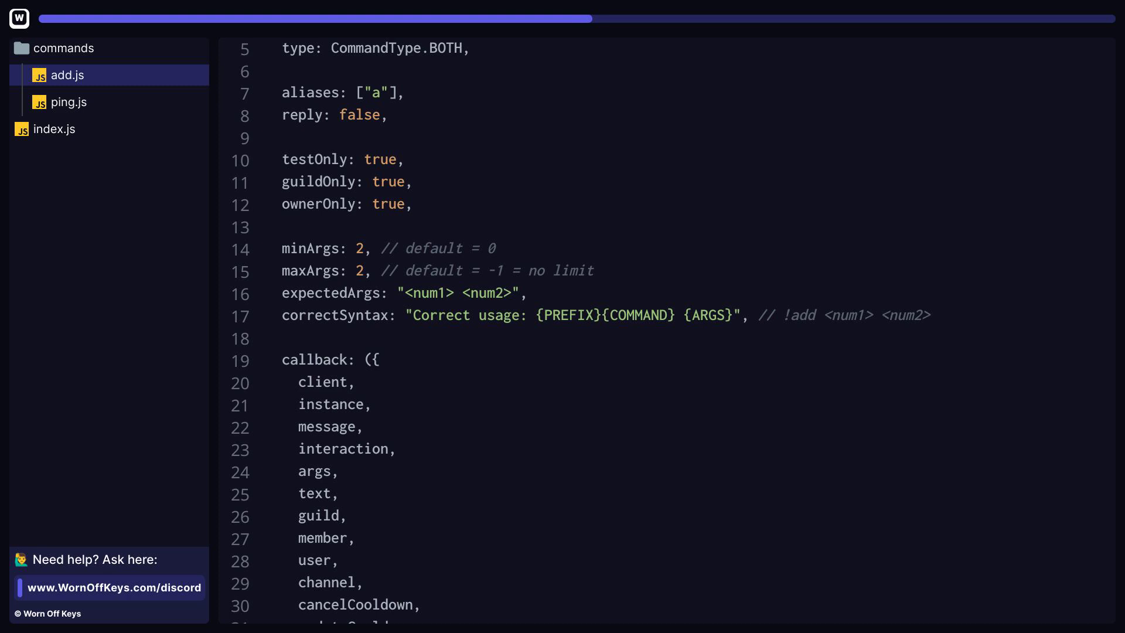
Step: Require permissions [PermissionFlagsBits.Administrator] and start cooldowns with a "Please wait" errorMessage
text(permissions: [PermissionFlagsBits.Admini)
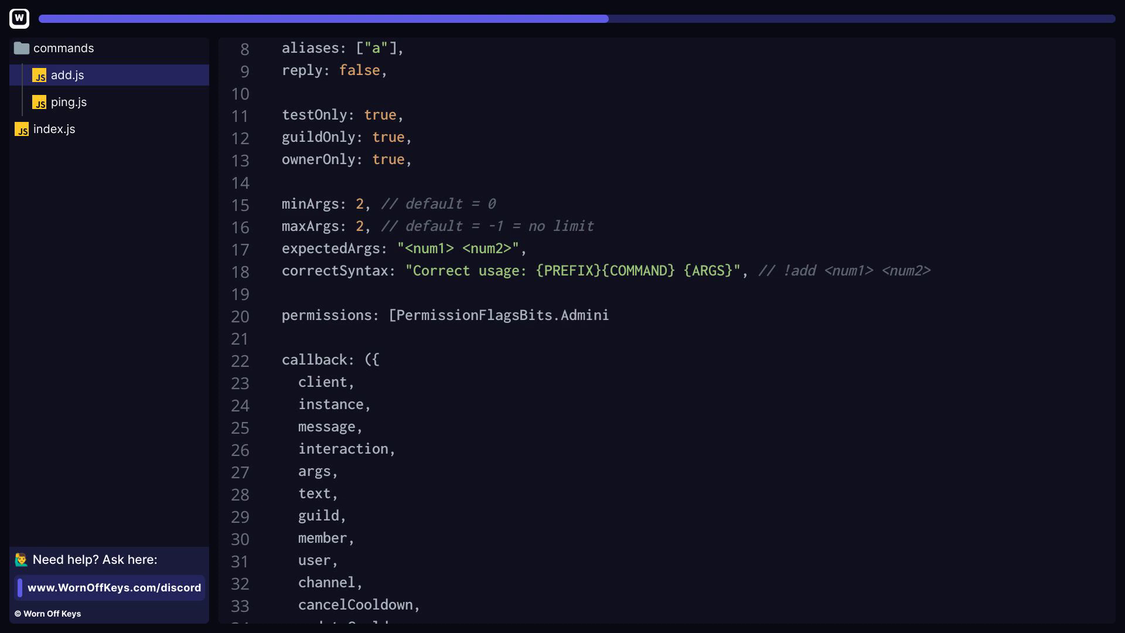
text(strator],)
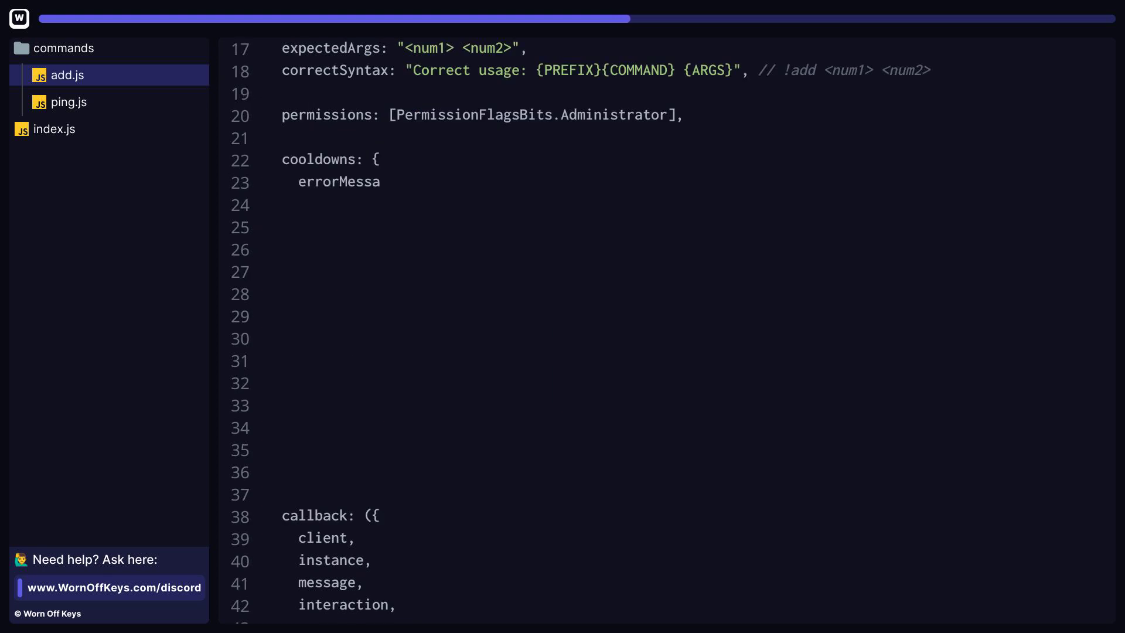
text(ge: "Please wait {TIME}",)
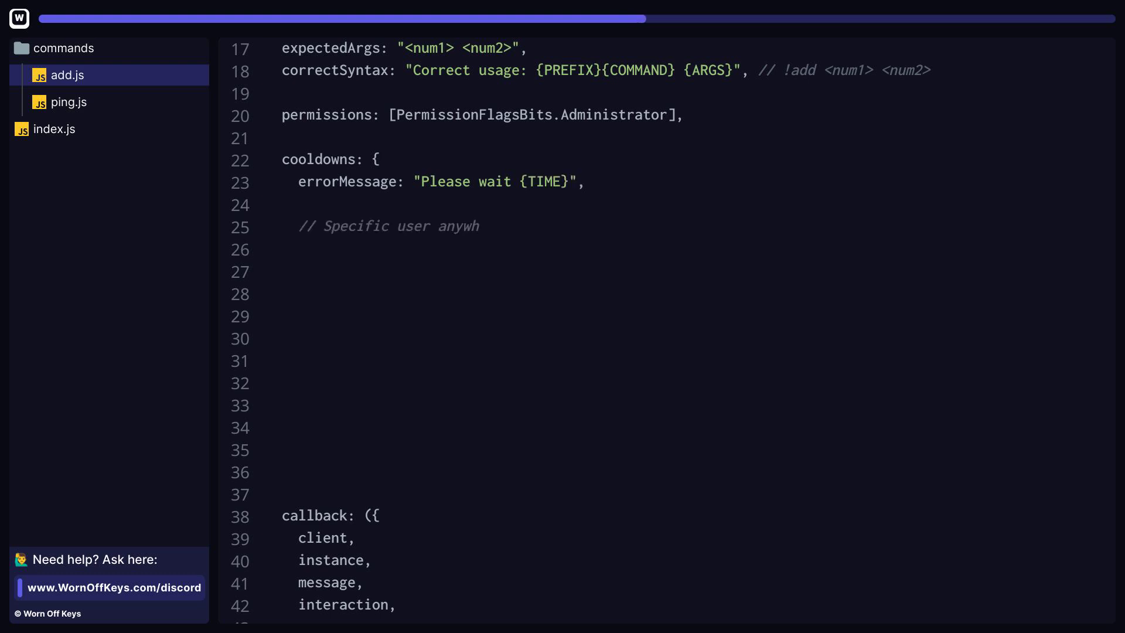
text(ere)
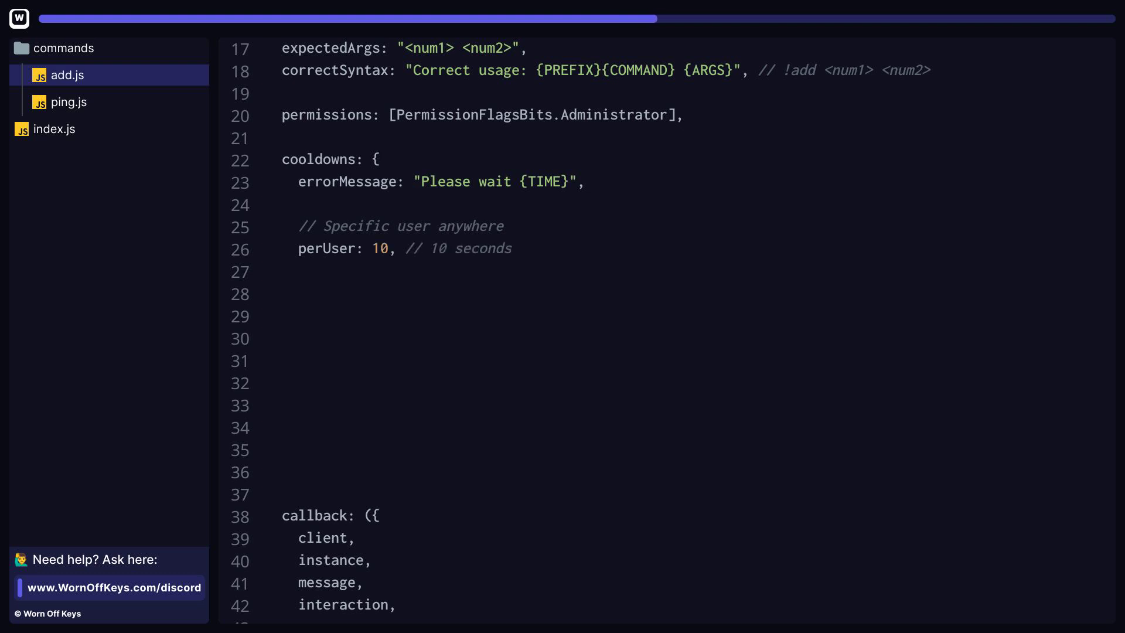
Step: Set cooldowns perUserPerGuild "10 s", perGuild "10 h" and global "1 d" with explanatory comments
text(// Specific user per guild)
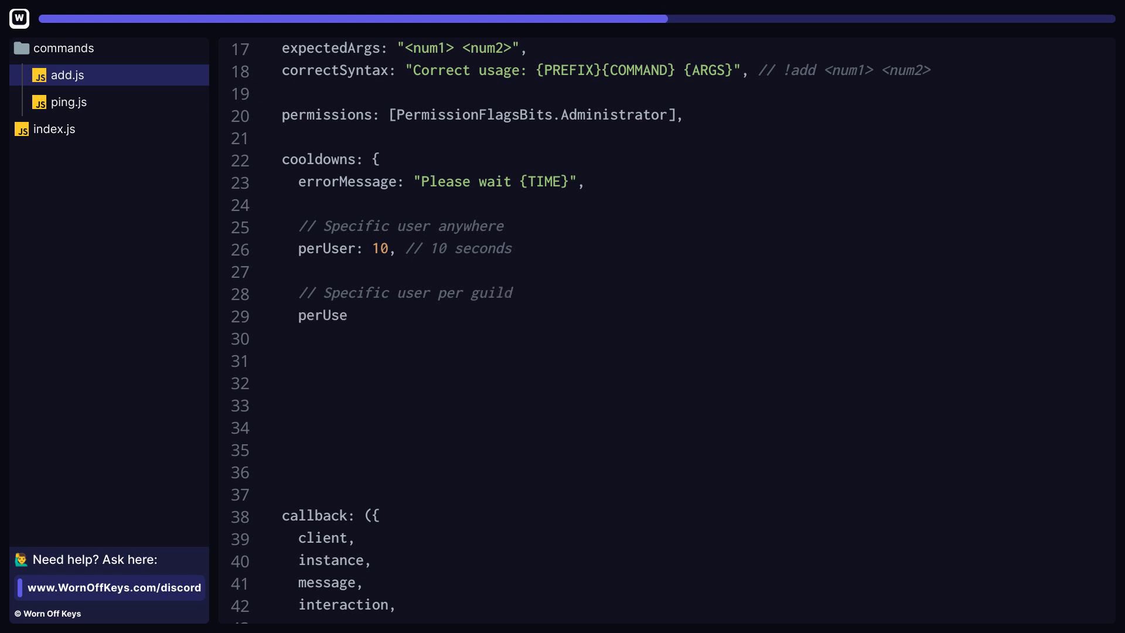
text(rPerGuild: "10 s)
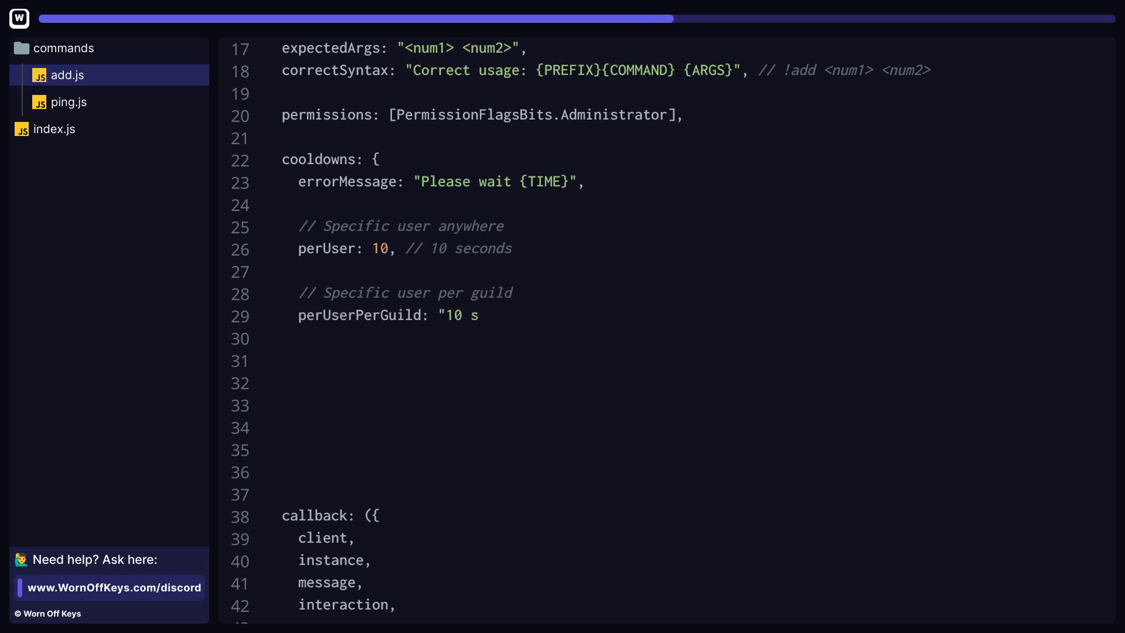
text(", // 10 seconds)
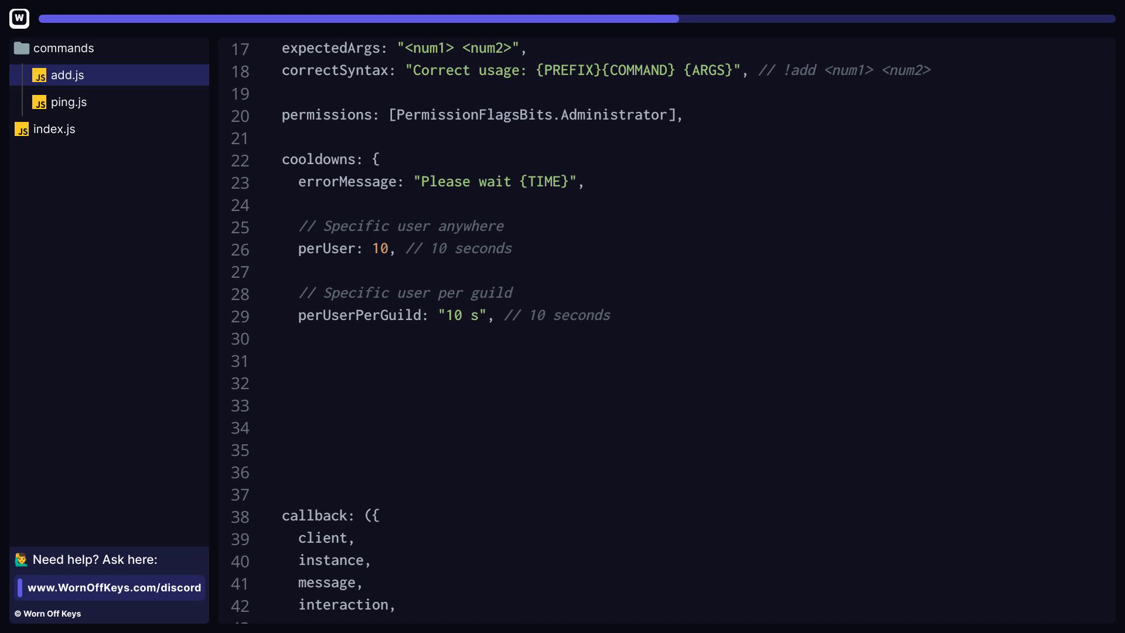
text(// All users in the guild)
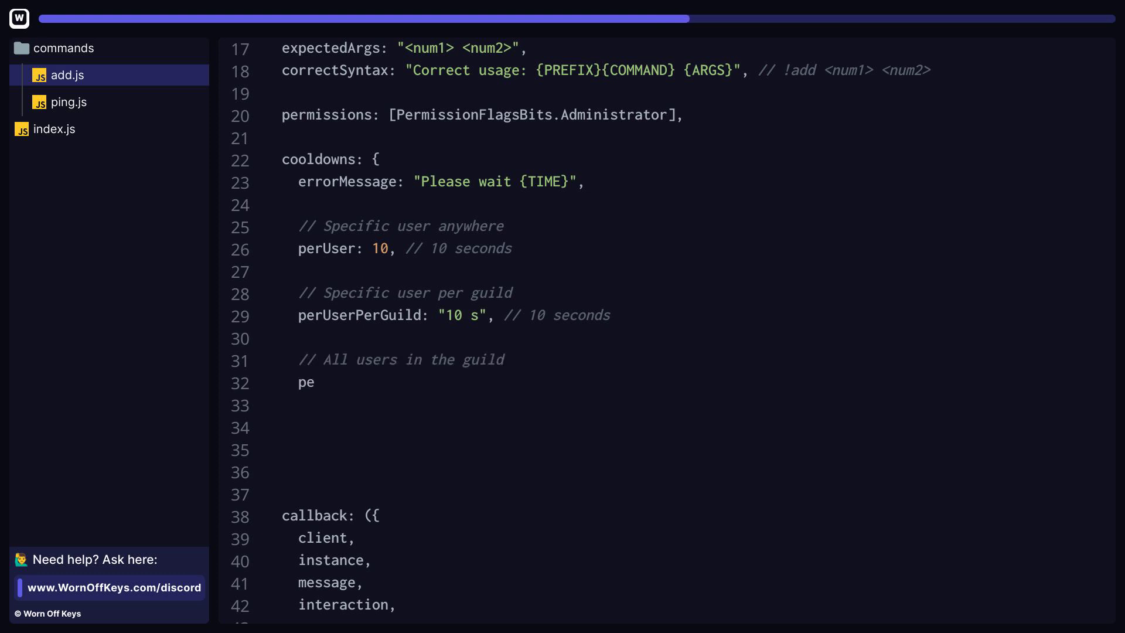
text(rGuild: "10 h", // 10 hours)
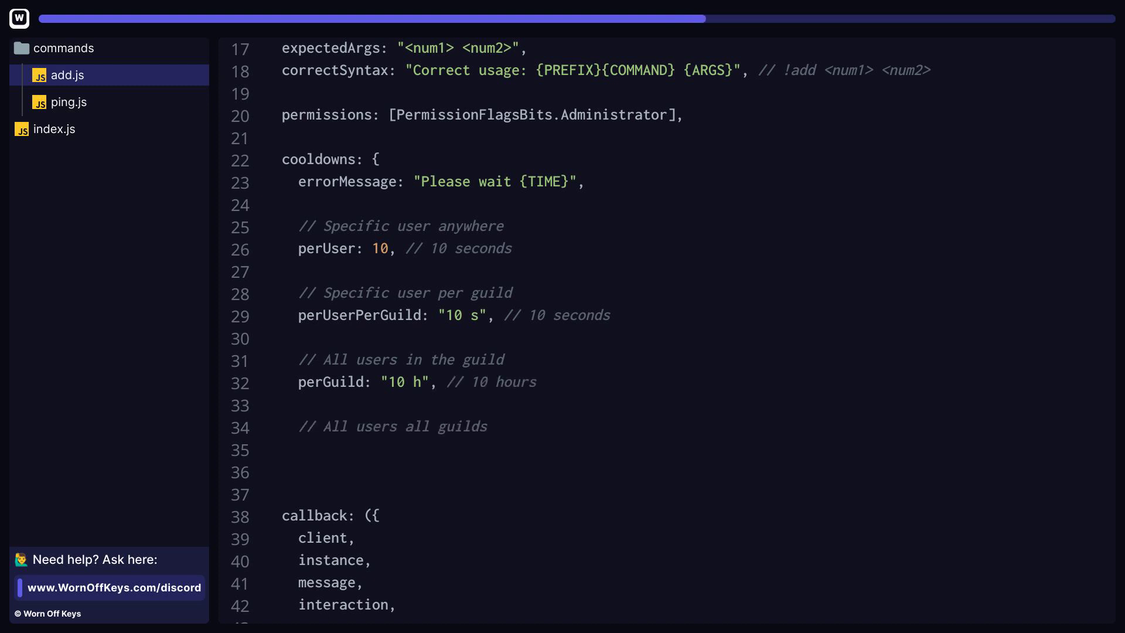
text(global: "1 d",)
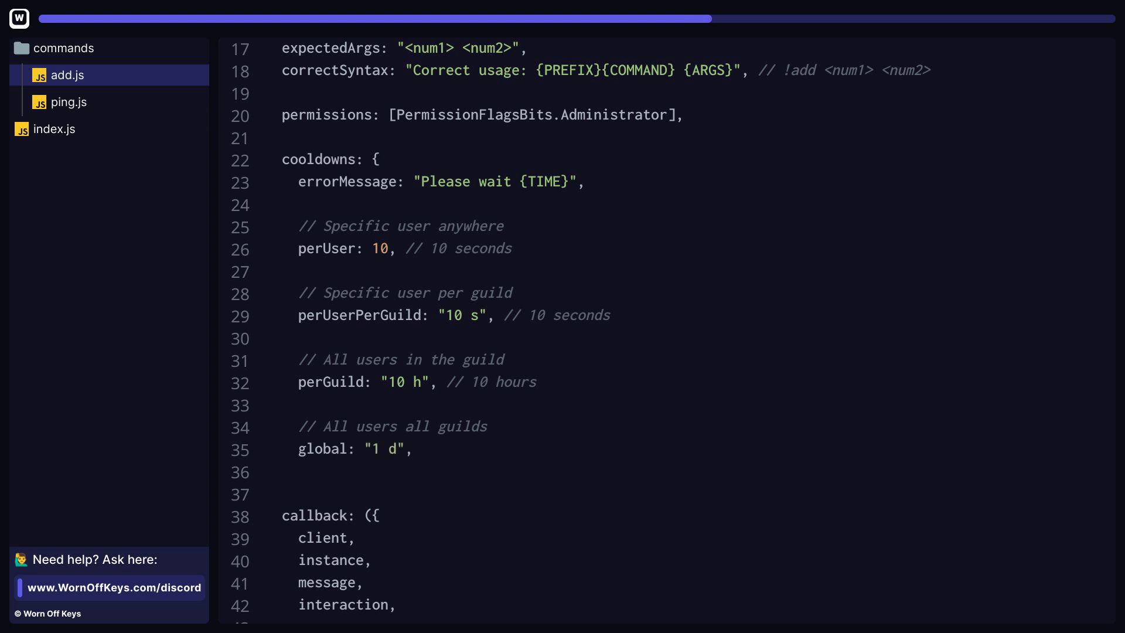
text(// 1 day)
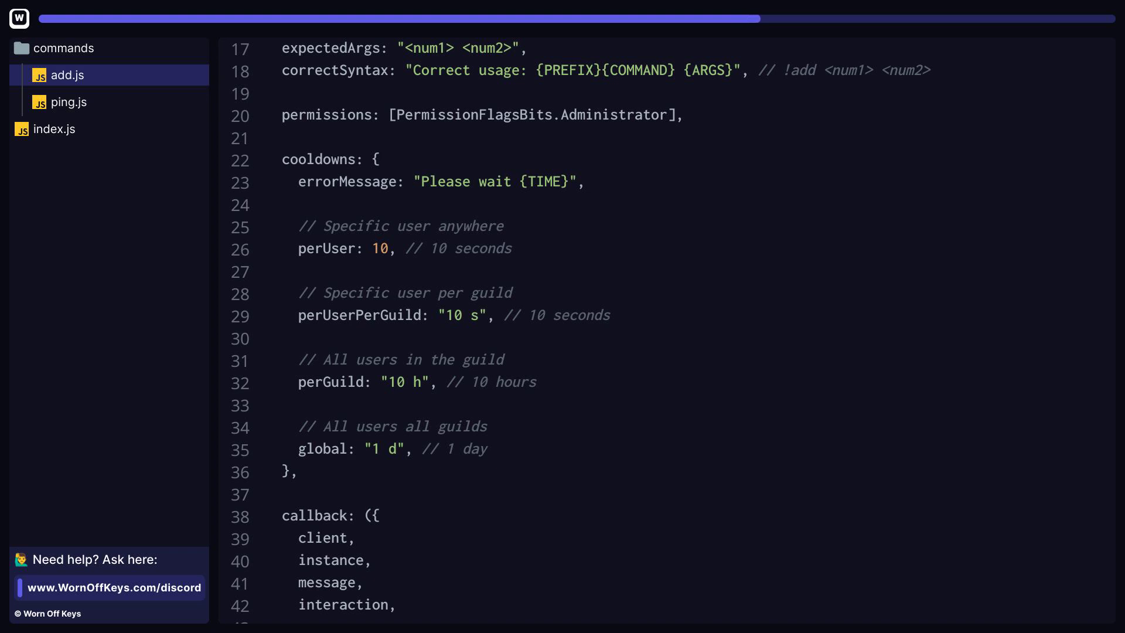
text(deferReply: 'ep)
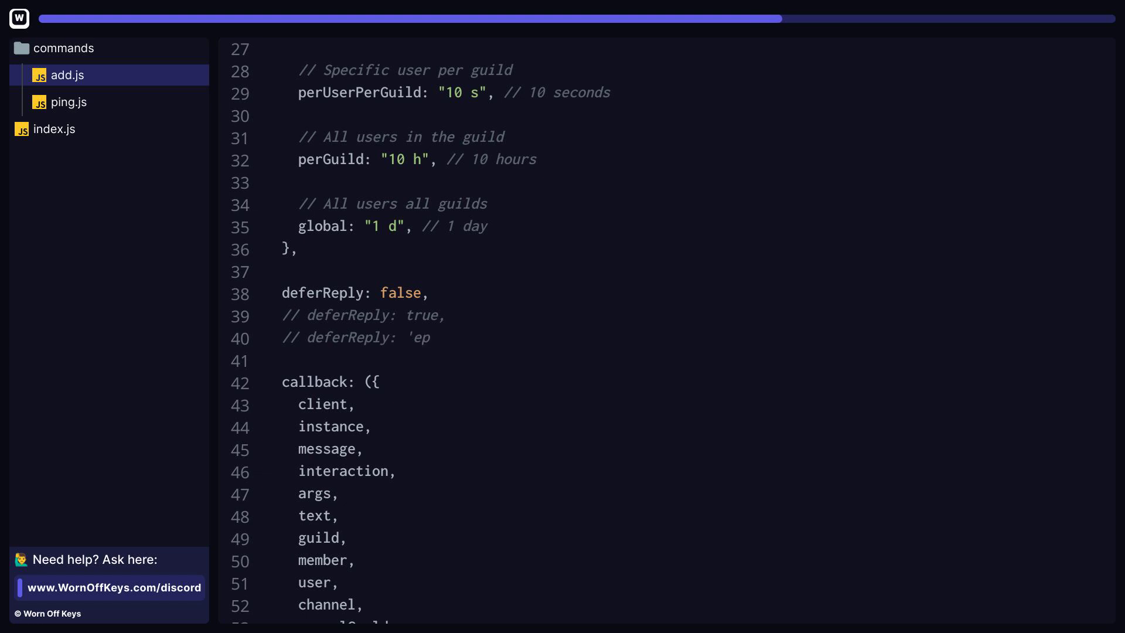
Step: Set deferReply false noting true/'ephemeral' alternatives, and add init: async (client, instance)
text(hemeral',)
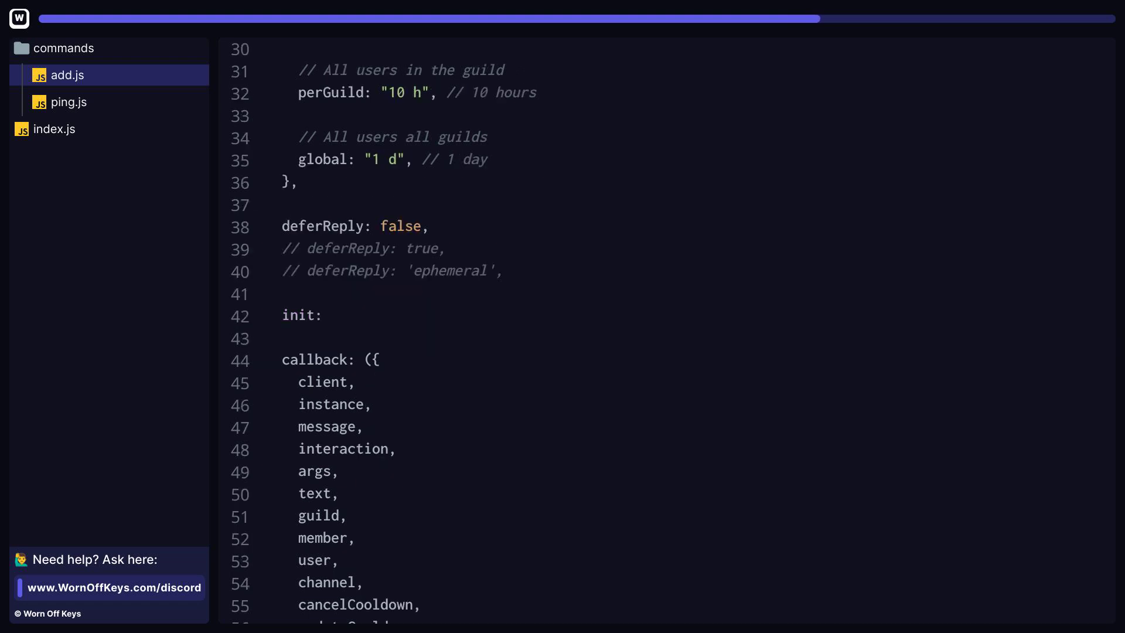
text(async (client, instance) => {},)
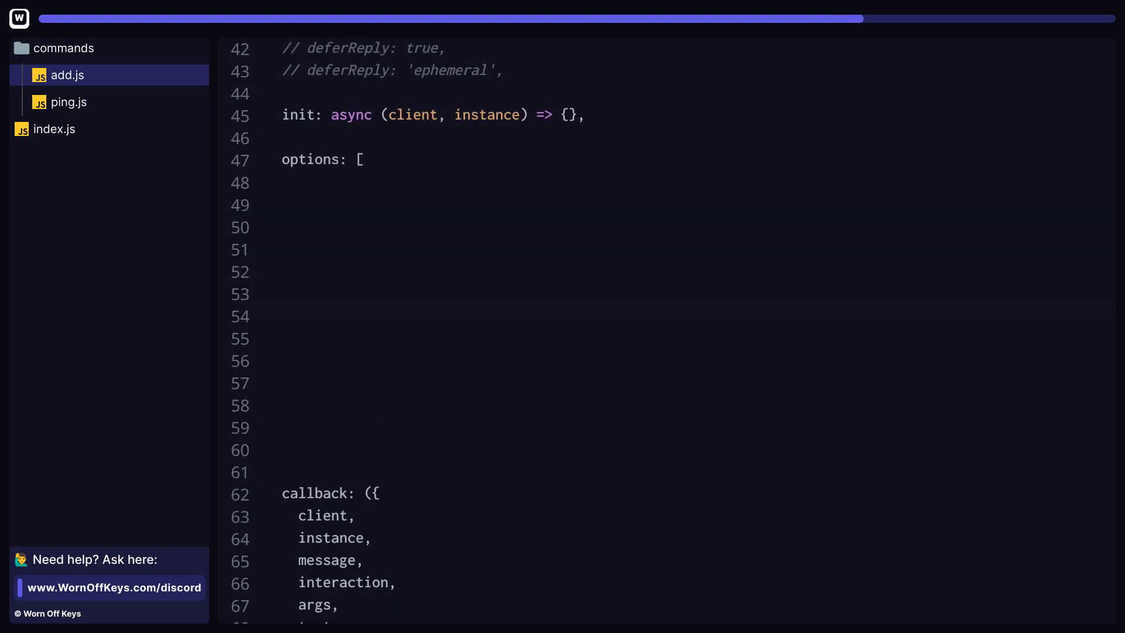
Step: Define option num1 as required with an ApplicationCommandOptionType String type
text({ name: ")
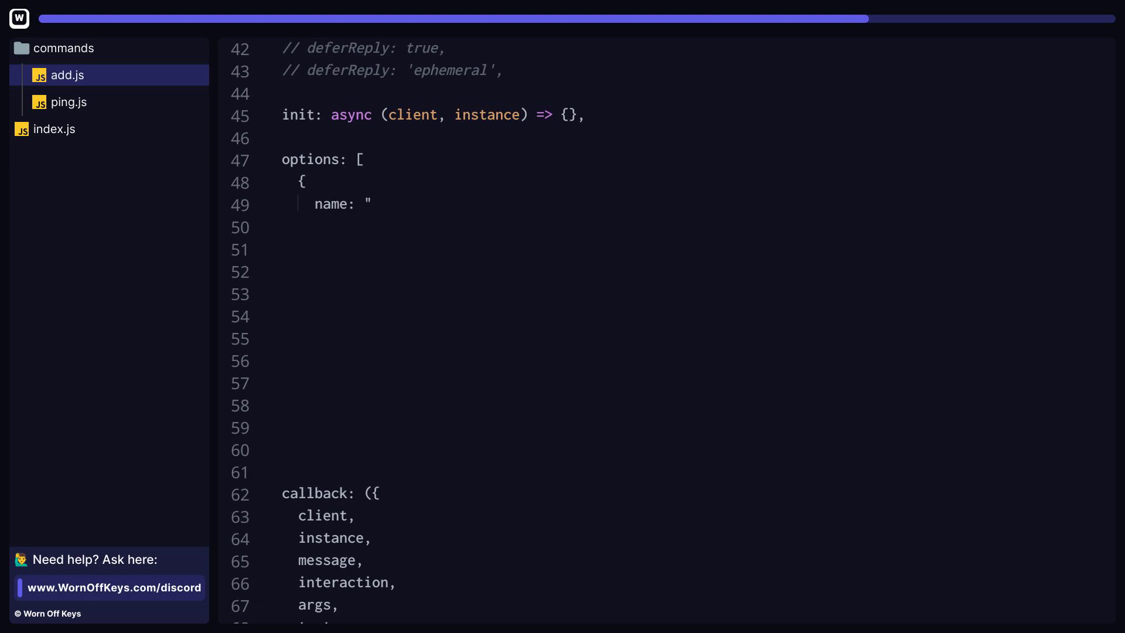
text(num1",)
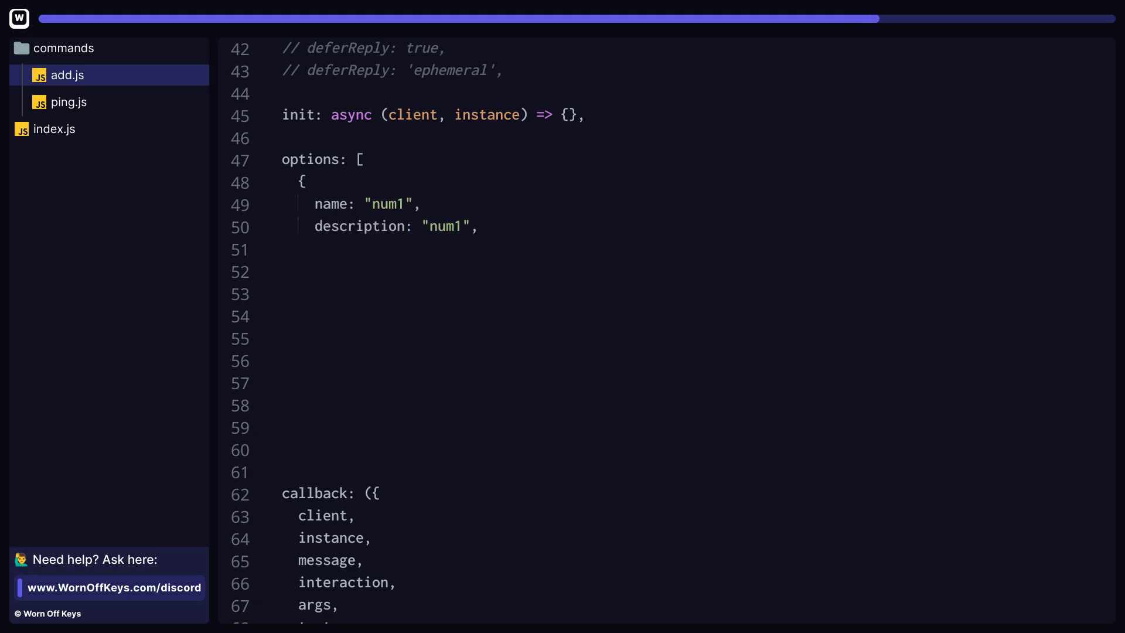
text(required: true)
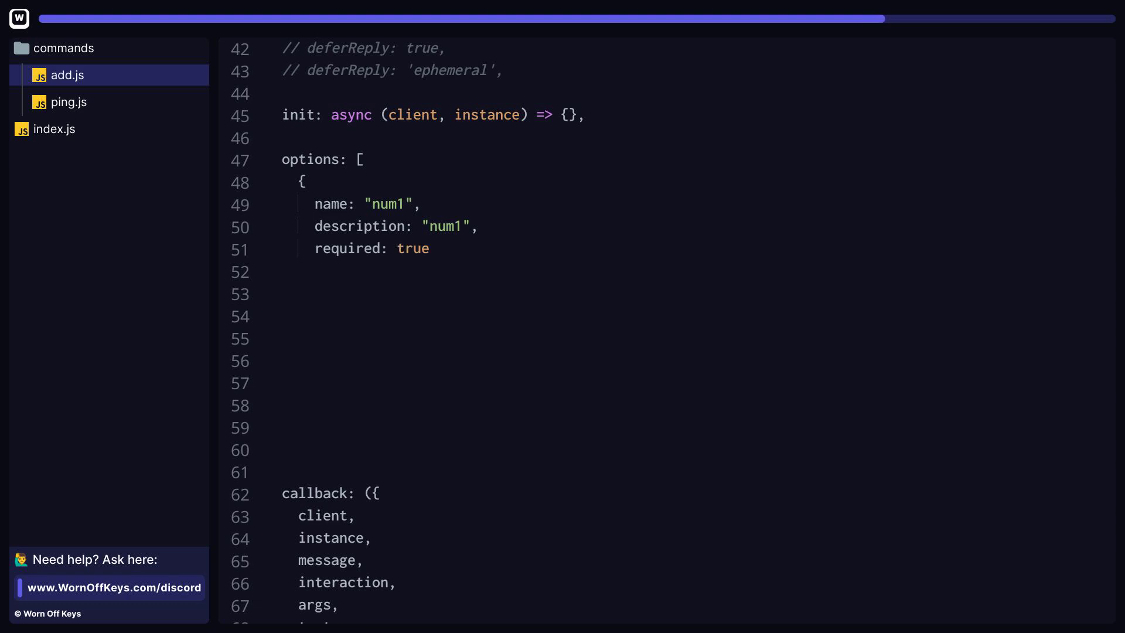
text(type: ApplicationCommandOptionType.String,)
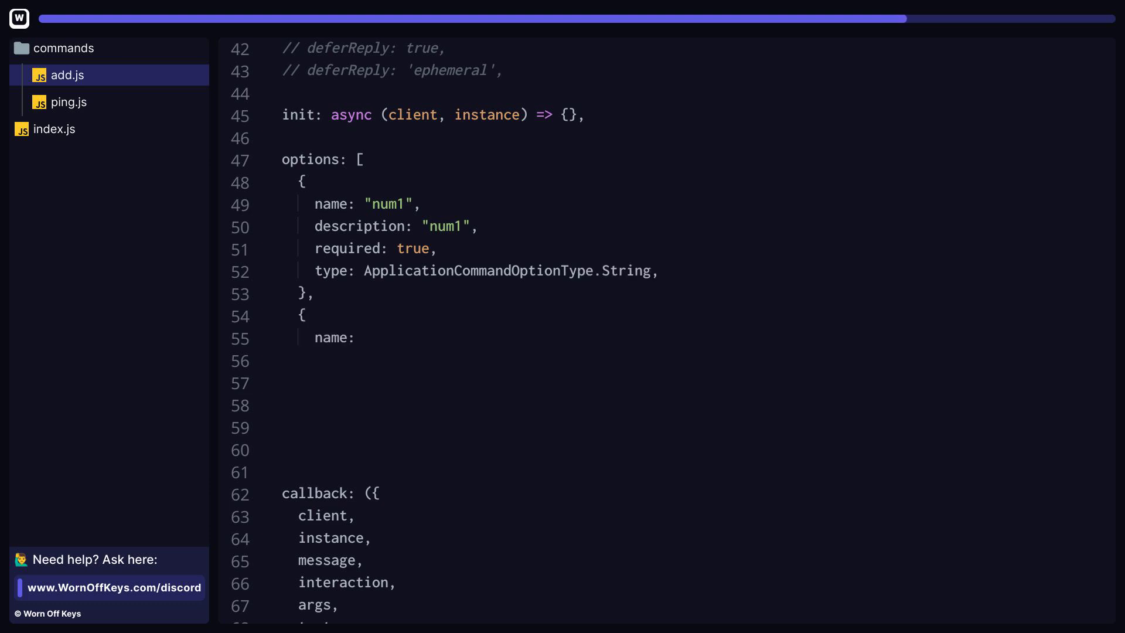
Step: Add option num2 with description "num2", required true and String type, closing the options array
text("num2",)
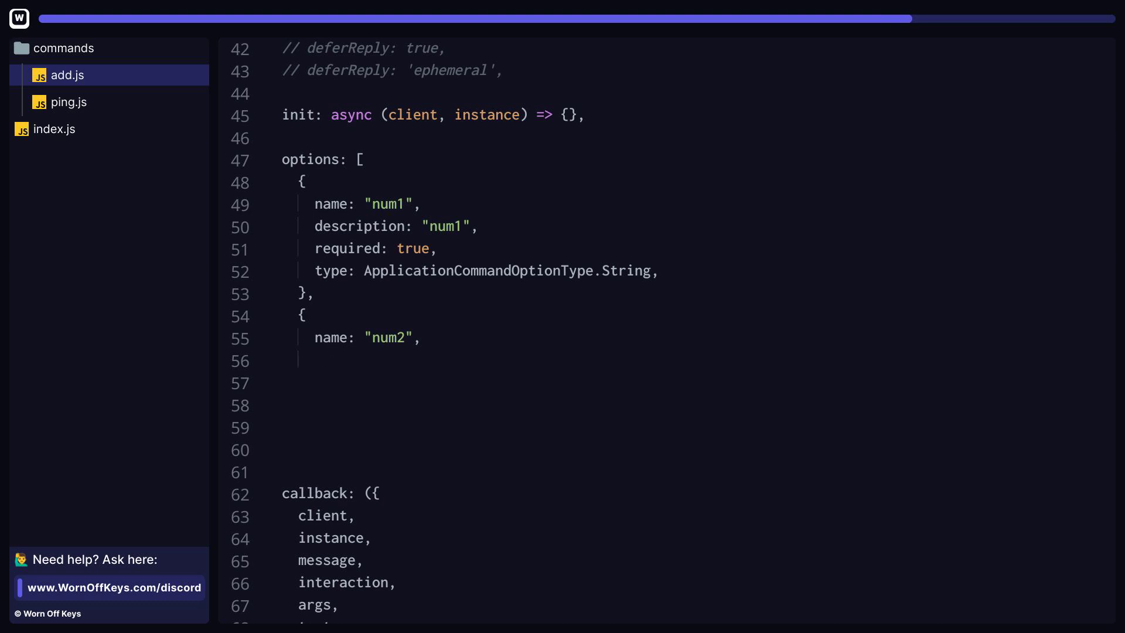
text(description: "num2")
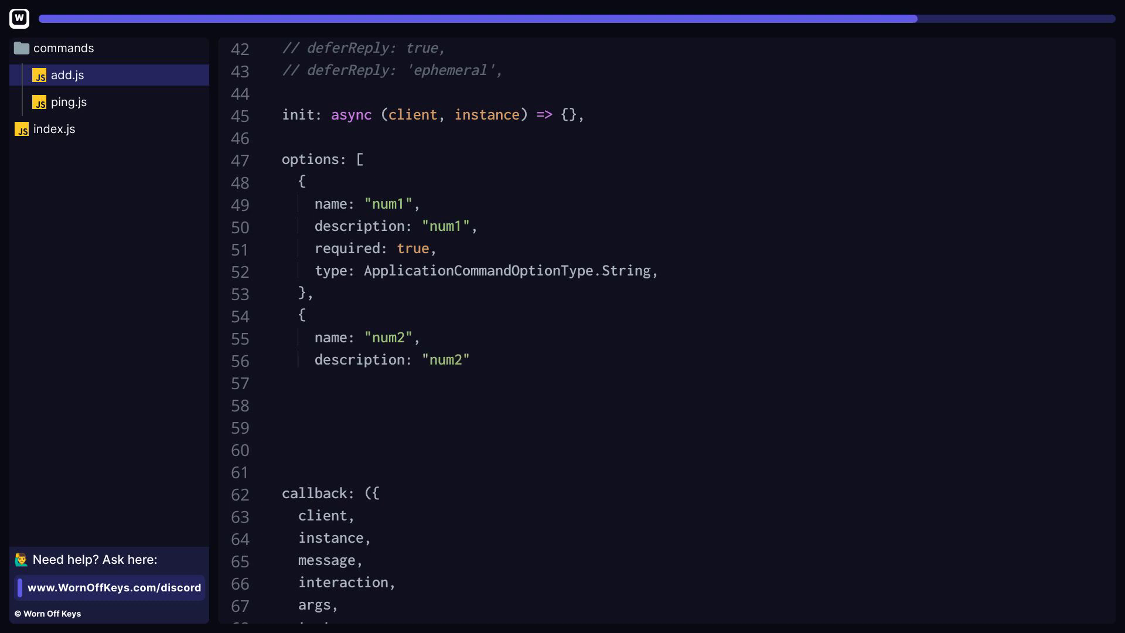
text(required: true,)
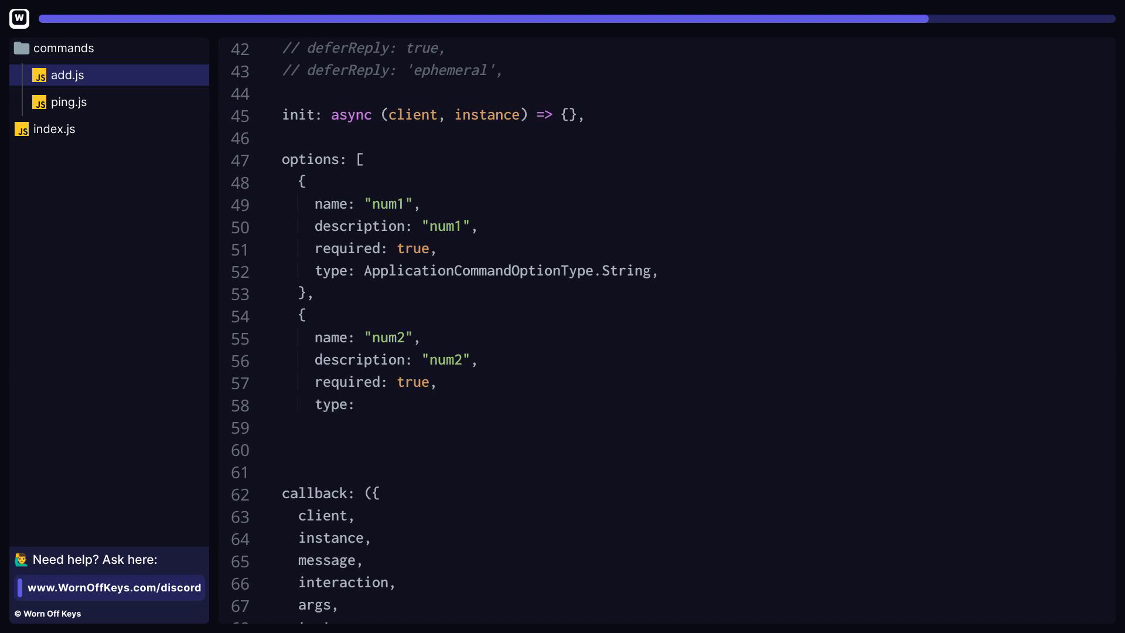
text(ApplicationCommandOptionType.String,)
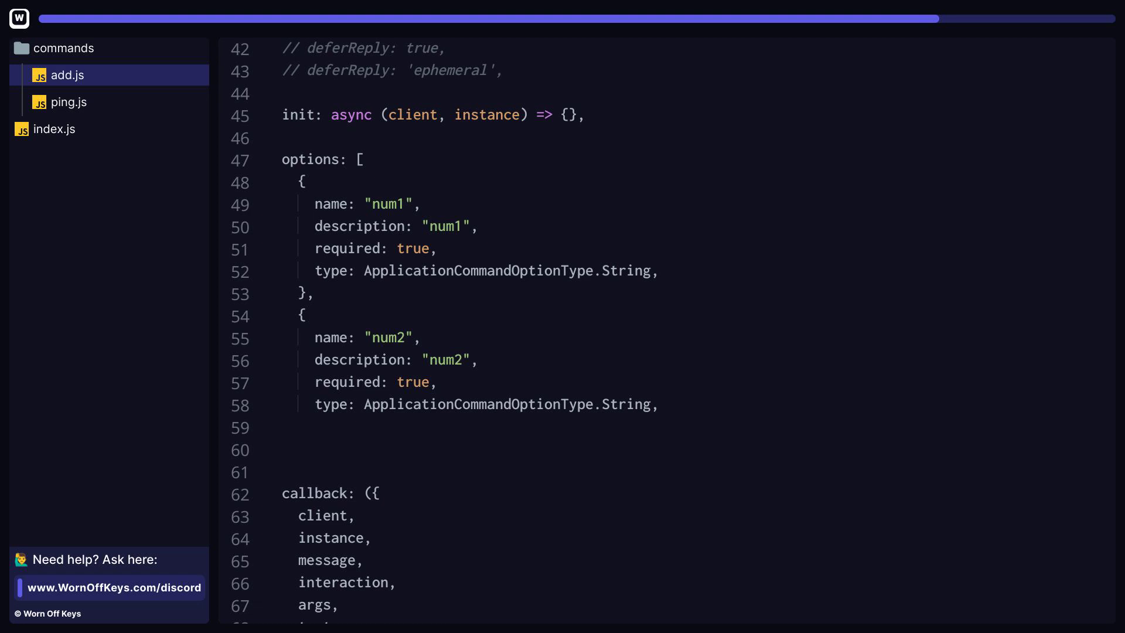
text(},)
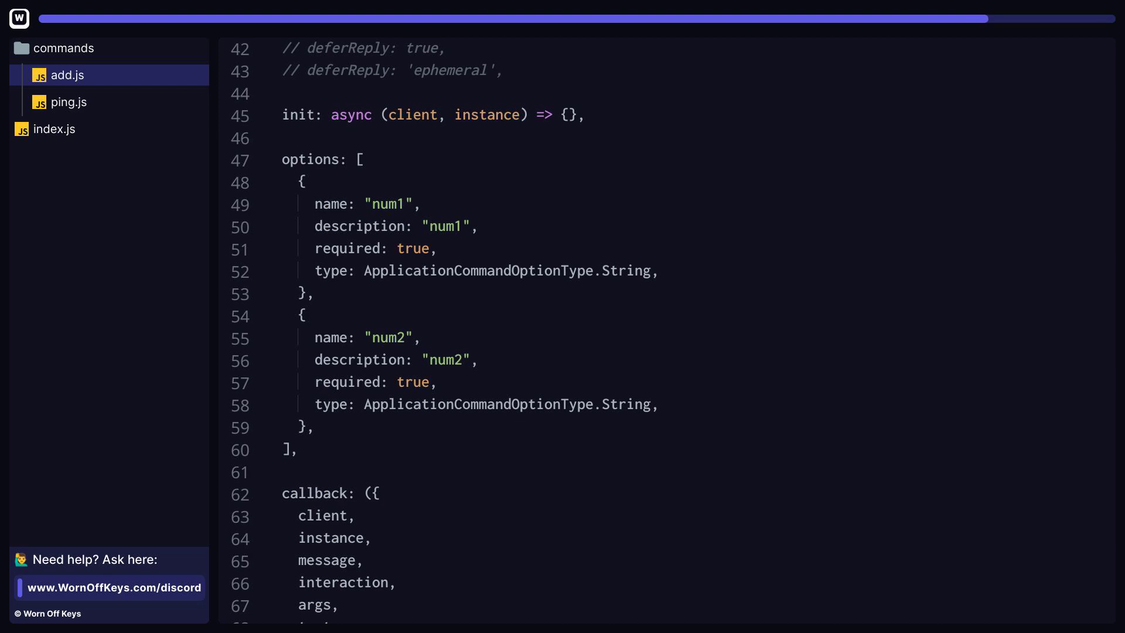
text(autocomplete: true,)
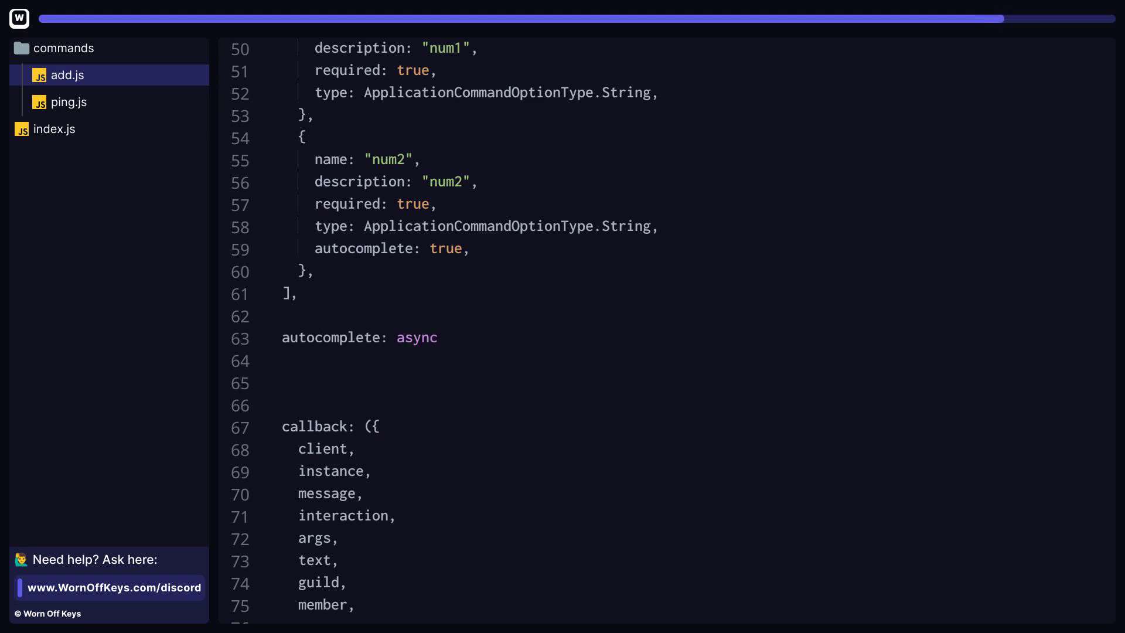
Step: Add an async autocomplete(command, argument, instance) handler in add.js returning ["options", "here"]
text((command, argument, instance) => {)
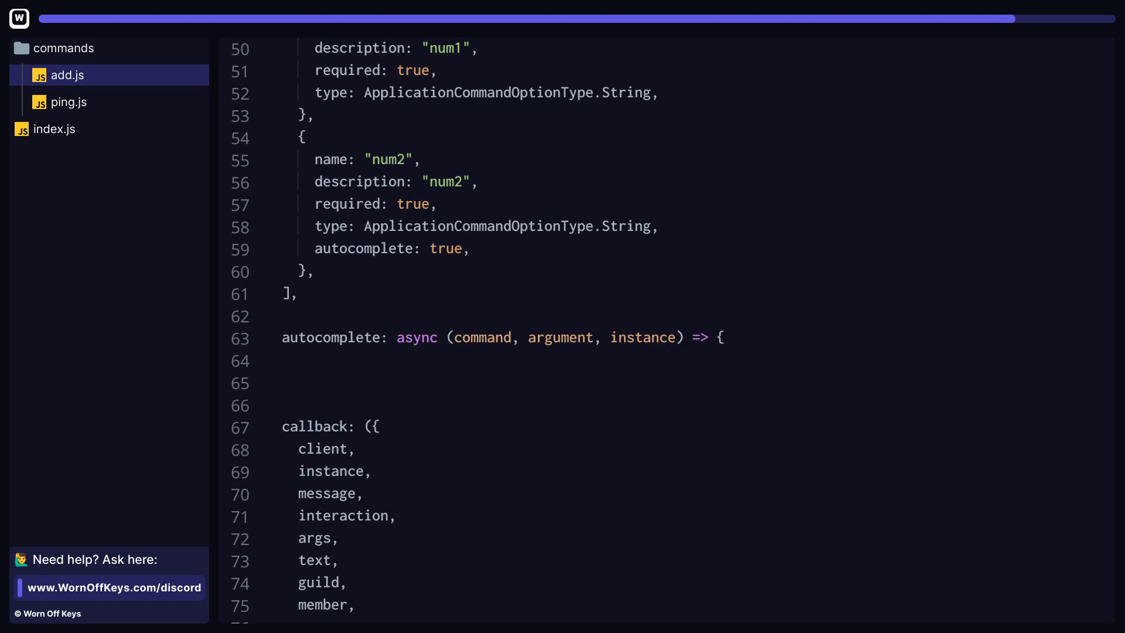
text(return ["options", "here"];)
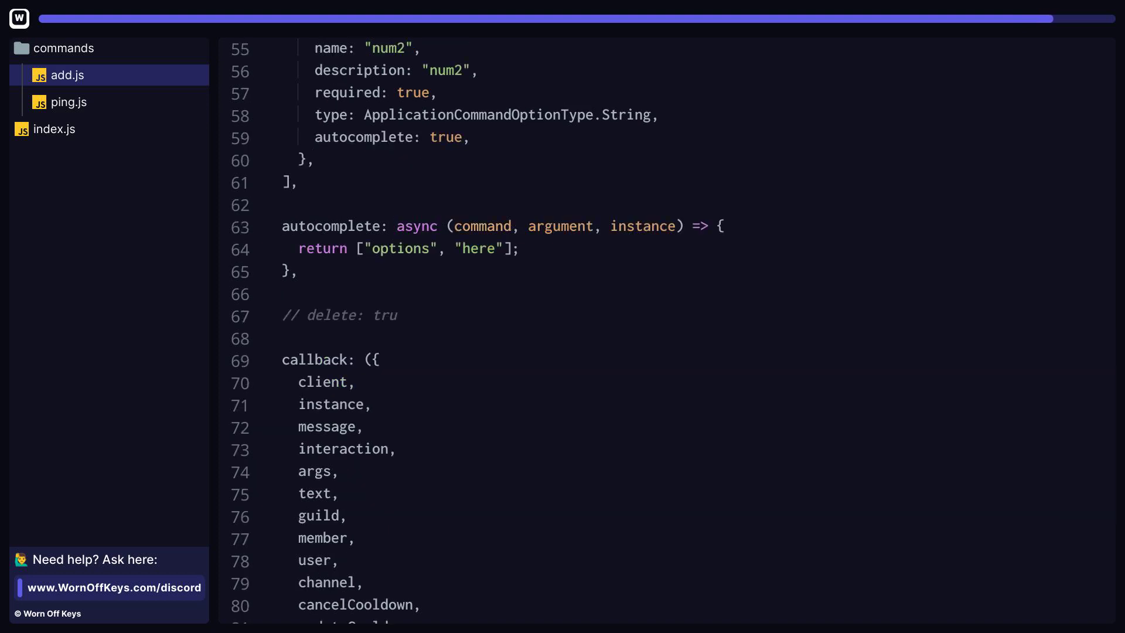
text(e,)
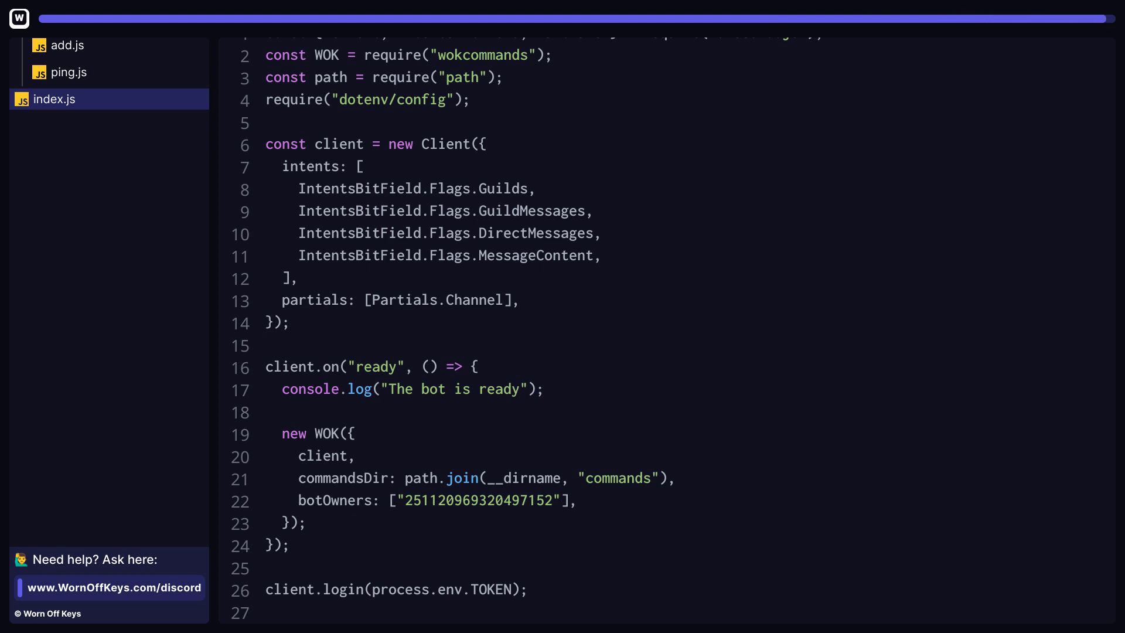
Step: Add testServers and a validations object with runtime and syntax paths via path.join(__dirname, "validations", ...)
text(testServers: ["464316540490088448"],)
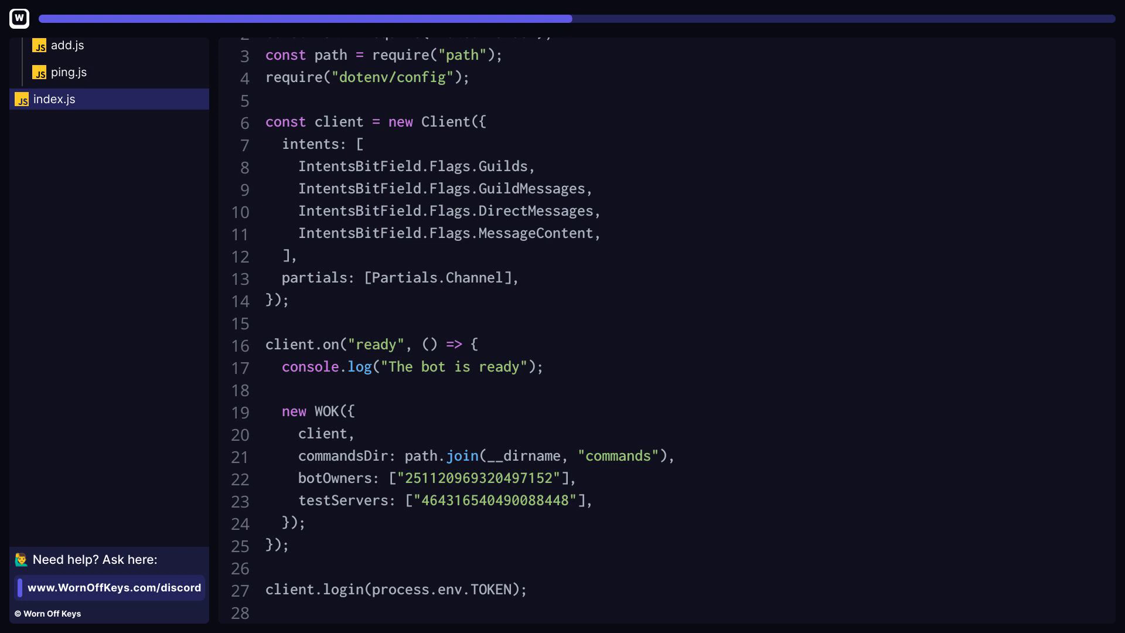
text(validations: {)
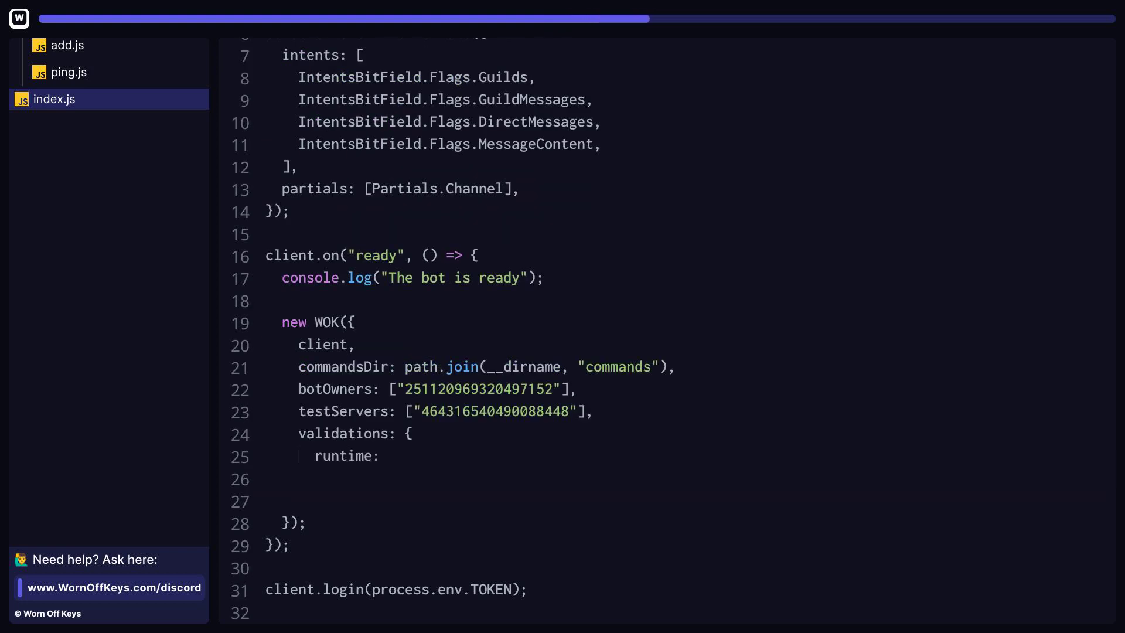
text(path.join(__dirn)
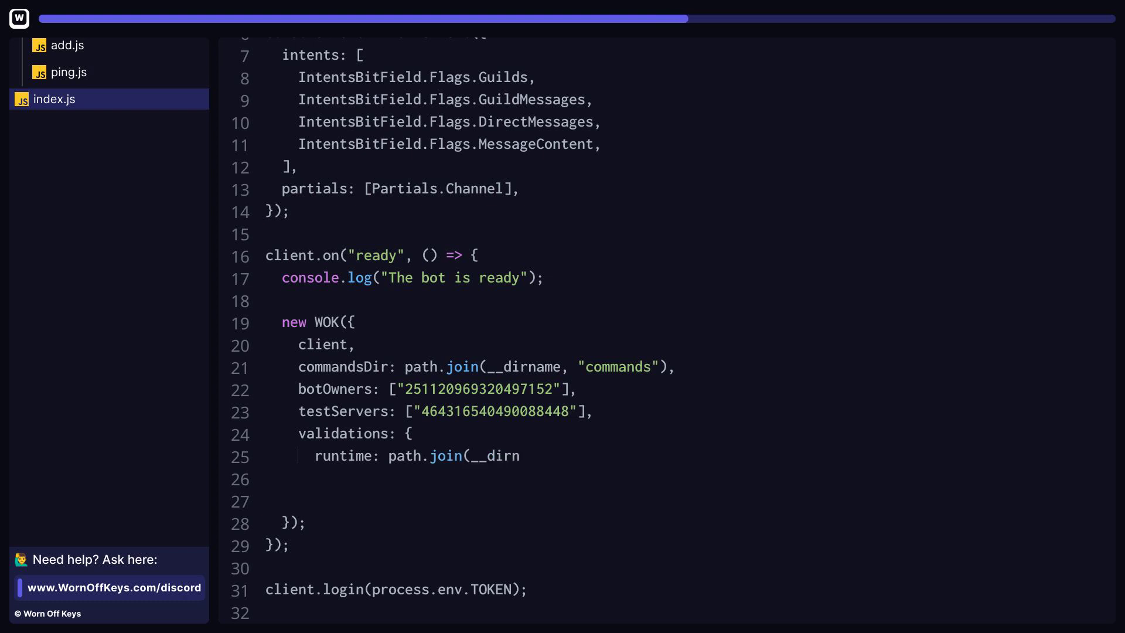
text(ame, "validations",)
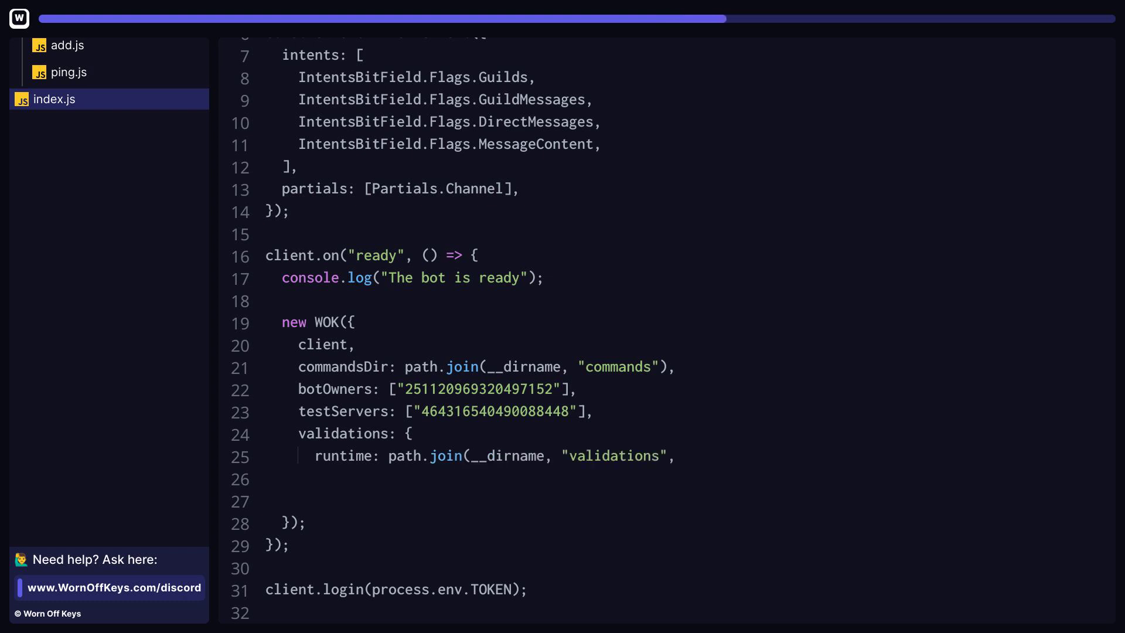
text("runtime"),)
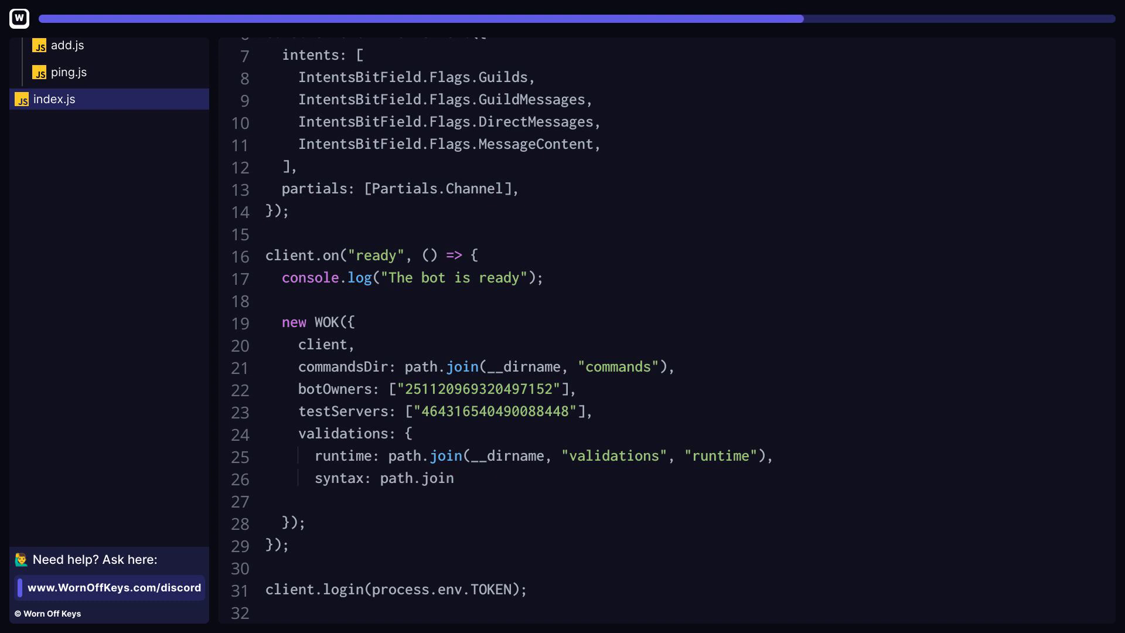
text((__dirname, "valid)
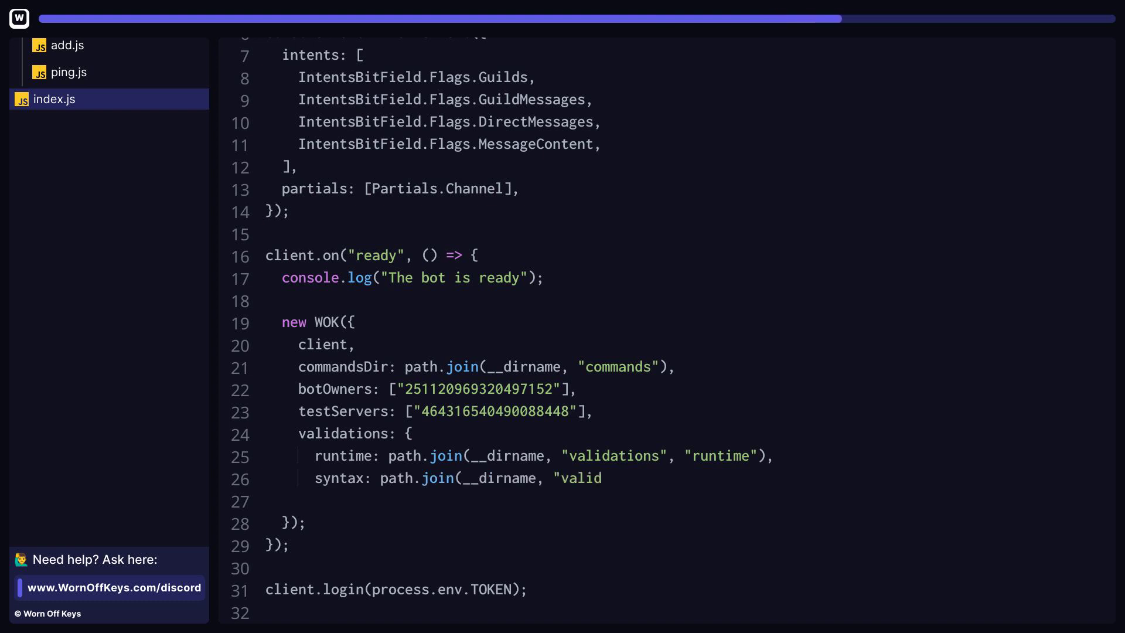
text(validations", "syntax")
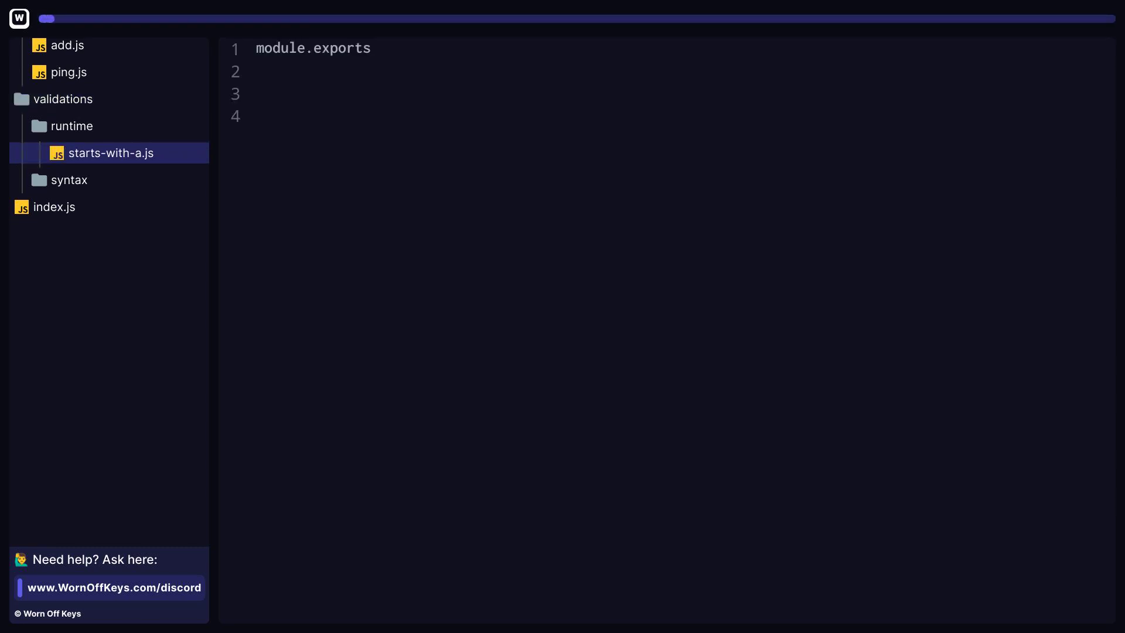
Step: Export (command, usage, prefix) => returning command.commandName.startsWith("a") in starts-with-a.js
text(= (command, usage, prefix) => {)
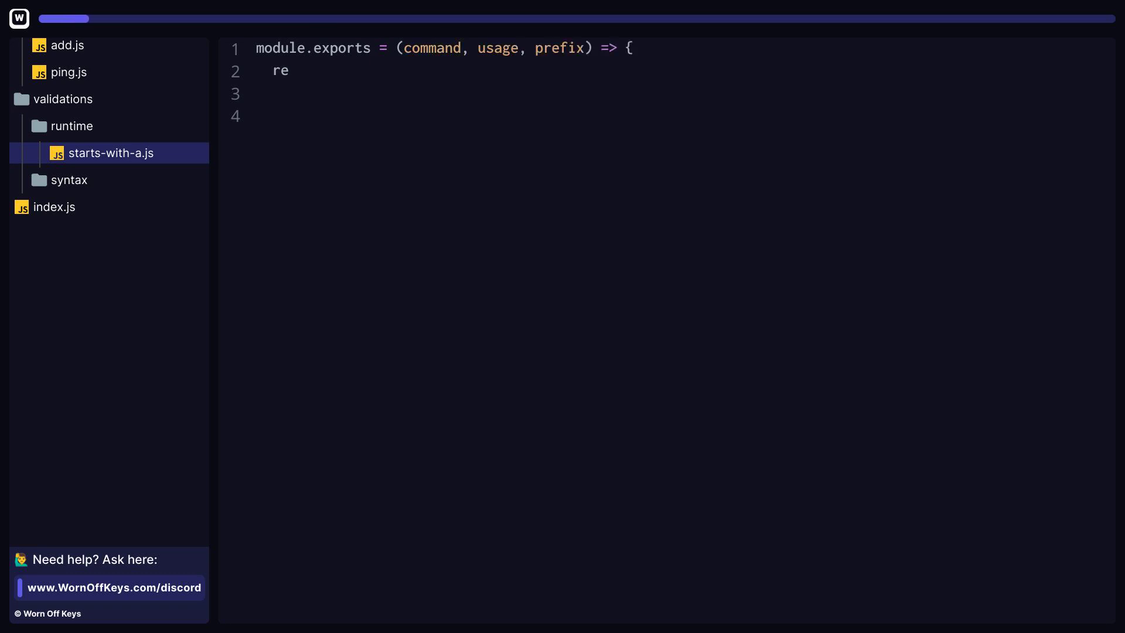
text(turn command.comm)
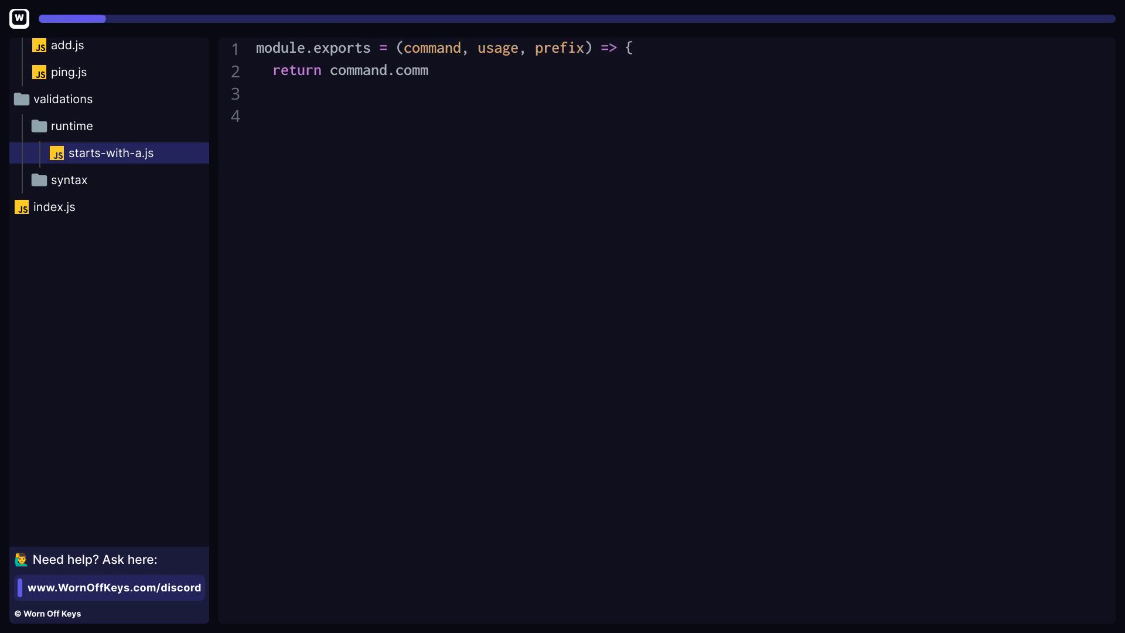
text(andName.startsWith()
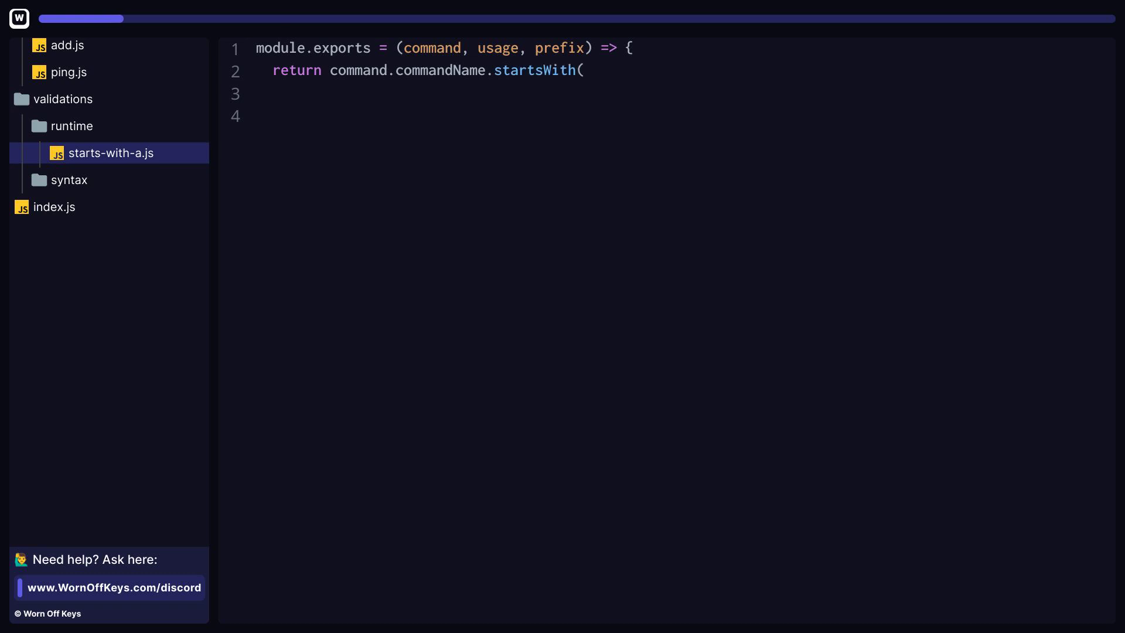
text("a");)
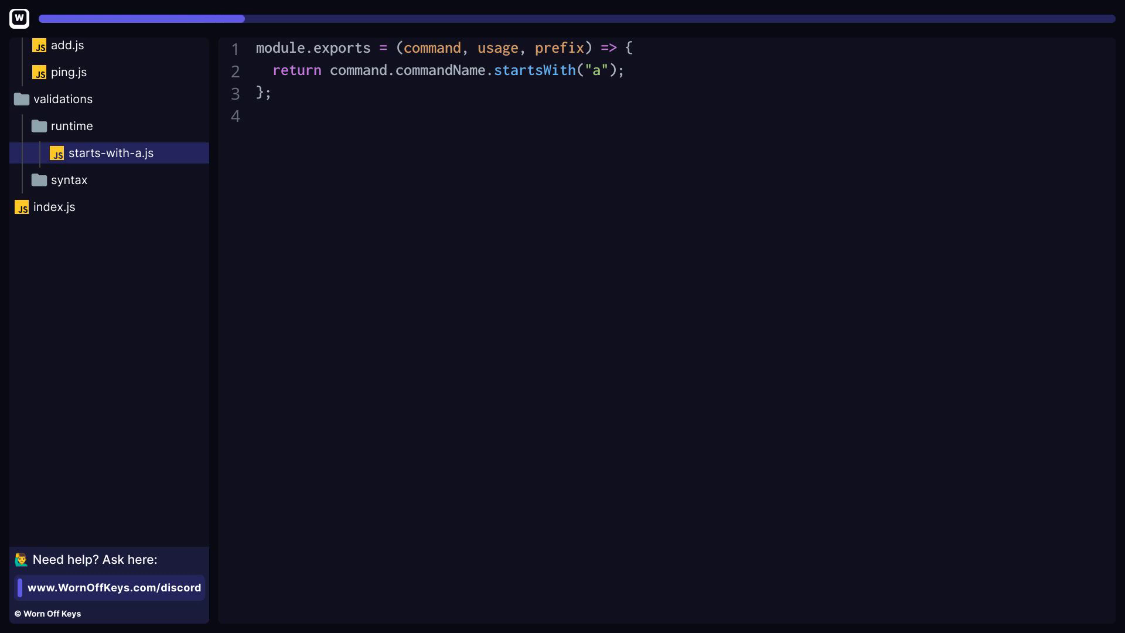
Step: In no-callback.js, destructure commandObject and commandName from the command argument
click(108, 177)
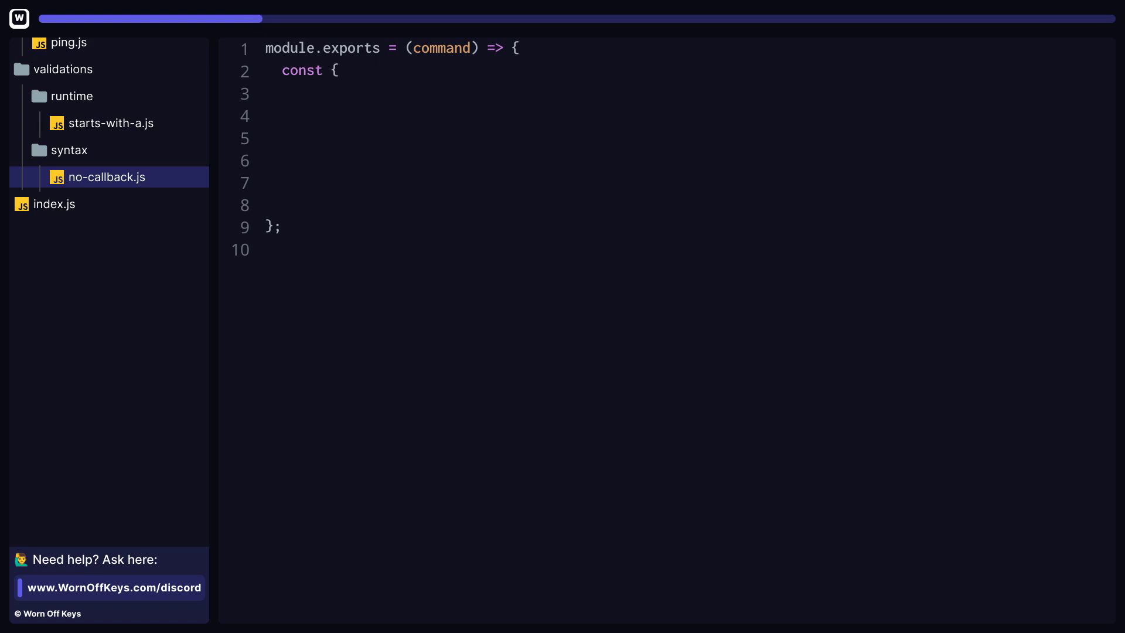
text(commandObject, c)
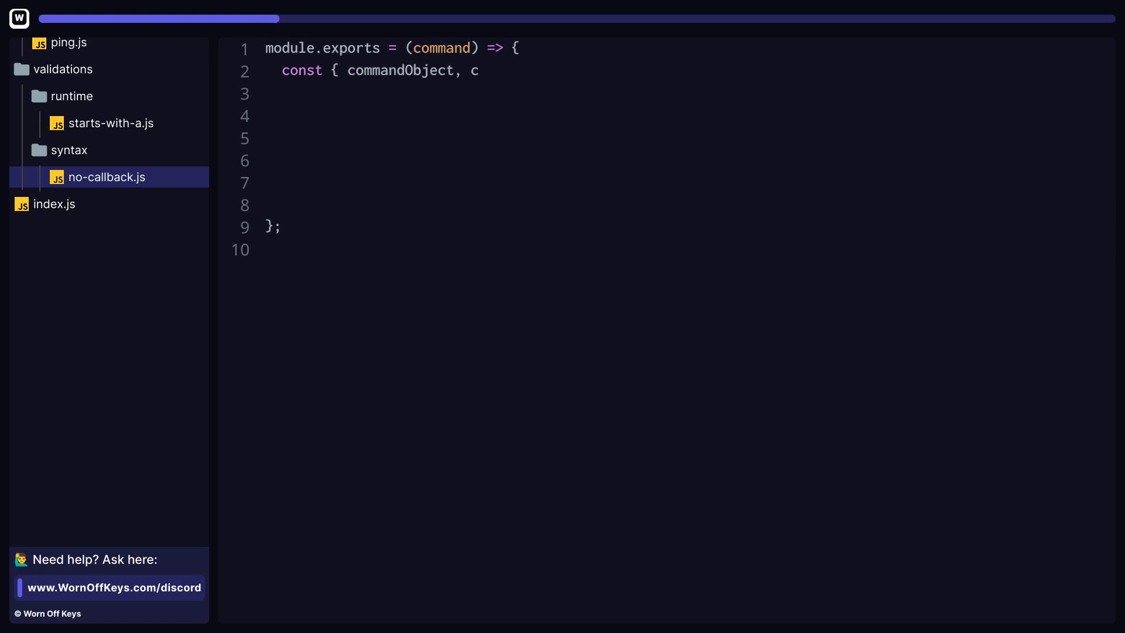
text(ommandName } = comma)
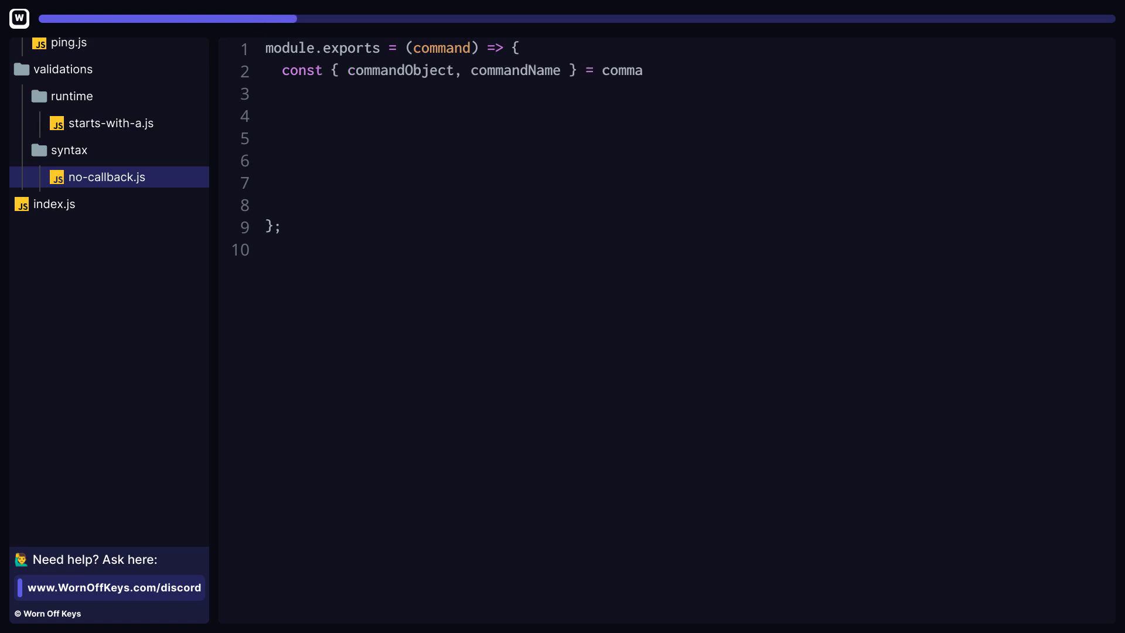
text(nd;)
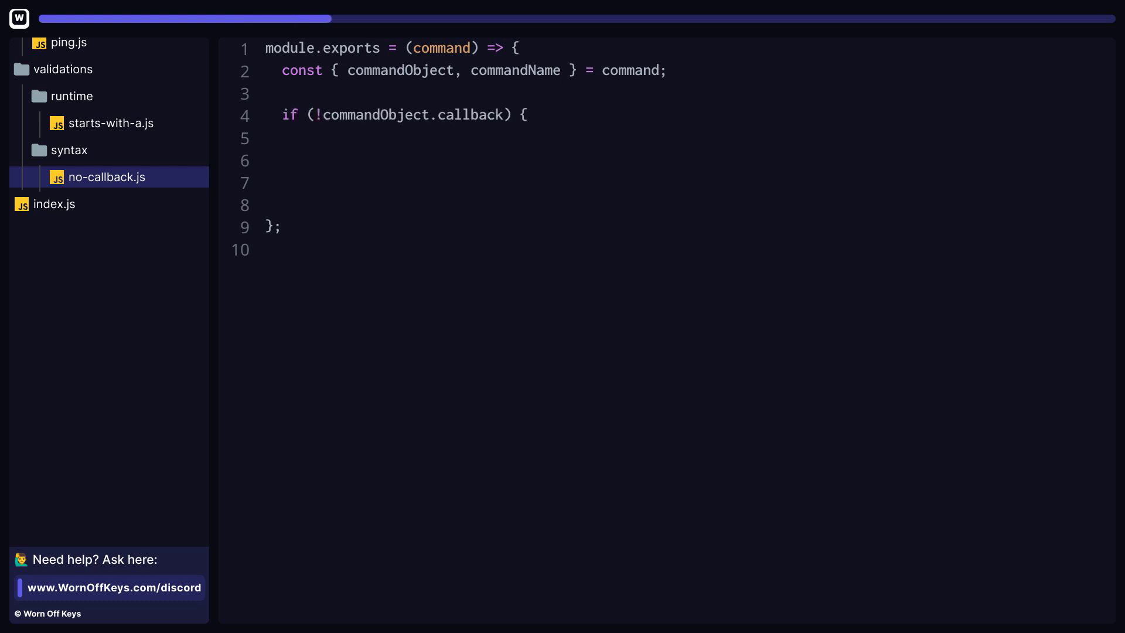
Step: Throw new Error(`Command "${commandName}" does not have a callback function.`)
text(throw new Error()
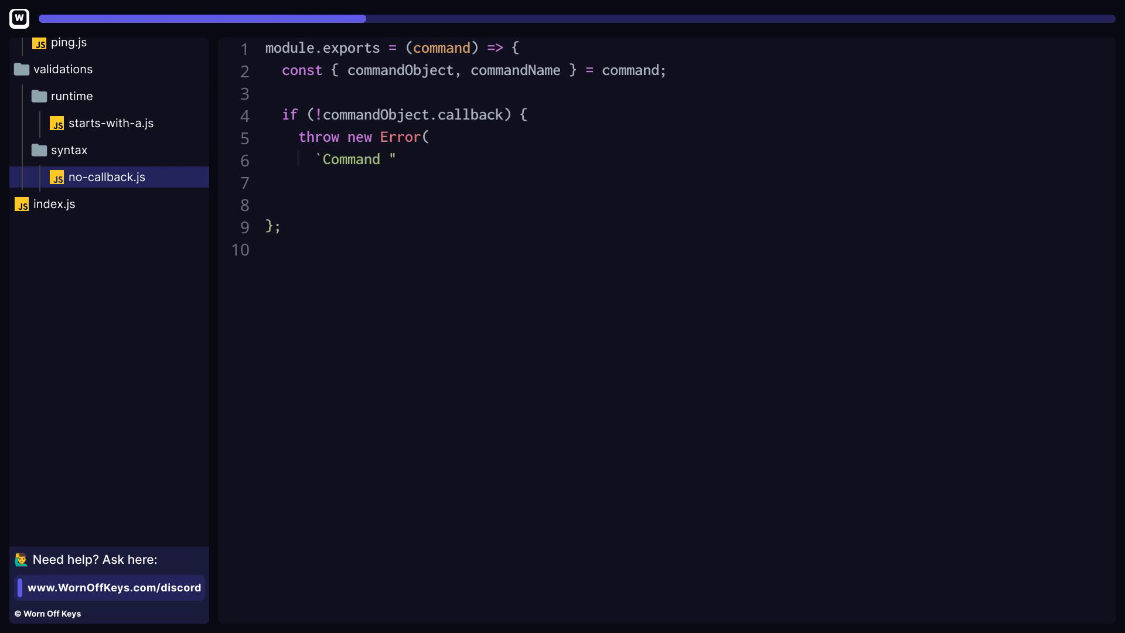
text(${commandName}" does not have a ca)
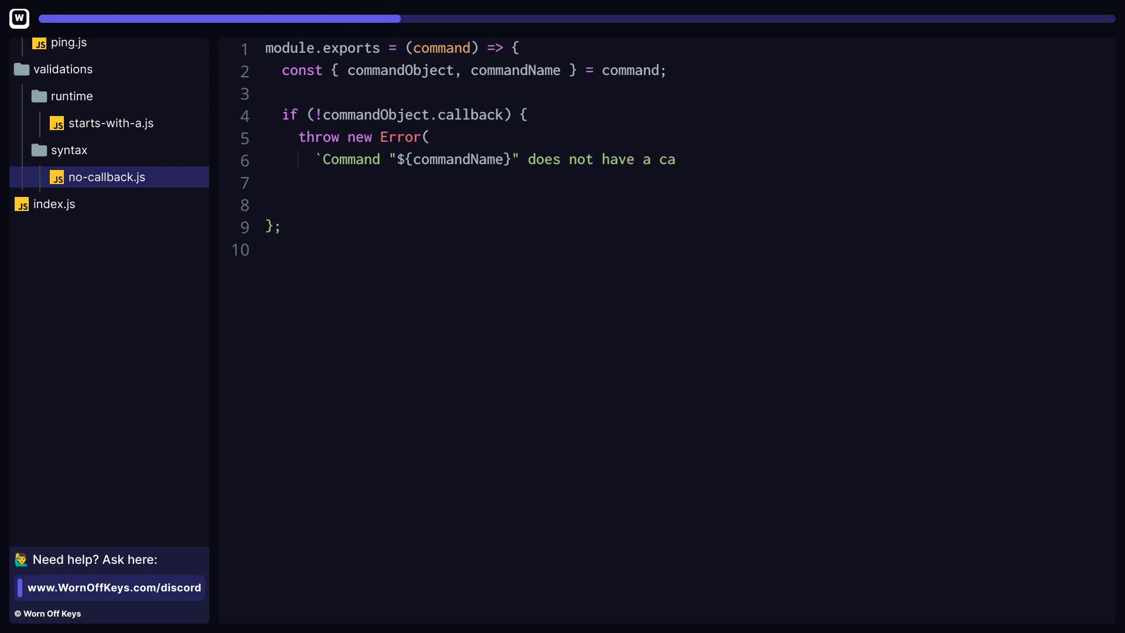
text(llback function.`,)
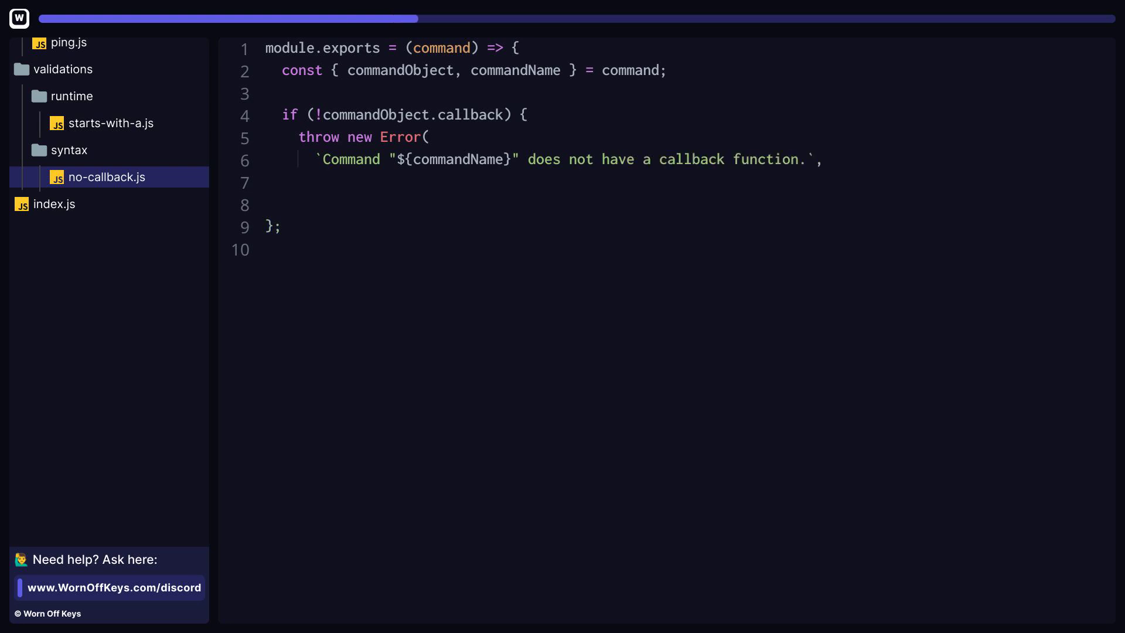
text();)
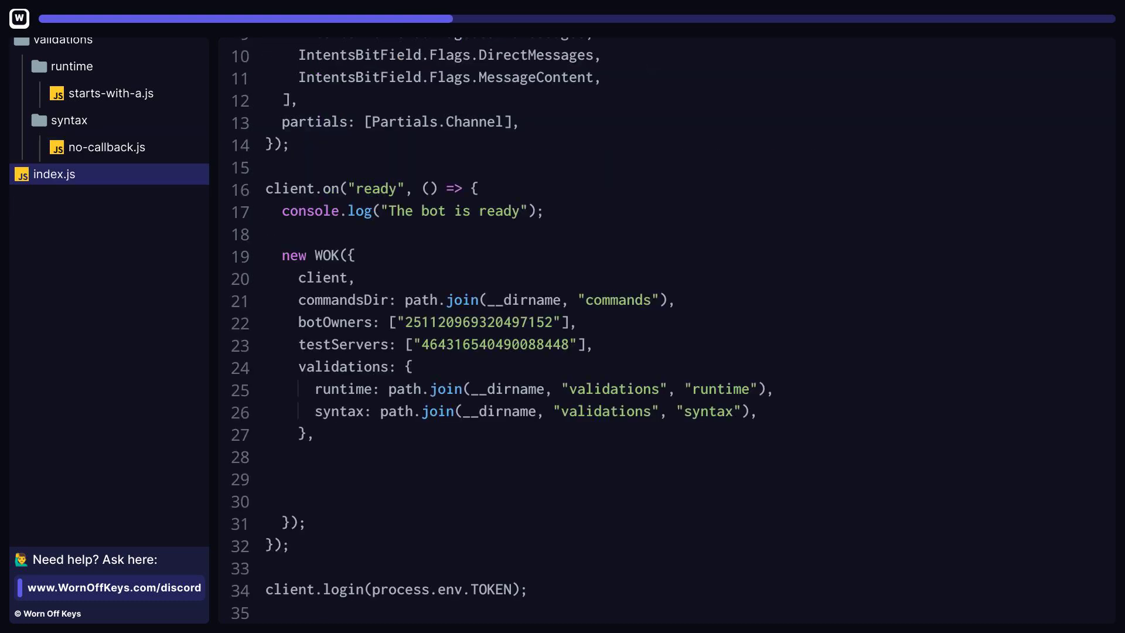
Step: Add events: { dir: path.join(__dirname, "events") } to the WOK options in index.js
text(events: {)
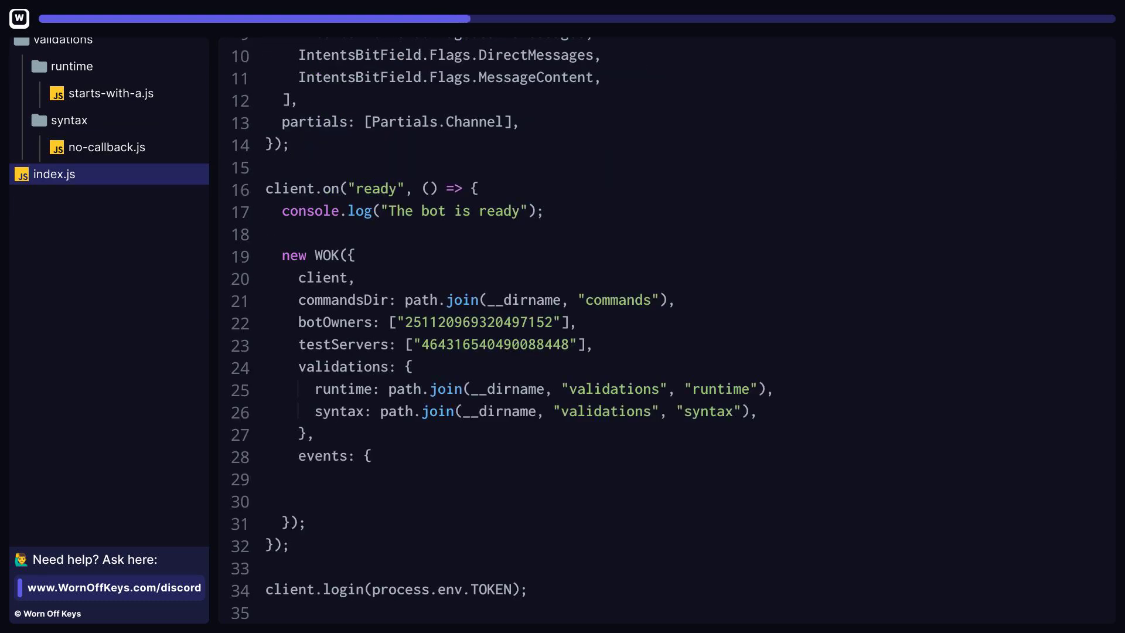
text(dir: path.join)
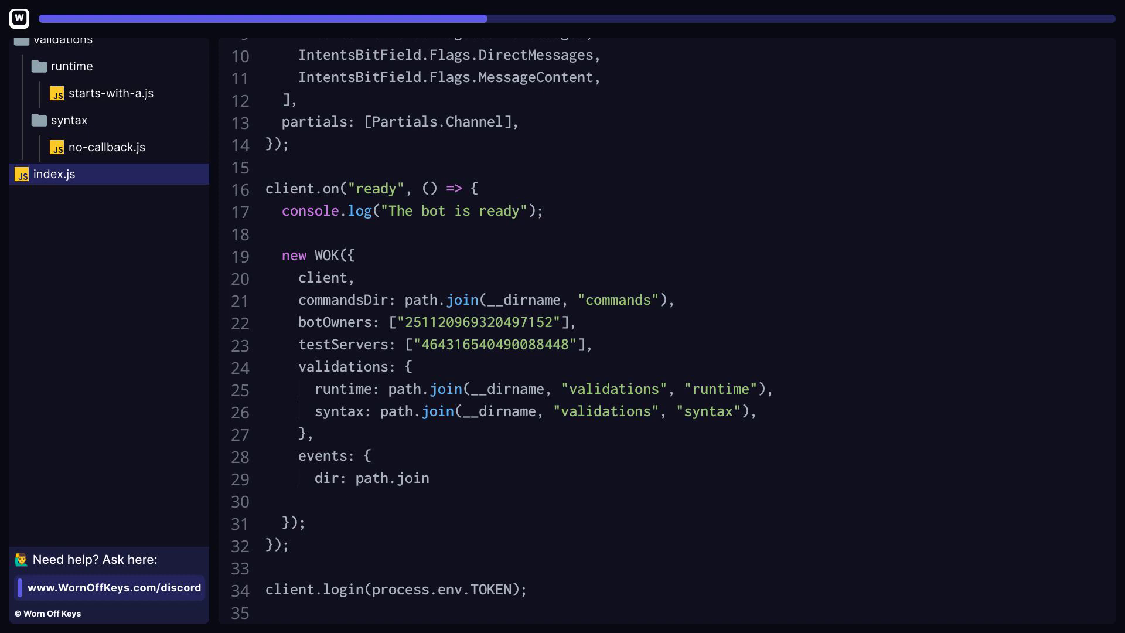
text((__dirname, "events"),)
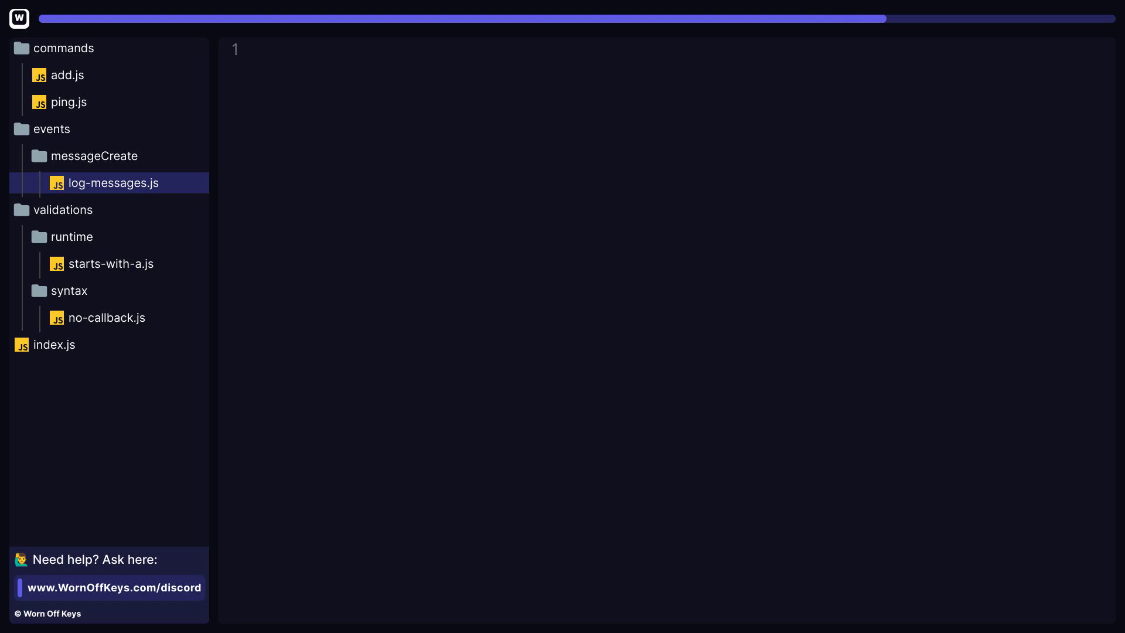
Step: Write module.exports = (message, instance) => { console.log(message.content) } in log-messages.js
text(module.exports)
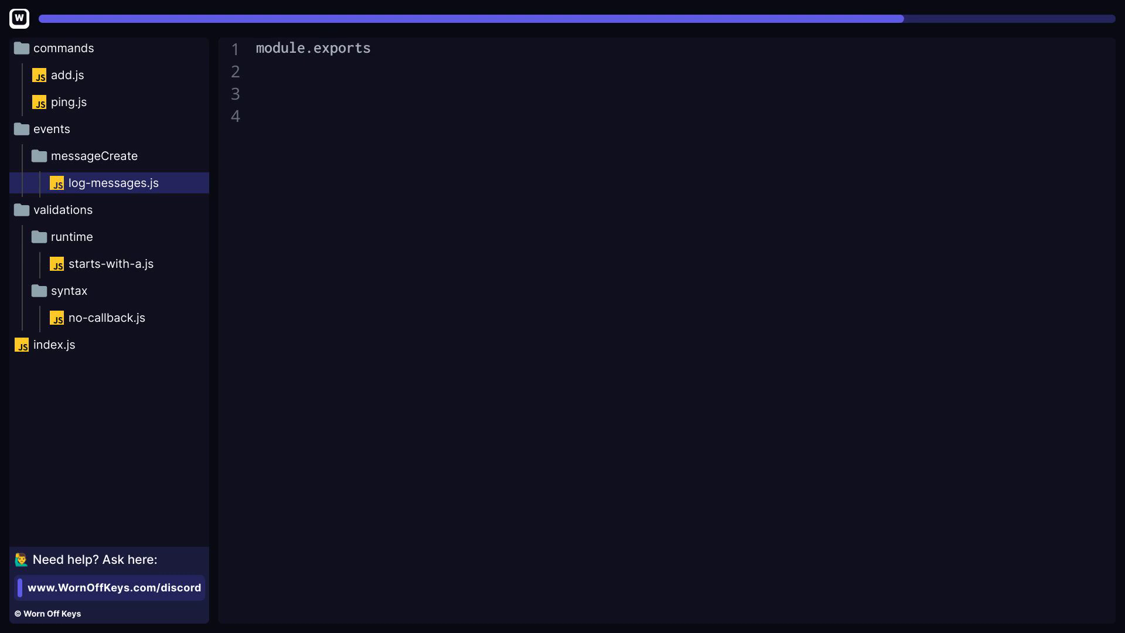
text(= (message, instance) => {)
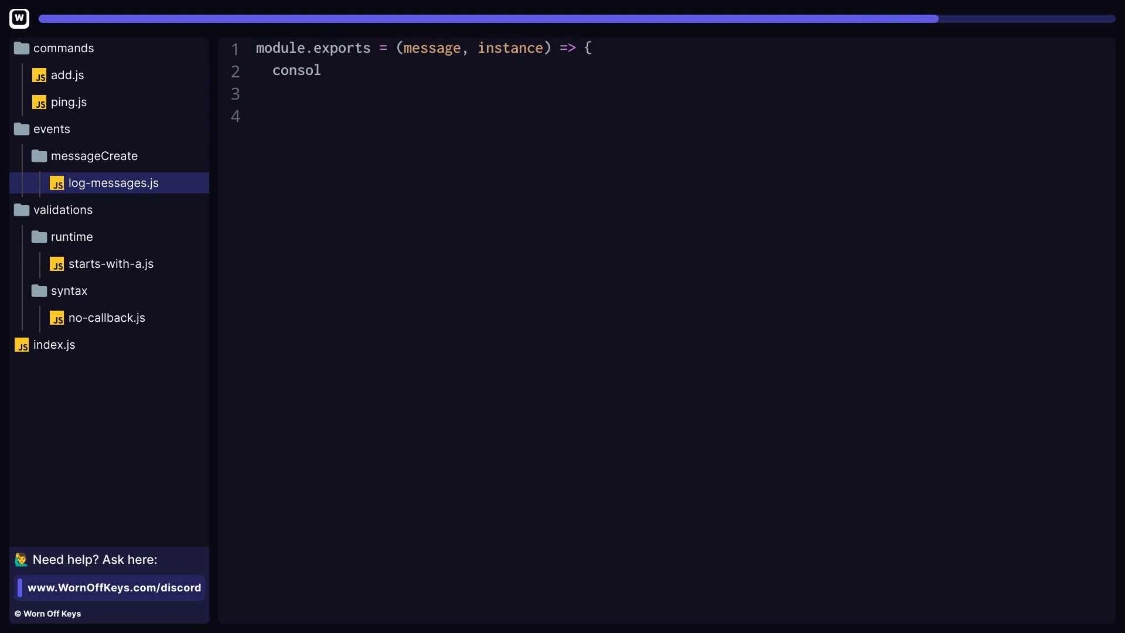
text(e.log(message.cont)
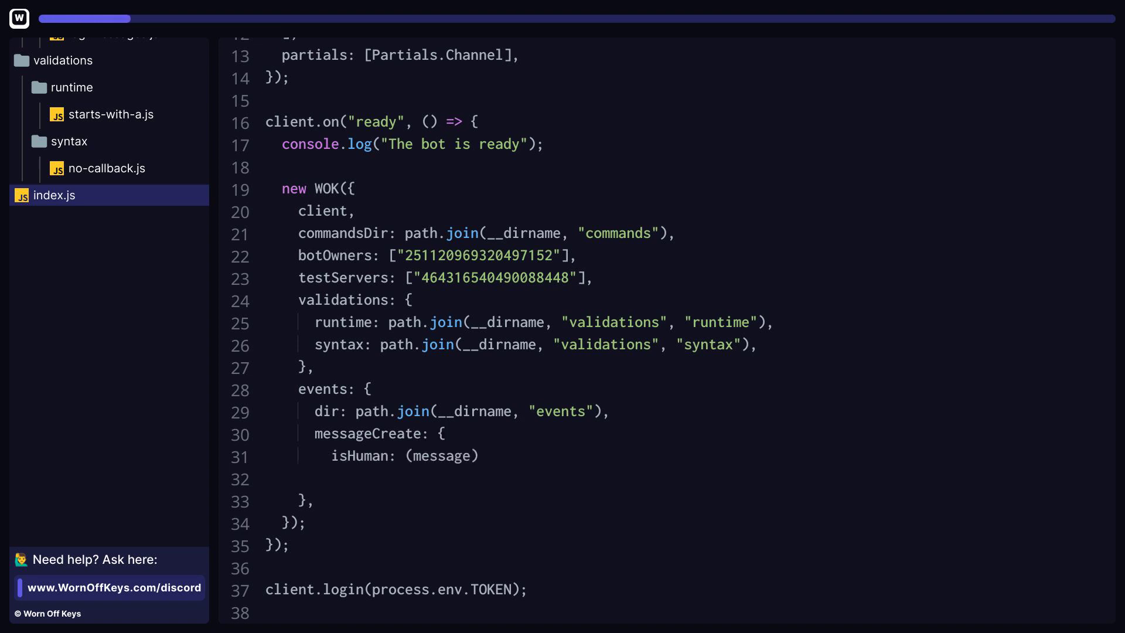
Step: Complete isHuman as (message) => !message.author.bot under messageCreate in index.js
text(=> !message.auth)
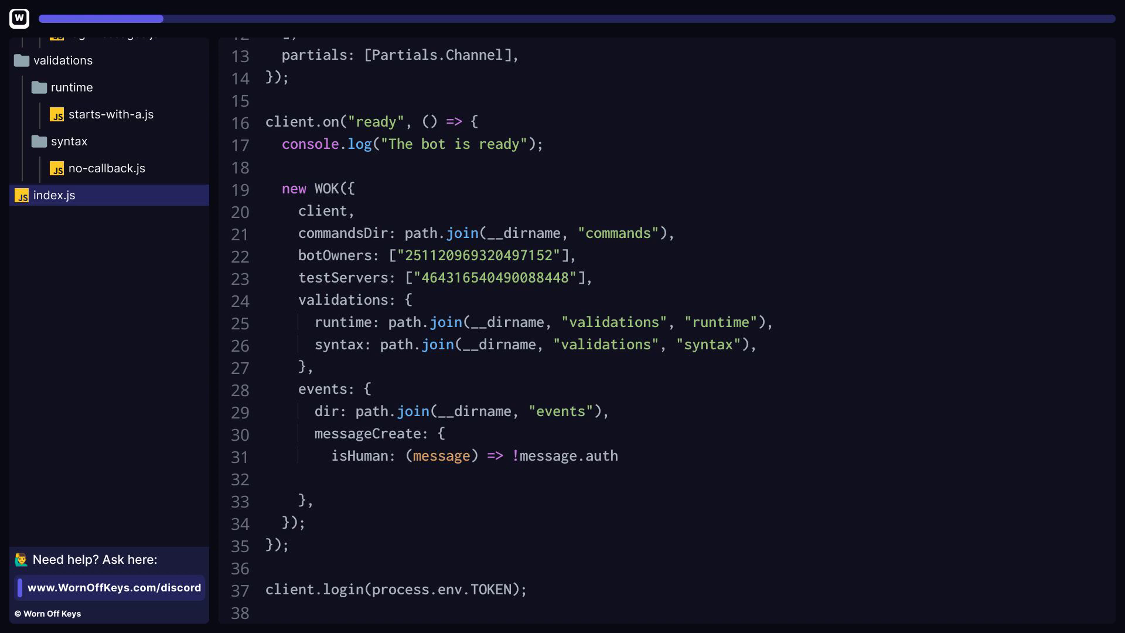
text(or.bot,)
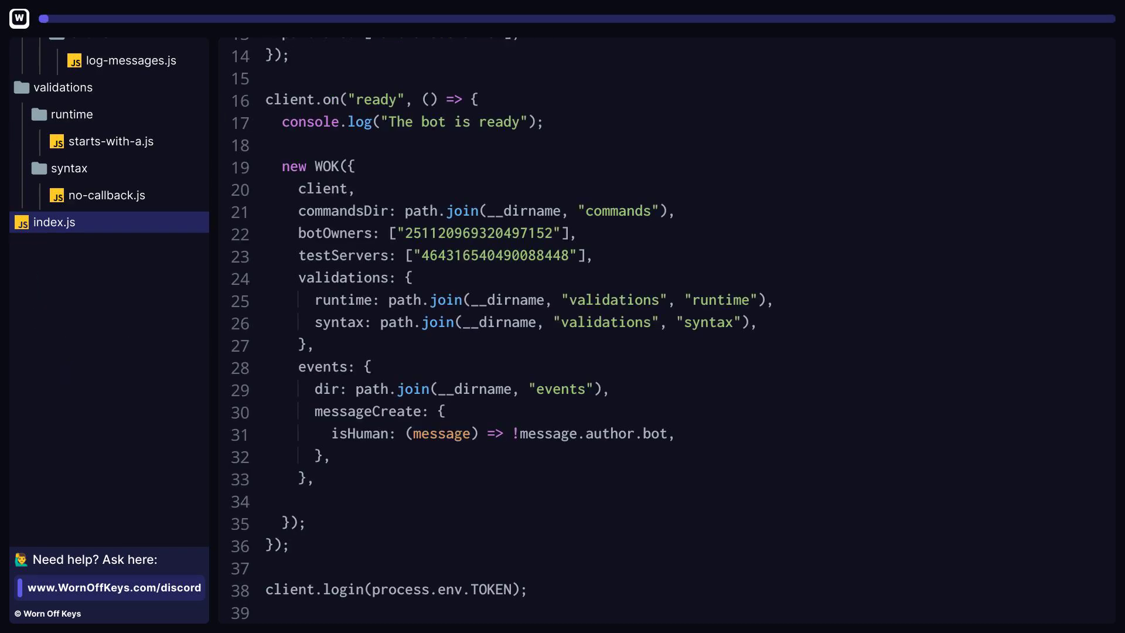
Step: Add featuresDIr: path.join(__dirname, "features") to the WOK options
text(featuresDIr: path.join(__dirname,)
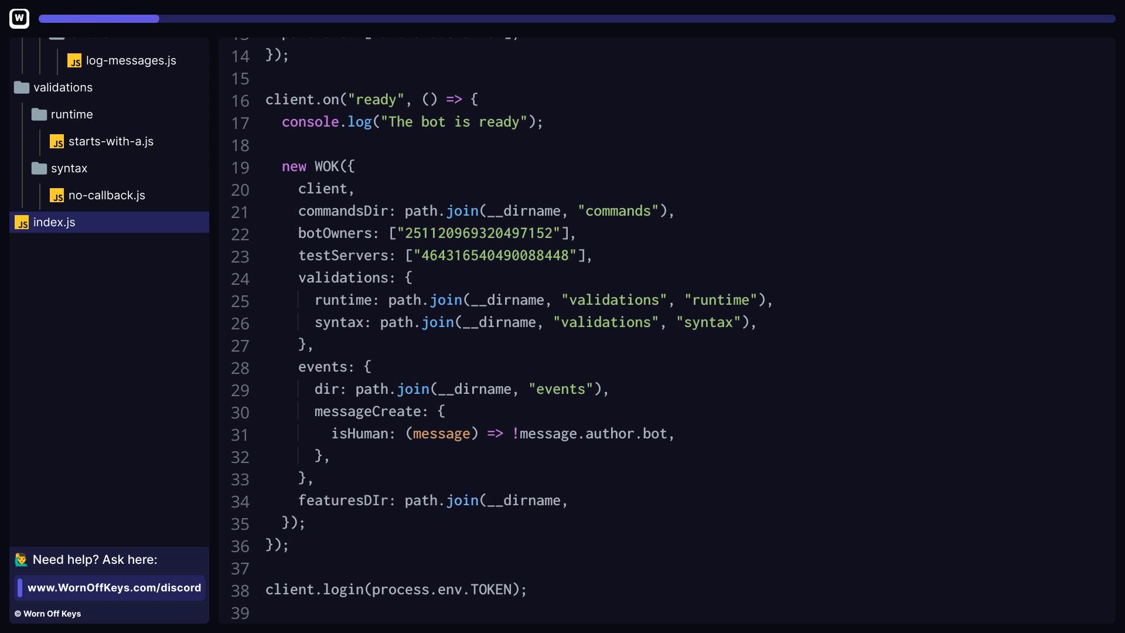
text("features"),)
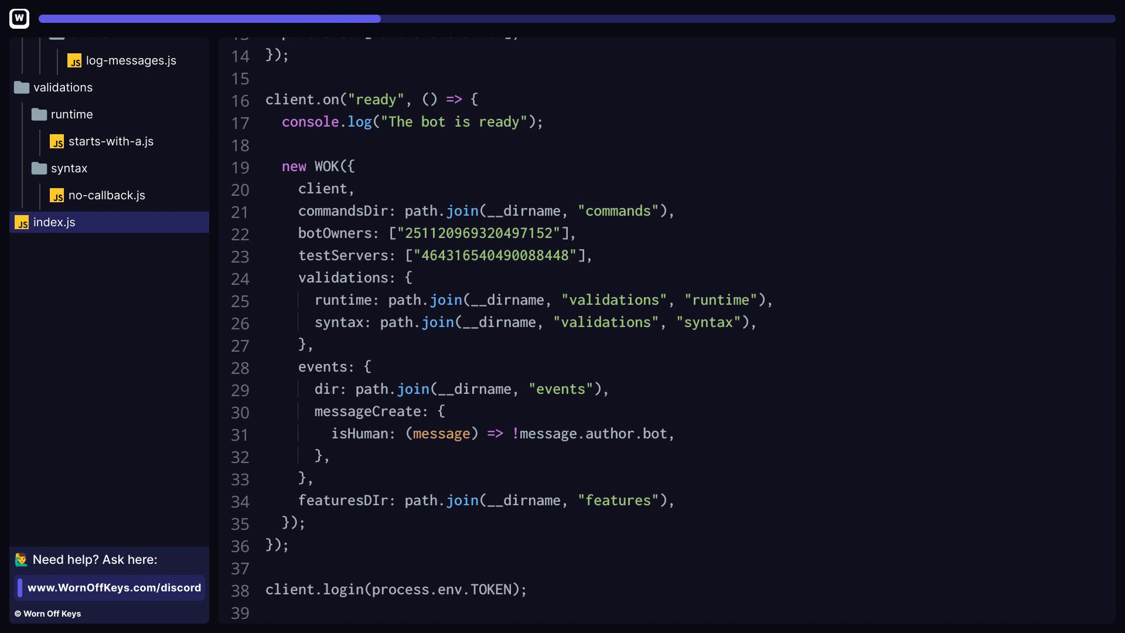
Step: Make feature-example.js export (instance, client) => { console.log("Hello World!"); }
click(109, 264)
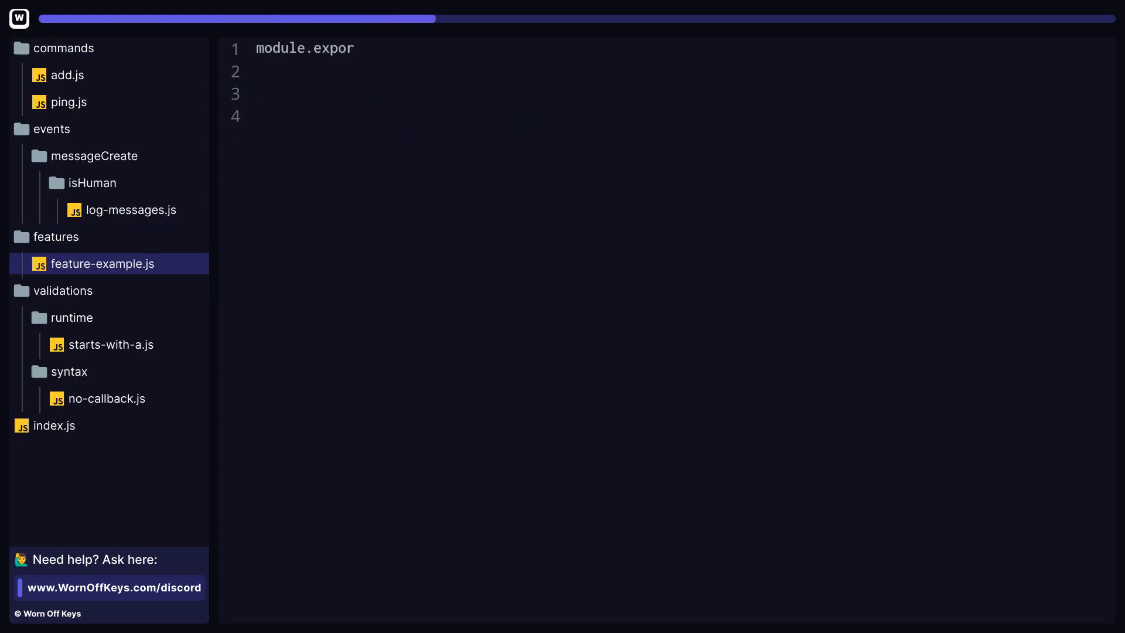
text(ts = (instance, client) => {)
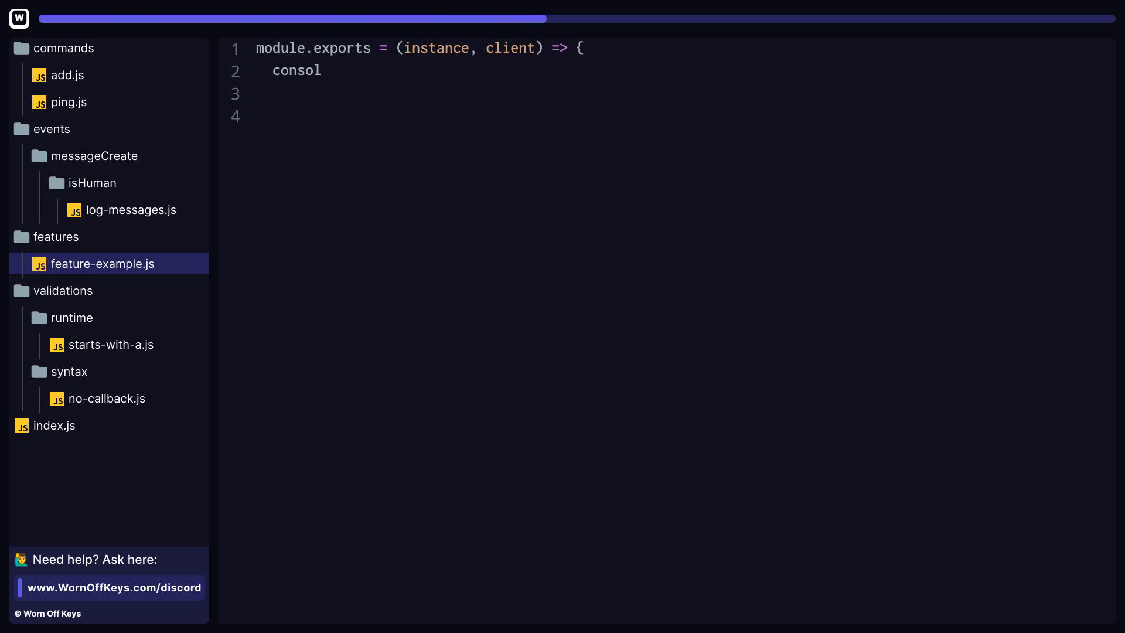
text(e.log("Hello World!");)
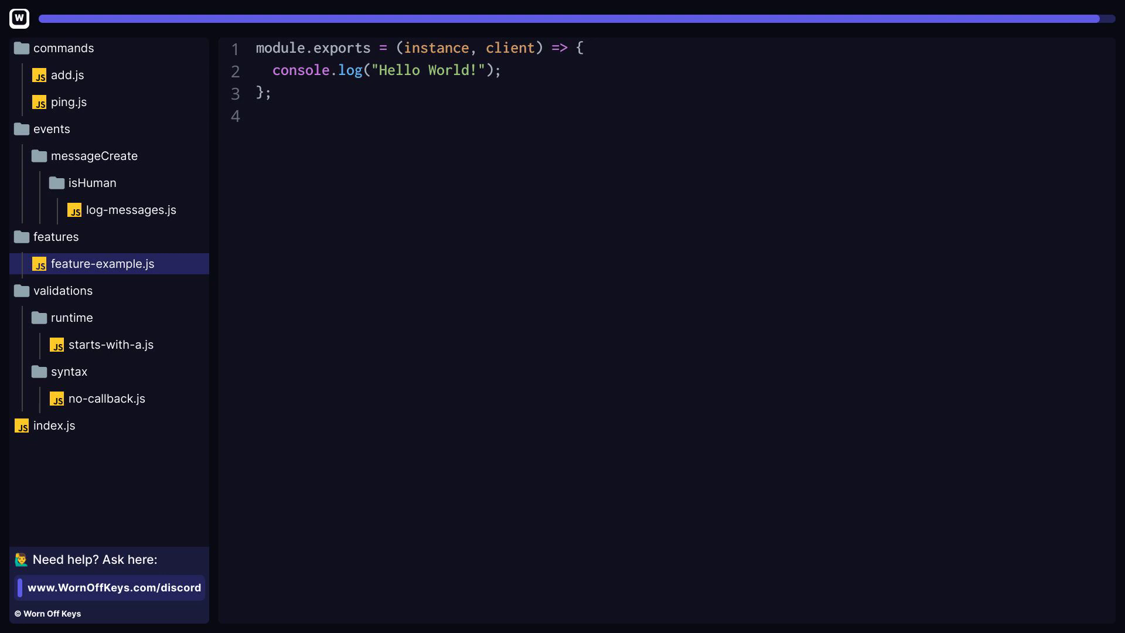
Step: Add cooldownConfig with "Please wait {TIME} before doing that again.", botOwnersBypass false and dbRequired 300
click(54, 424)
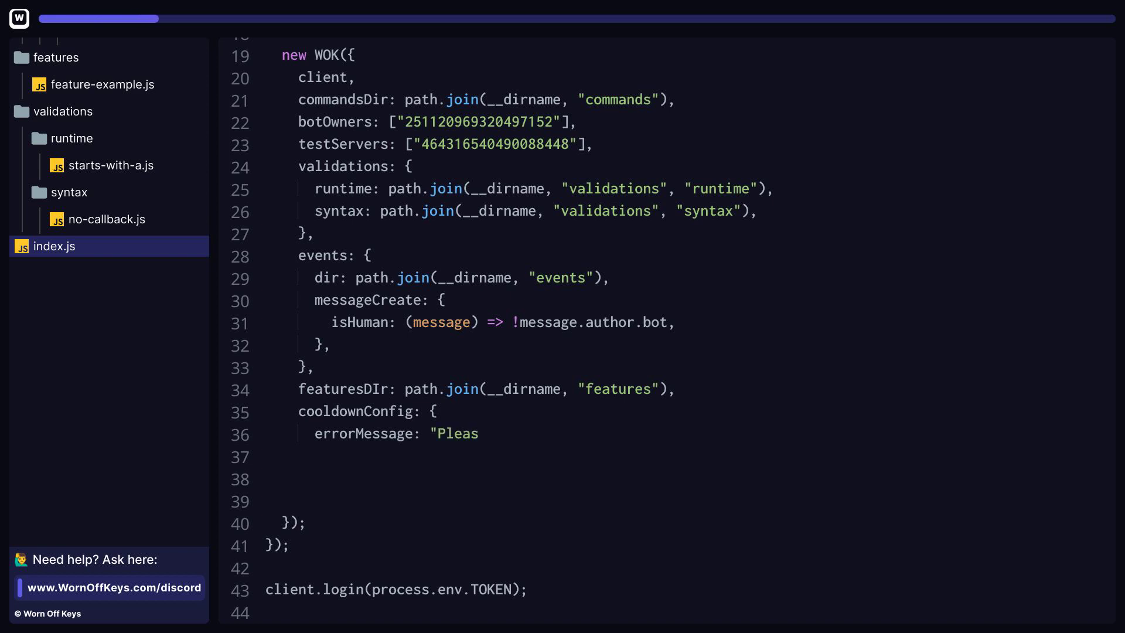
text(wait {TIME} before doing that again.",)
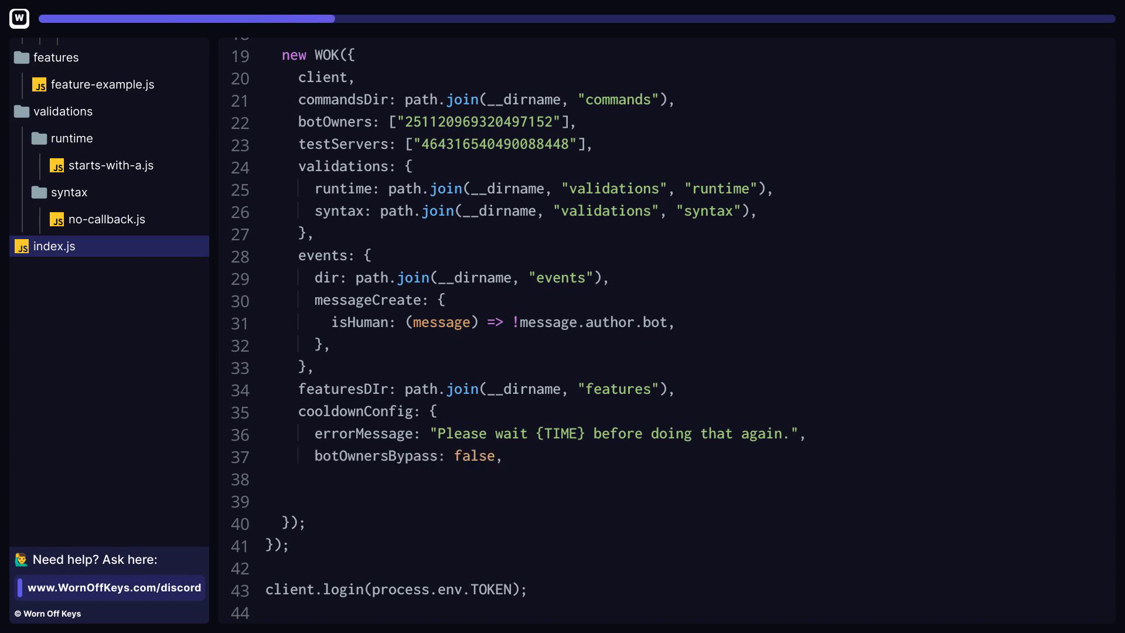
text(dbRequired:)
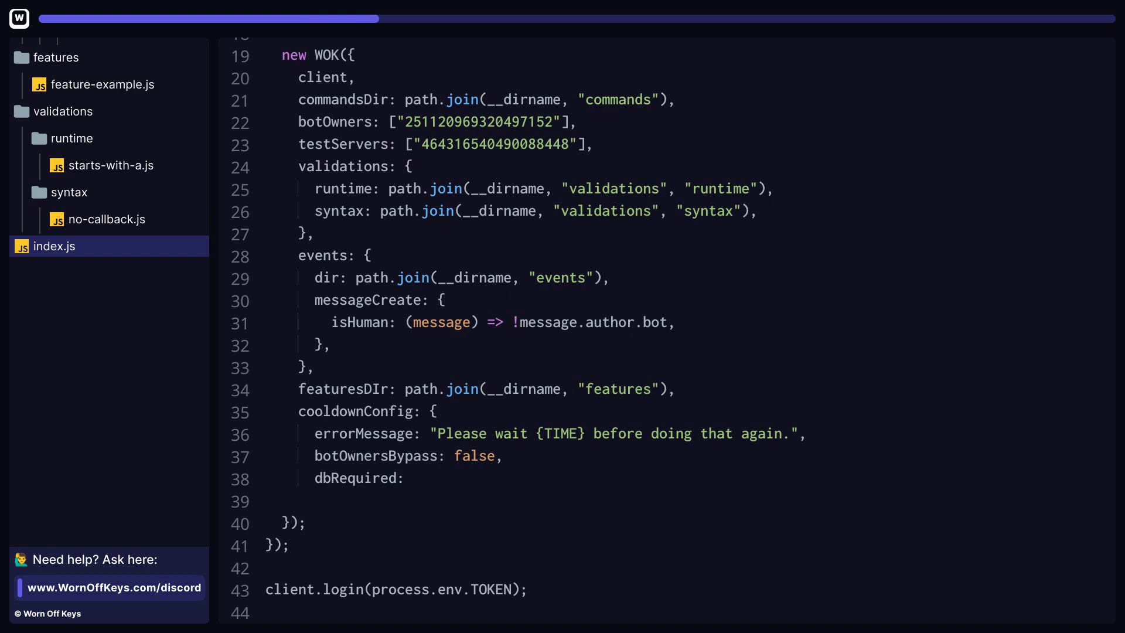
text(300,)
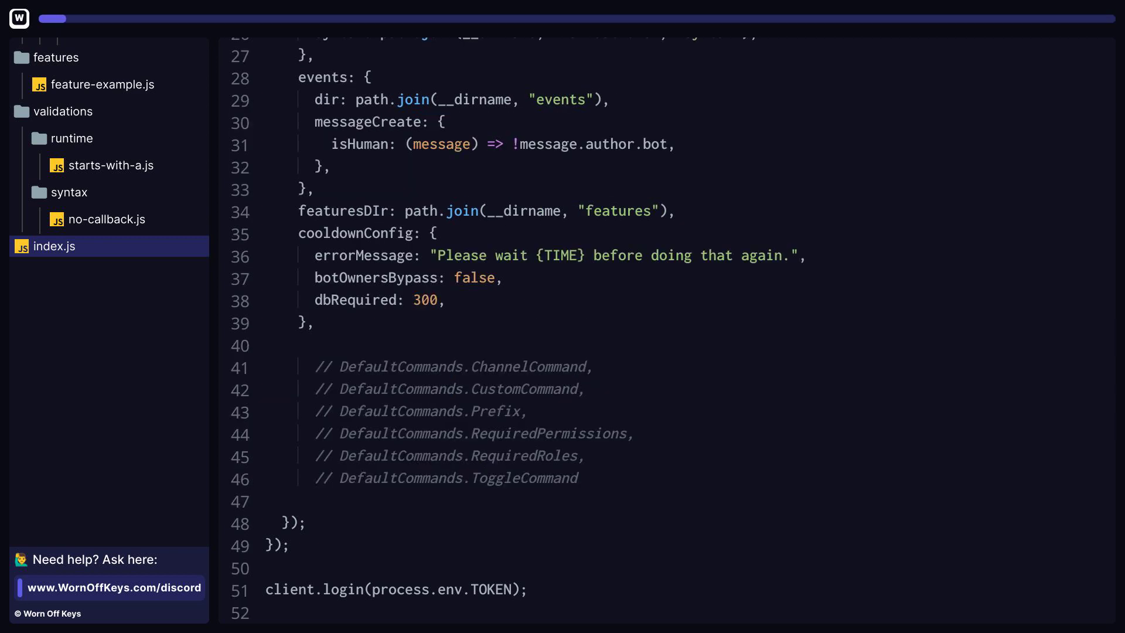
Step: Add the disabledDefaultCommands: [ array opener above the commented DefaultCommands entries
text(disabledDefaultC)
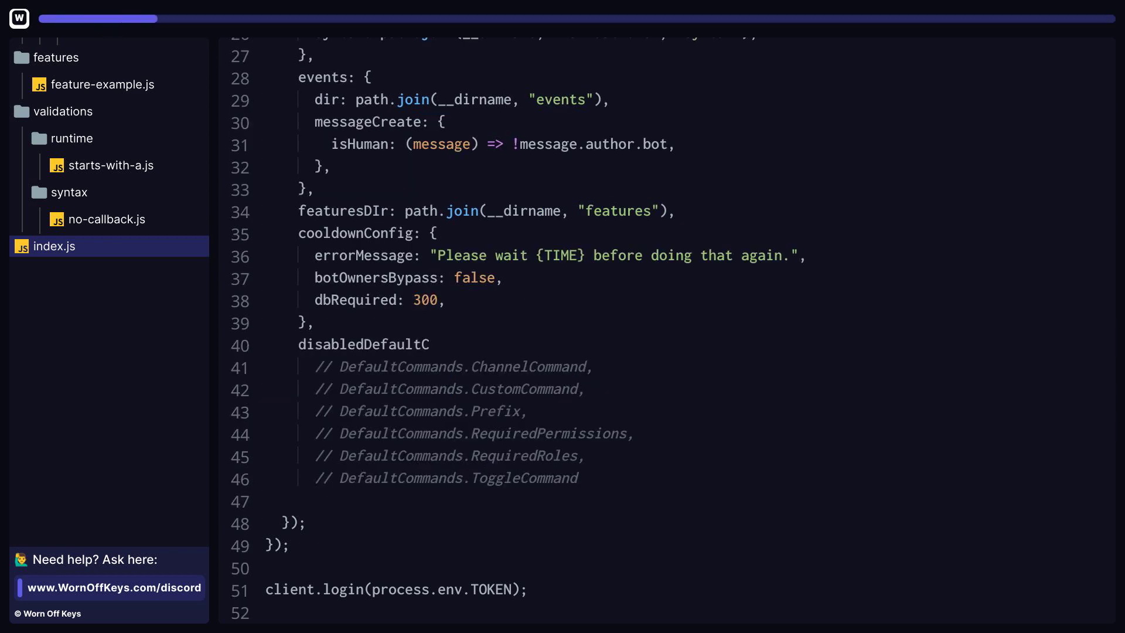
text(ommands: [)
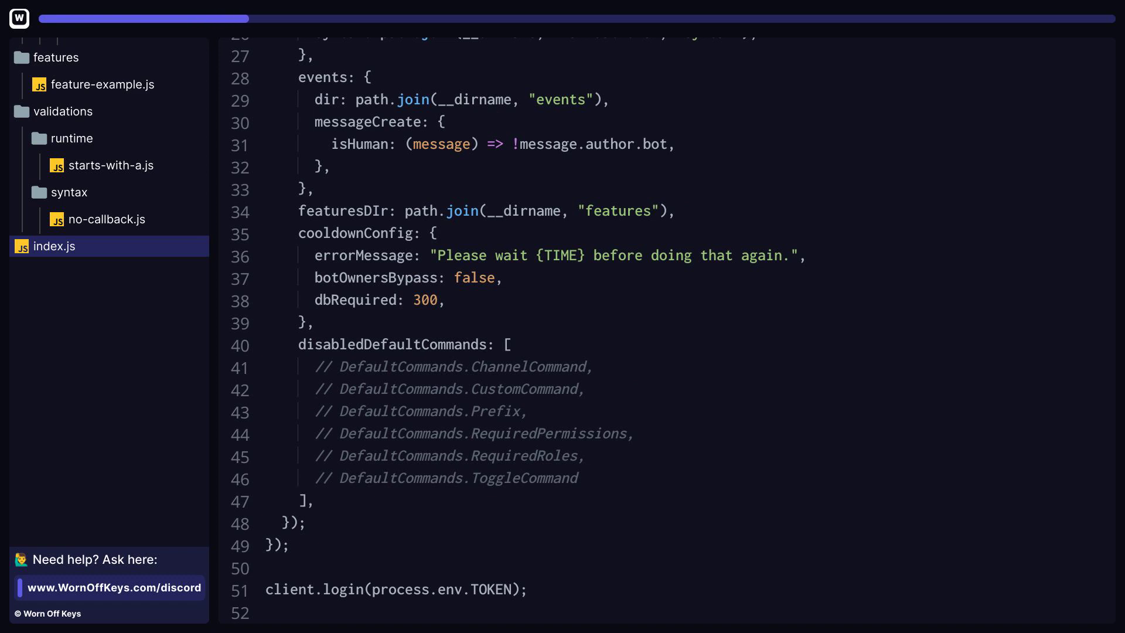